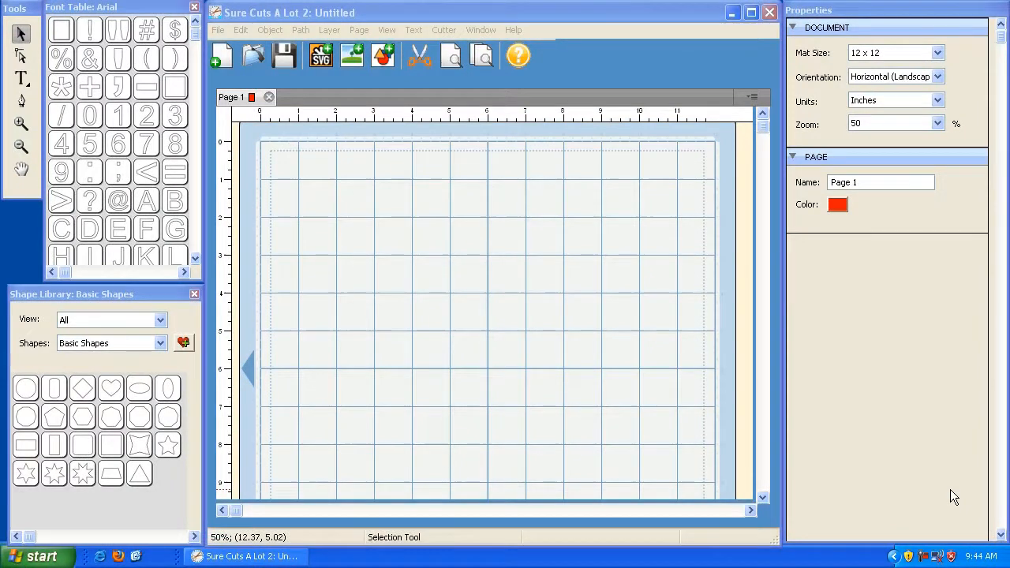
# Step: Activate the Type tool, browse the installed-font list (Latha current), then launch Firefox
pyautogui.click(22, 79)
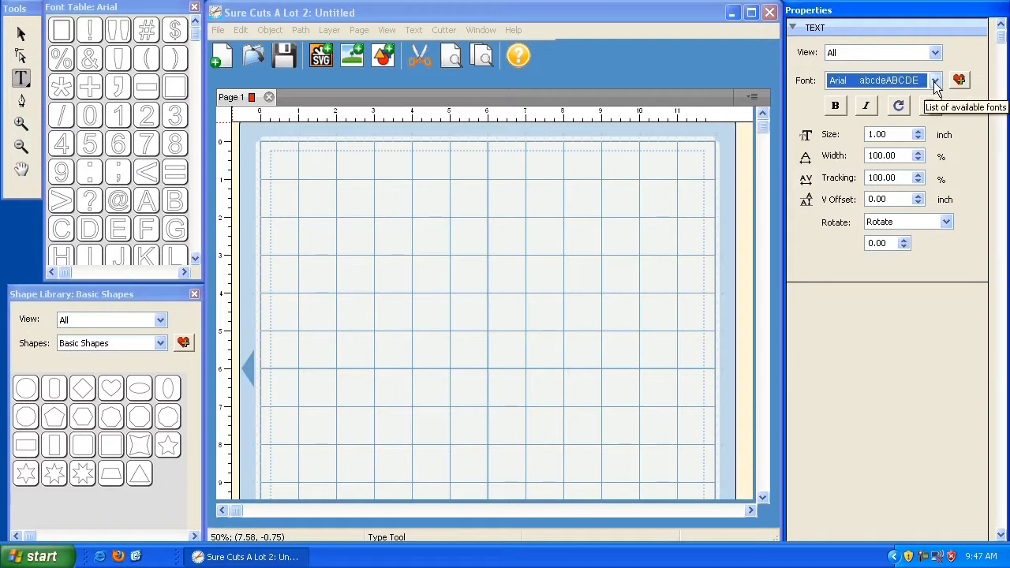
pyautogui.click(934, 79)
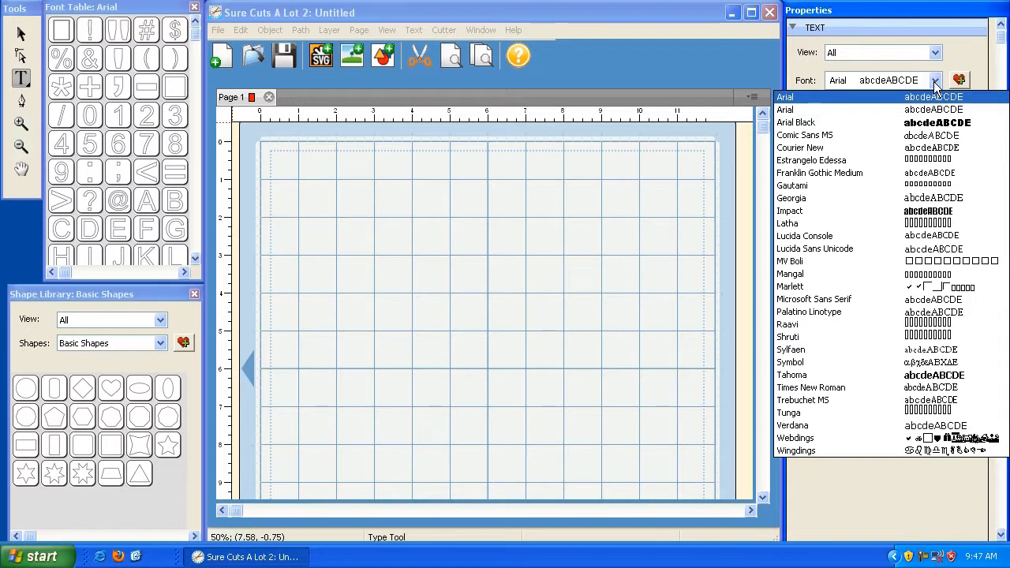
pyautogui.click(788, 224)
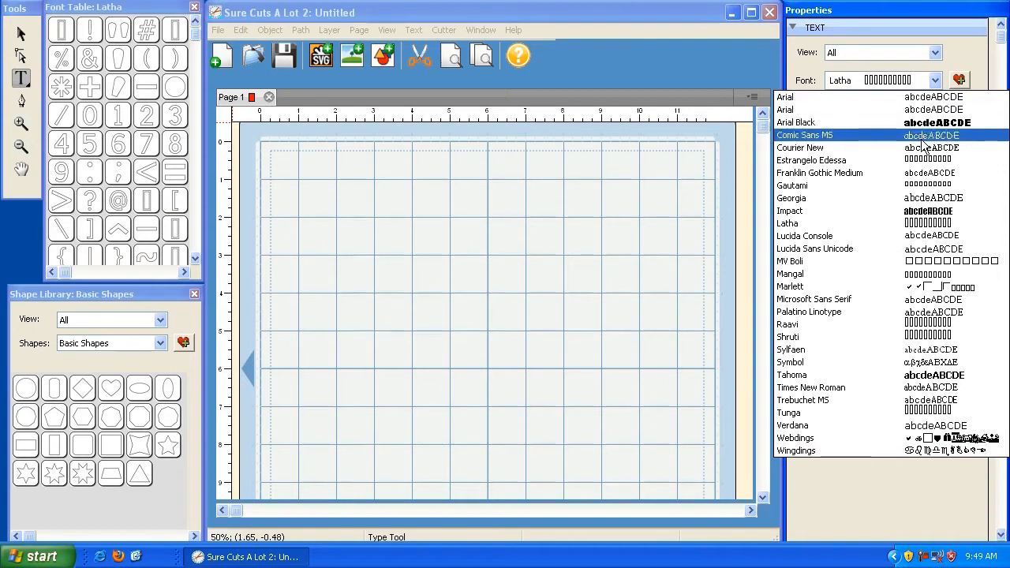
pyautogui.click(786, 224)
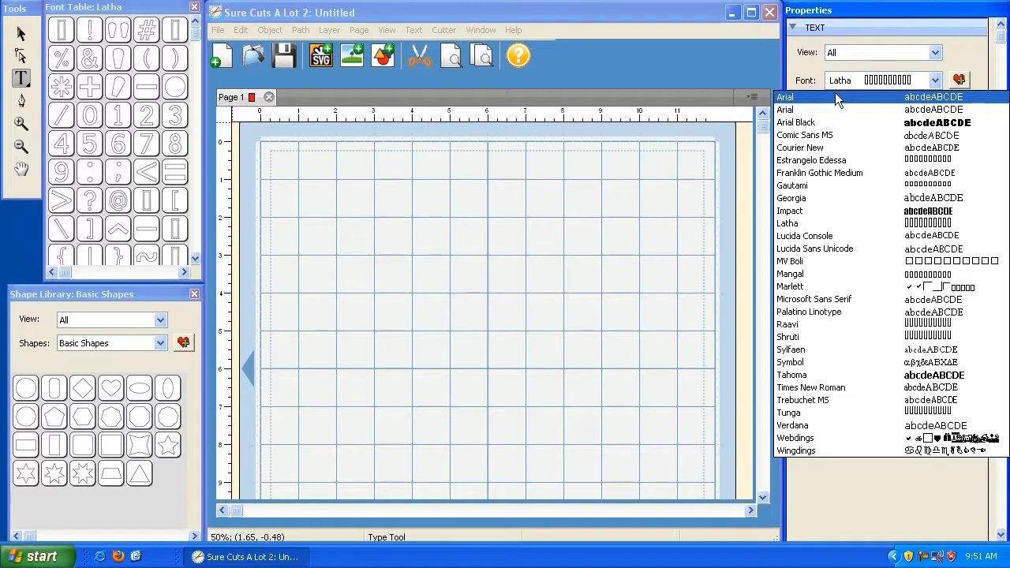
pyautogui.click(117, 556)
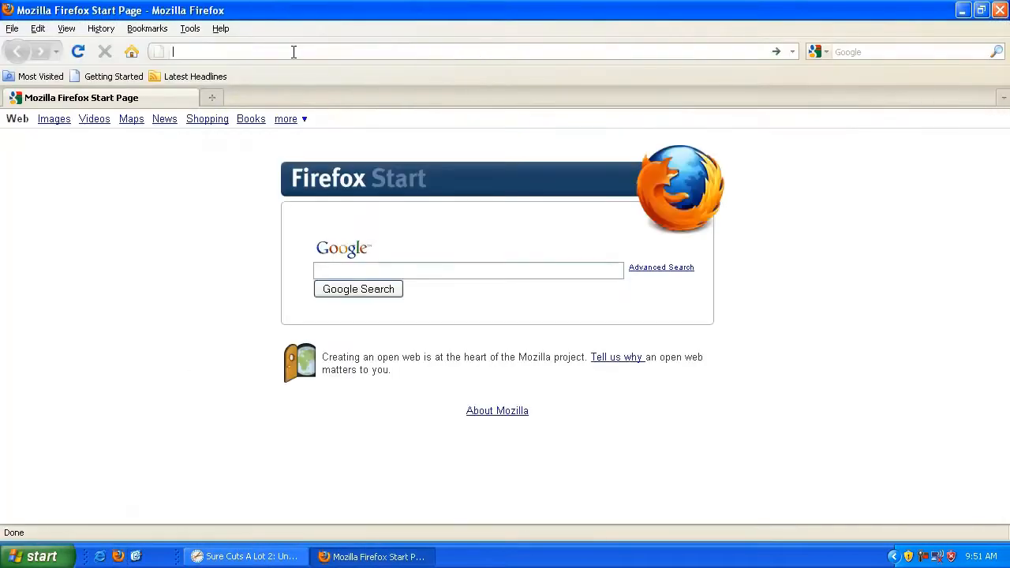
# Step: Search Google for 'free fonts' and go to the 1001 Free Fonts site
pyautogui.write('http://www.google.com/')
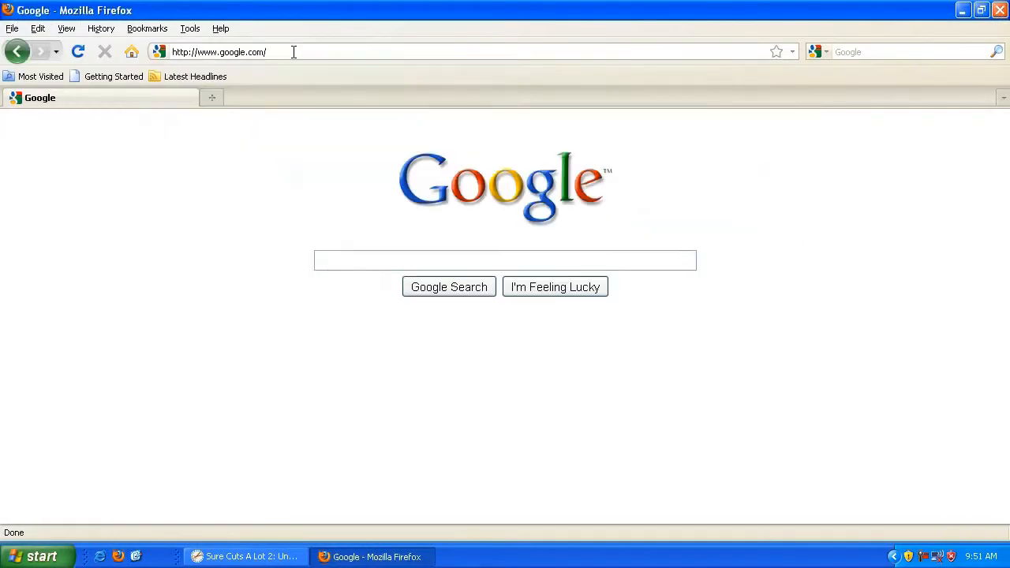
pyautogui.write('free fonts')
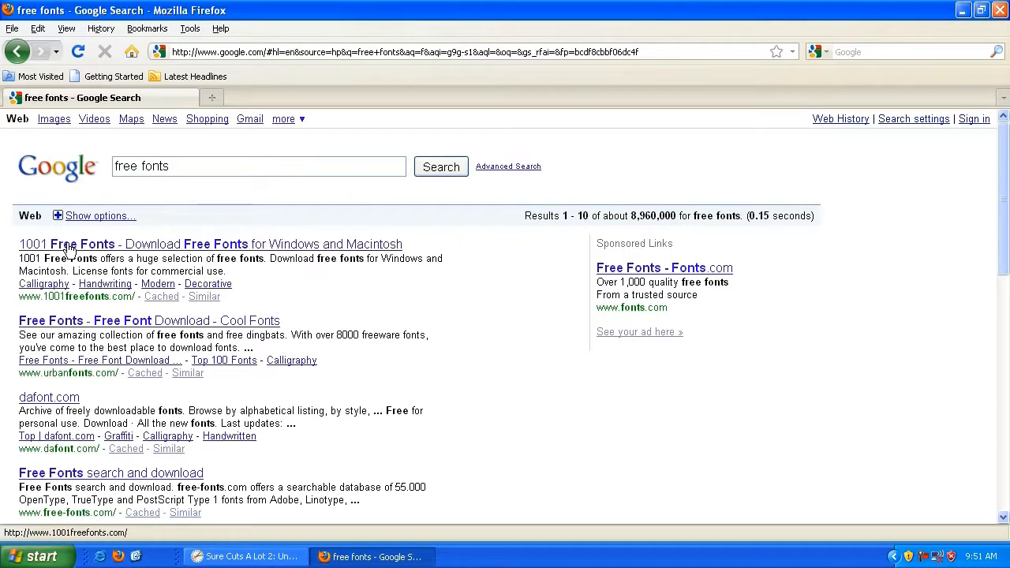
pyautogui.click(67, 243)
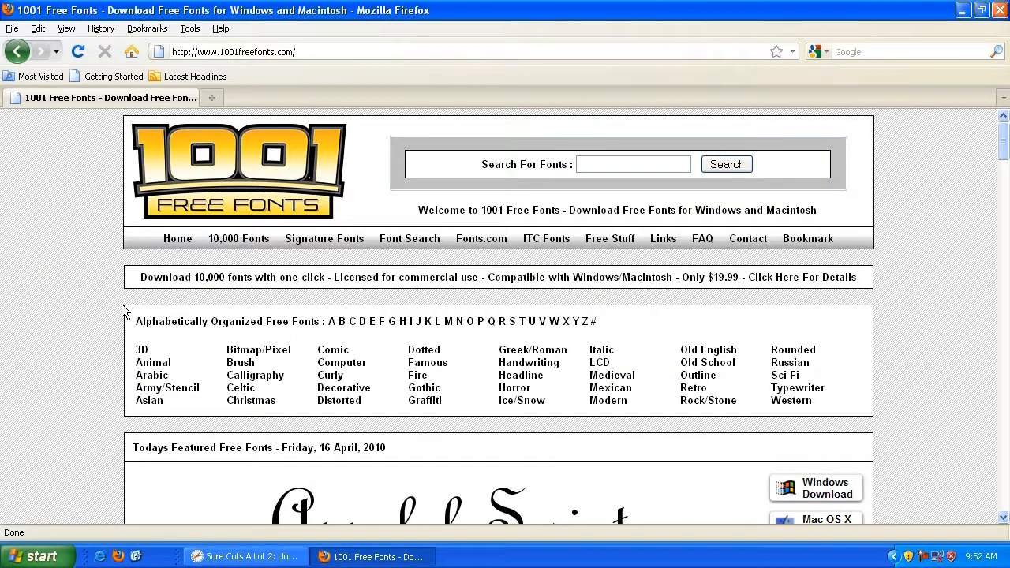
# Step: Scroll the featured fonts list down to the Katy Berry font
pyautogui.scroll(-3)
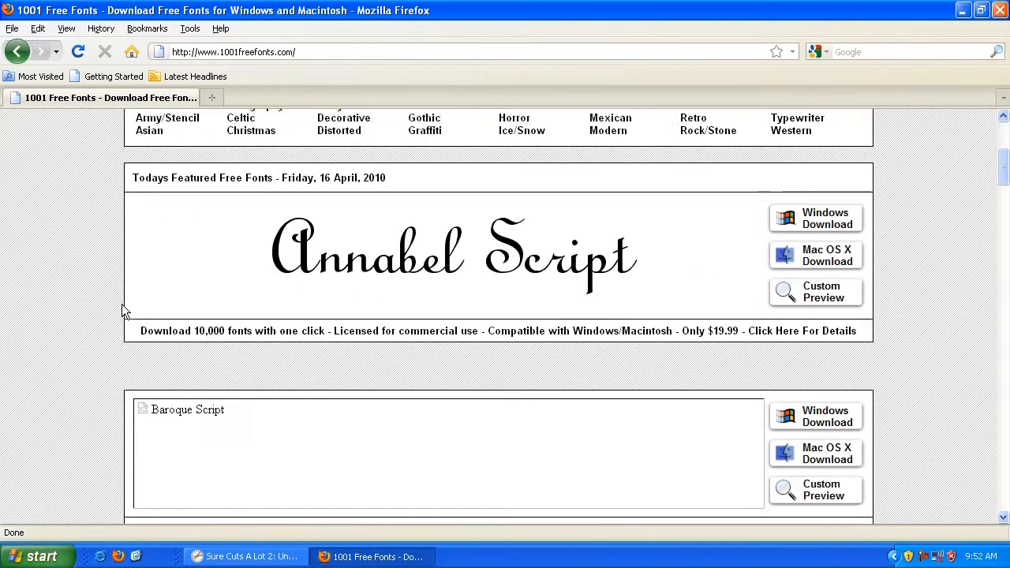
pyautogui.scroll(-3)
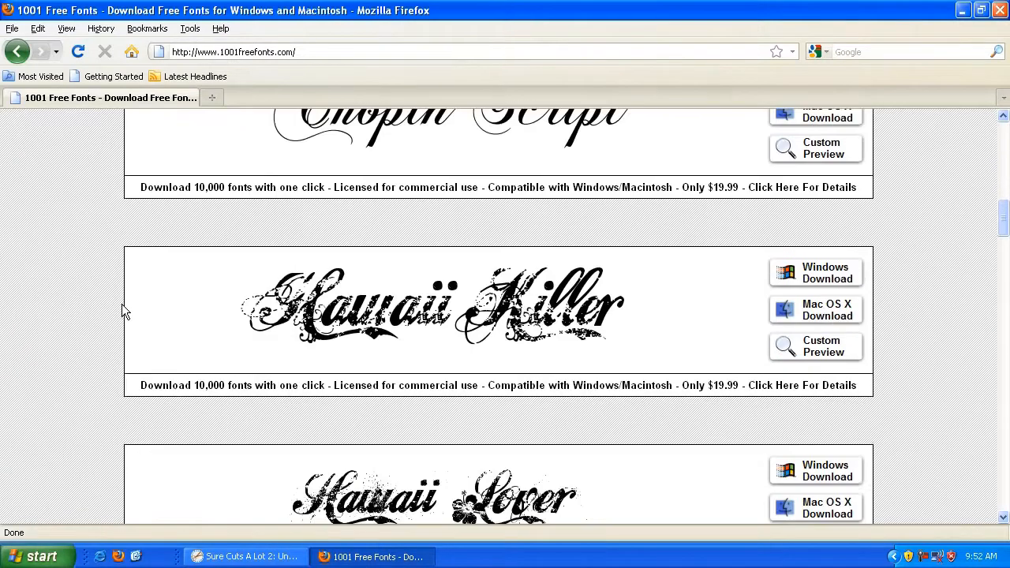
pyautogui.scroll(-3)
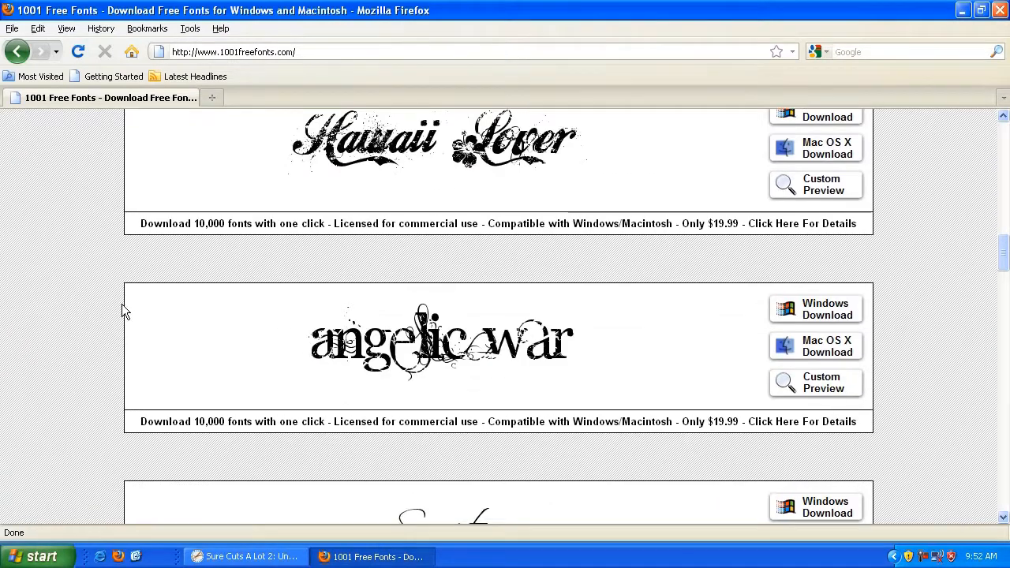
pyautogui.scroll(-3)
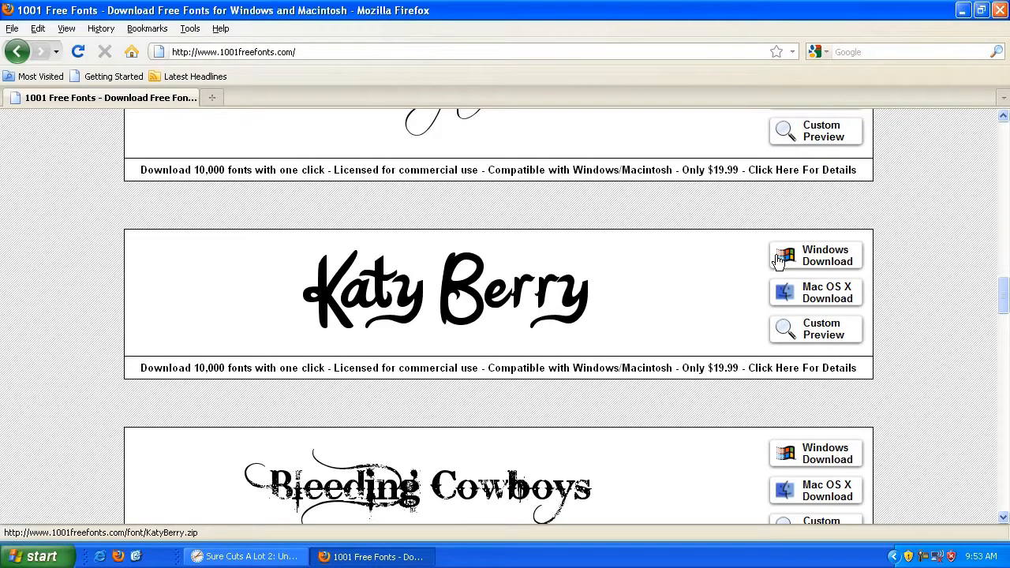
pyautogui.moveTo(808, 260)
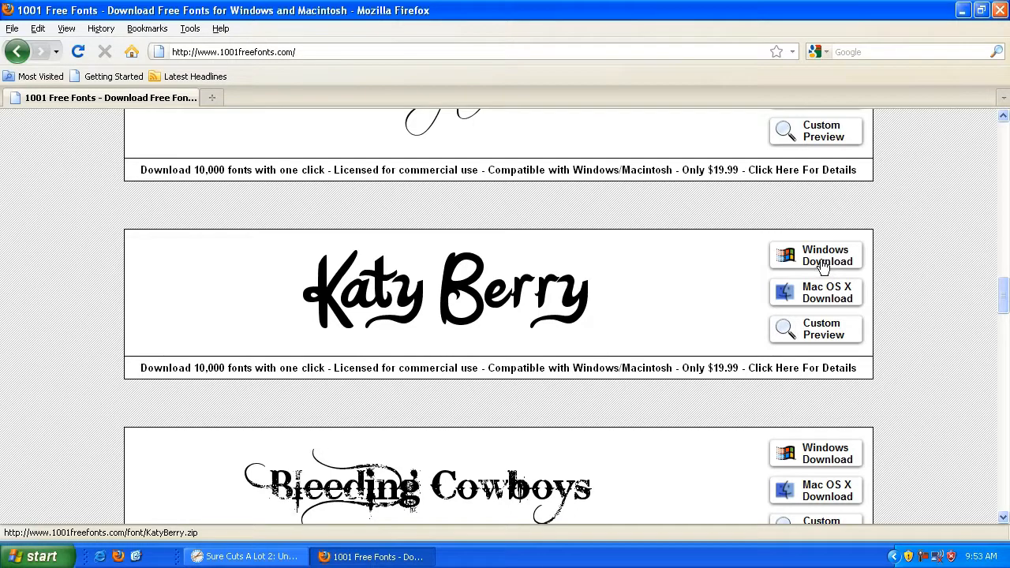
# Step: Download the Windows version of Katy Berry and save KatyBerry.zip to the Desktop
pyautogui.click(816, 255)
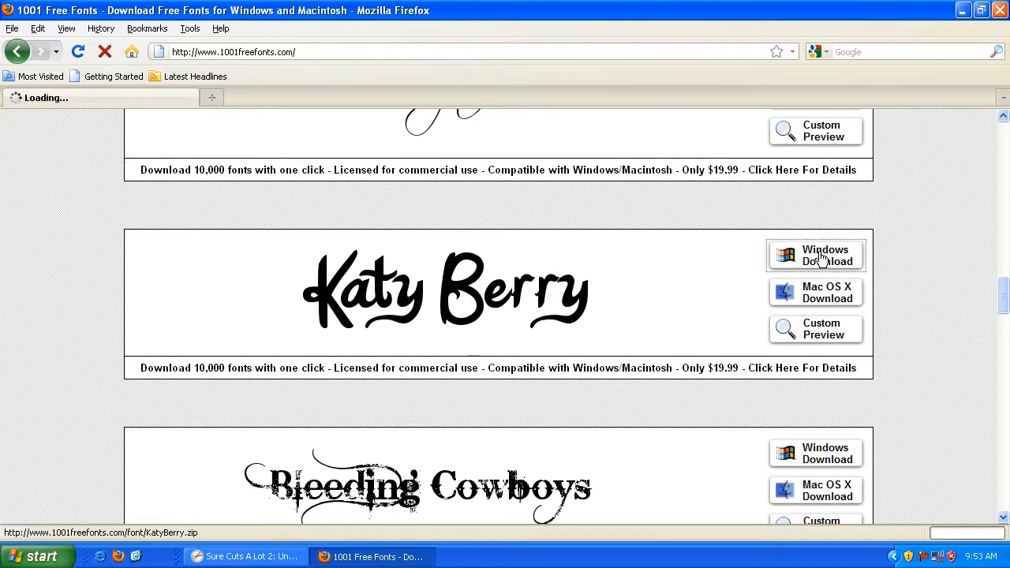
pyautogui.click(816, 256)
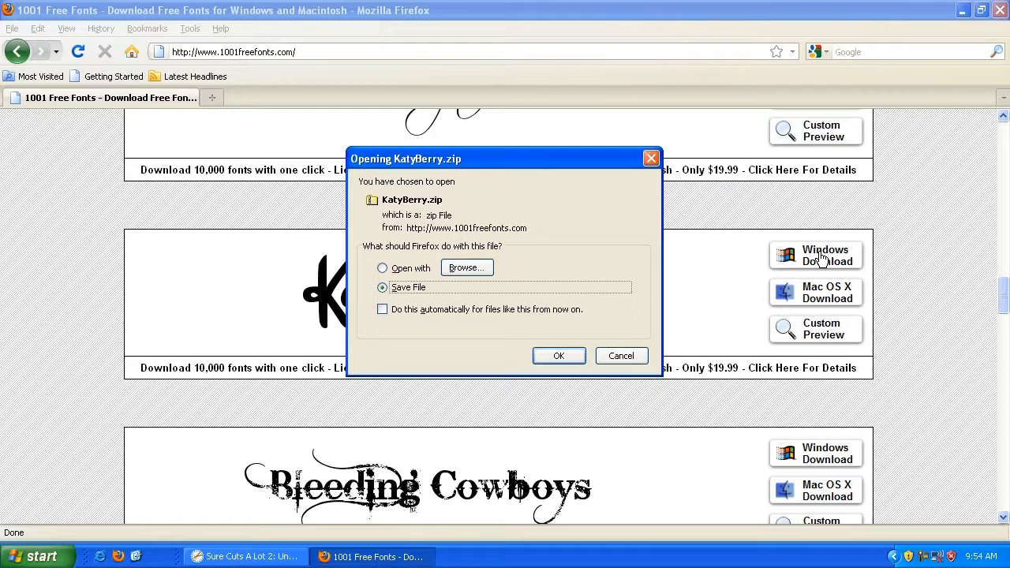
pyautogui.moveTo(477, 186)
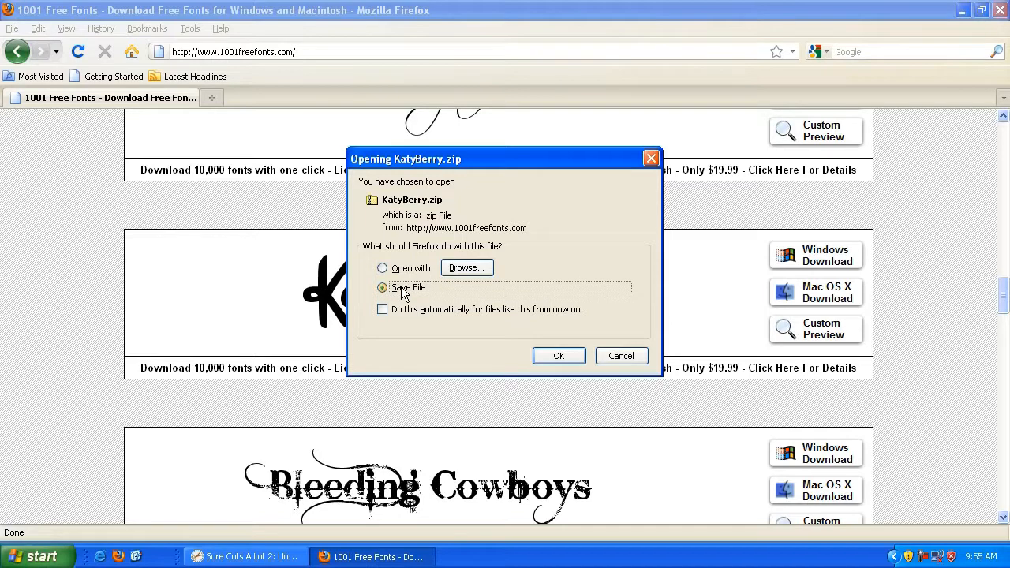
pyautogui.click(558, 355)
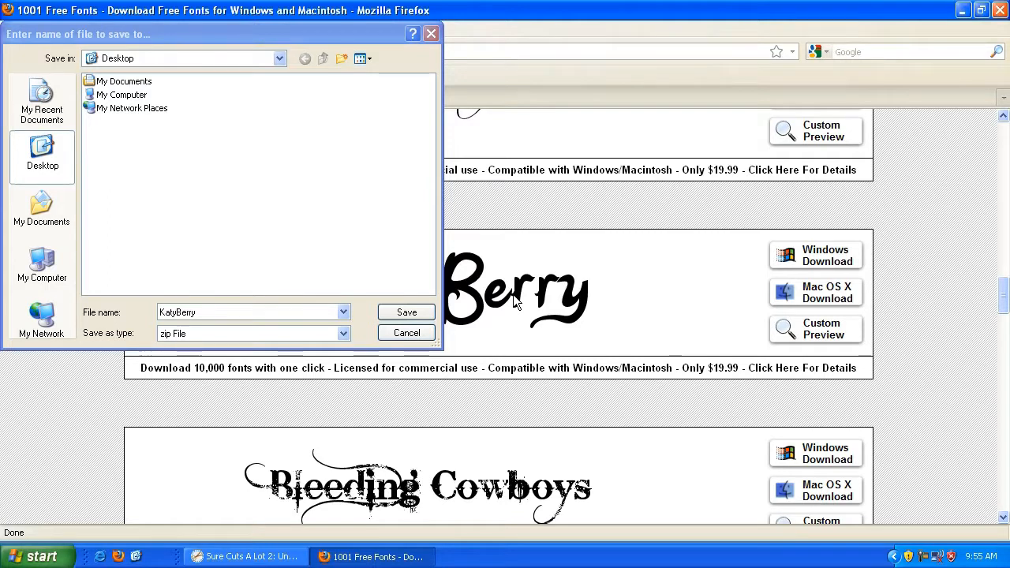
pyautogui.moveTo(43, 155)
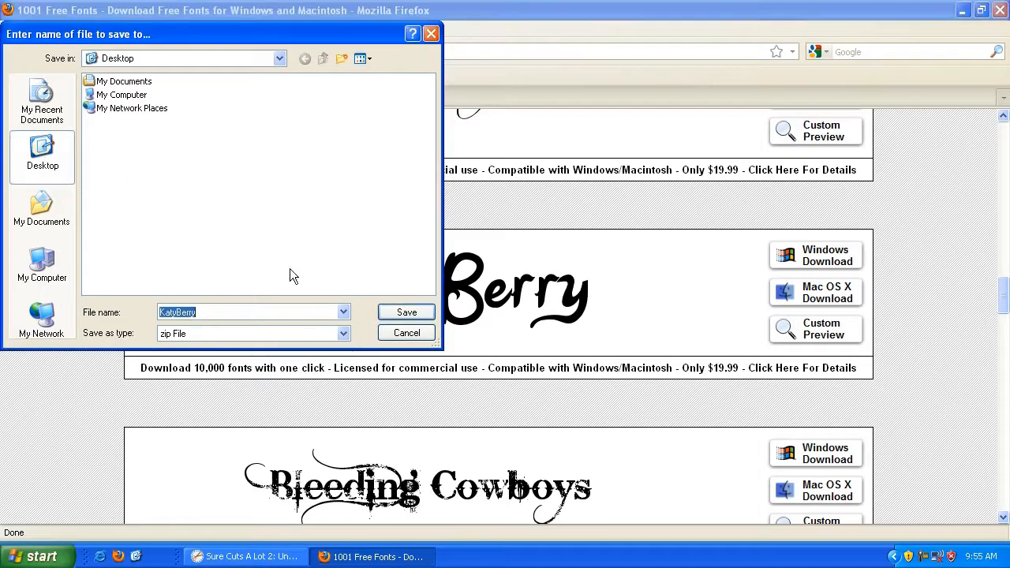
pyautogui.click(406, 313)
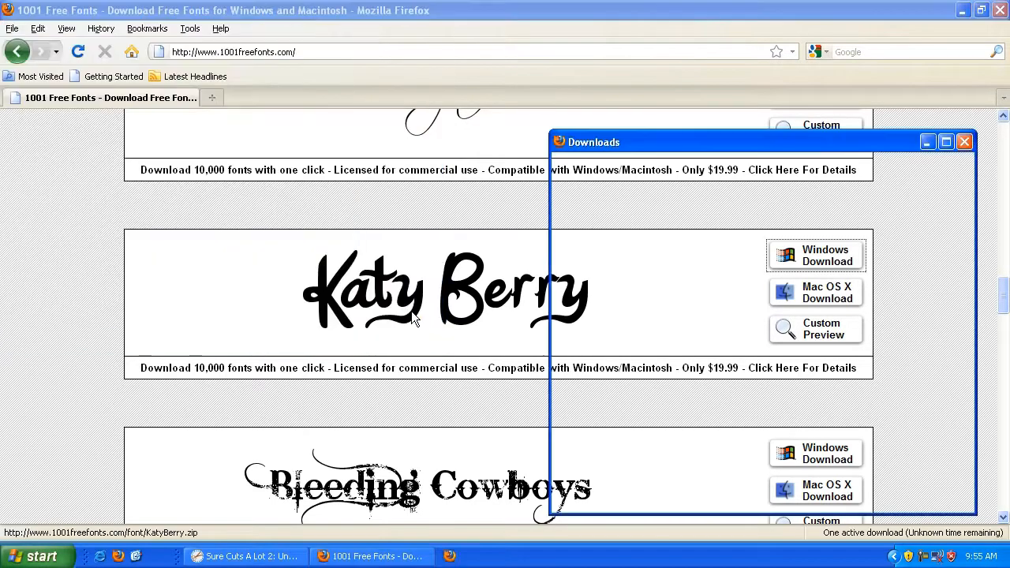
pyautogui.click(964, 142)
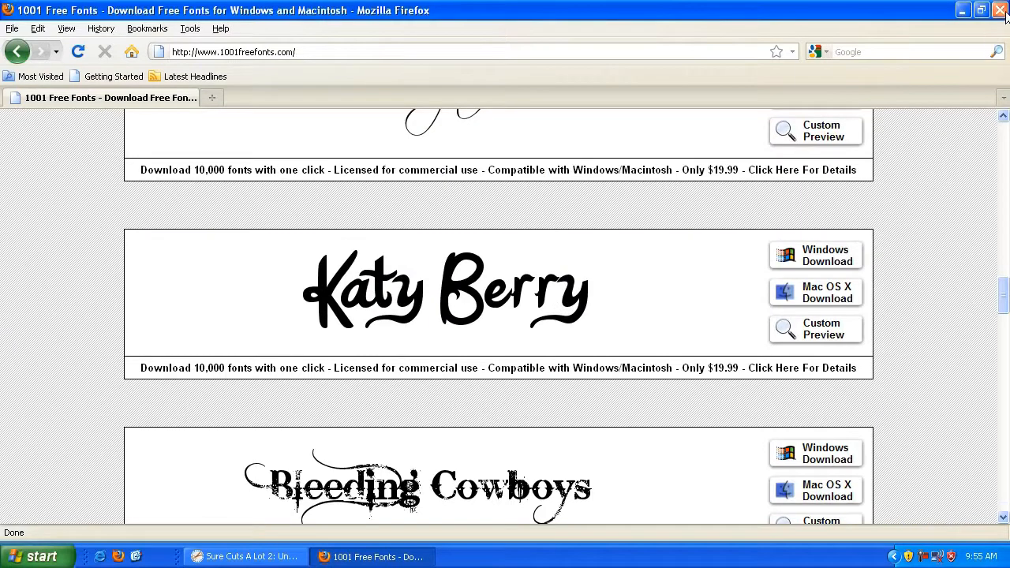
# Step: Close Firefox and open KatyBerry.zip from the Desktop
pyautogui.click(981, 10)
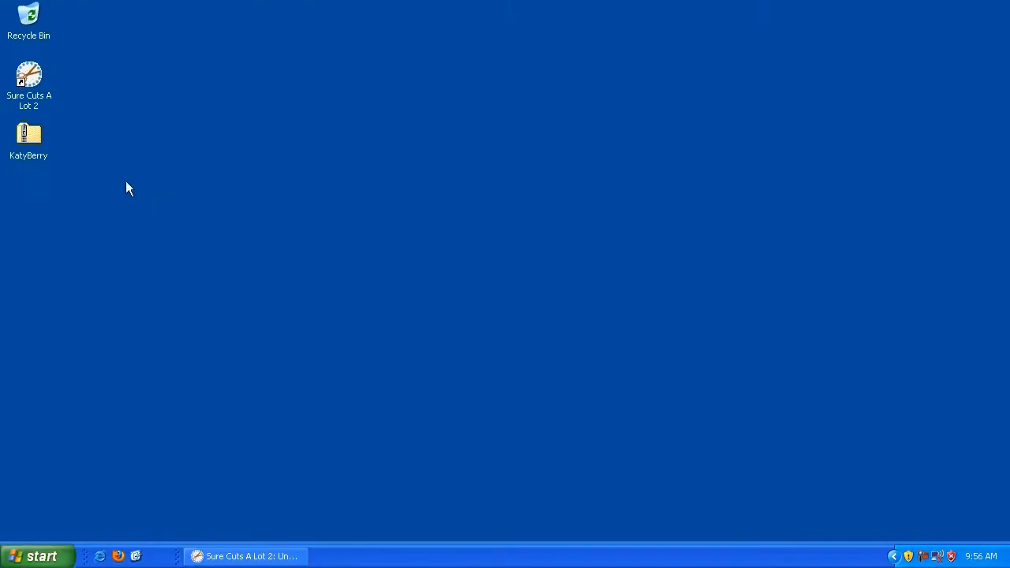
pyautogui.click(29, 138)
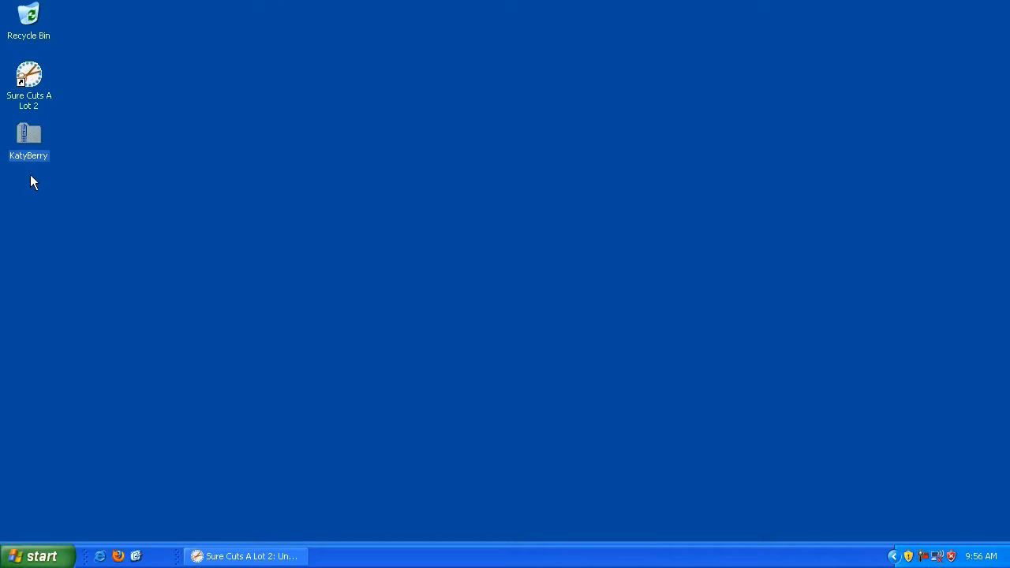
pyautogui.moveTo(28, 139)
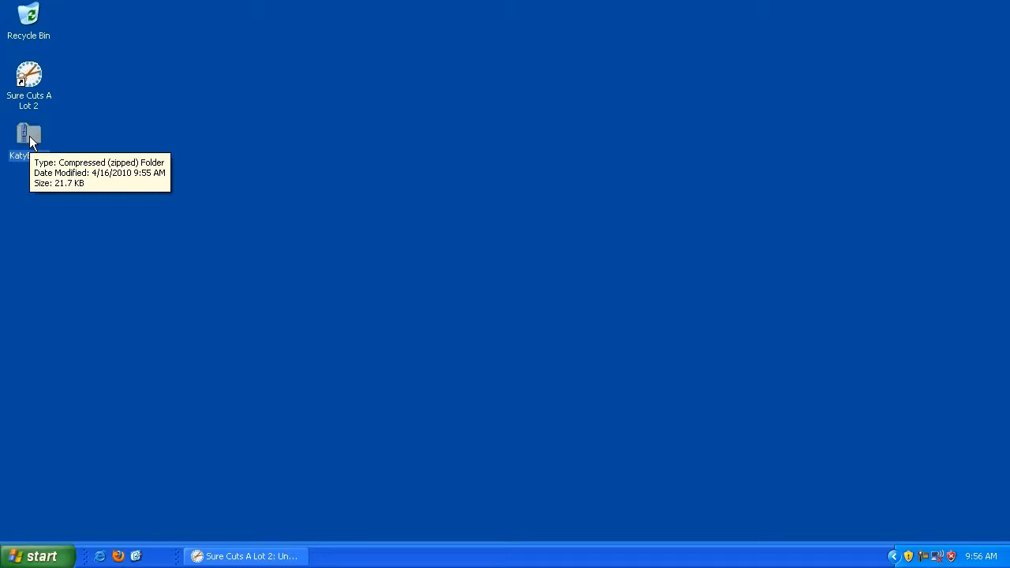
pyautogui.doubleClick(28, 138)
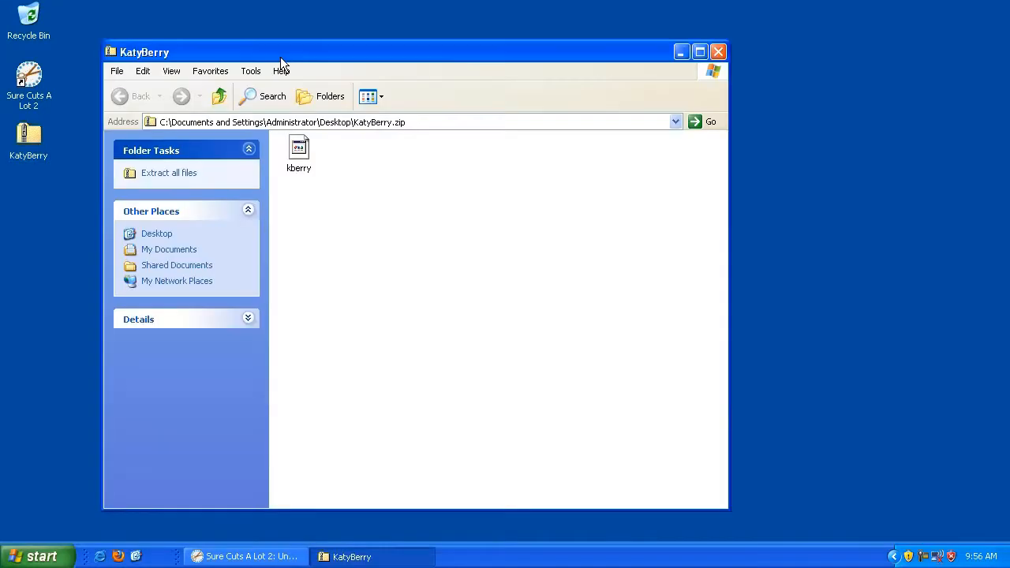
pyautogui.moveTo(169, 172)
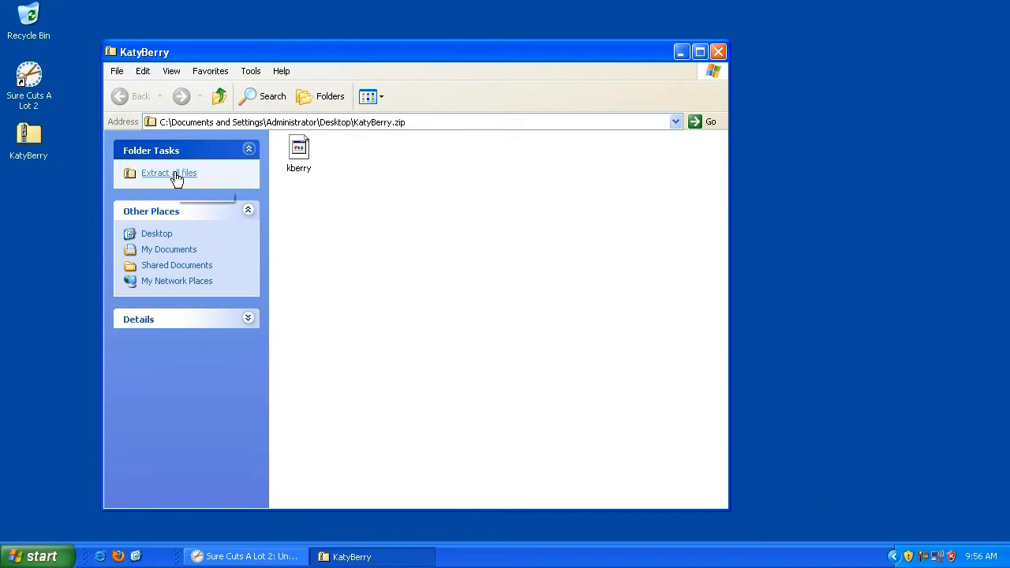
pyautogui.moveTo(171, 172)
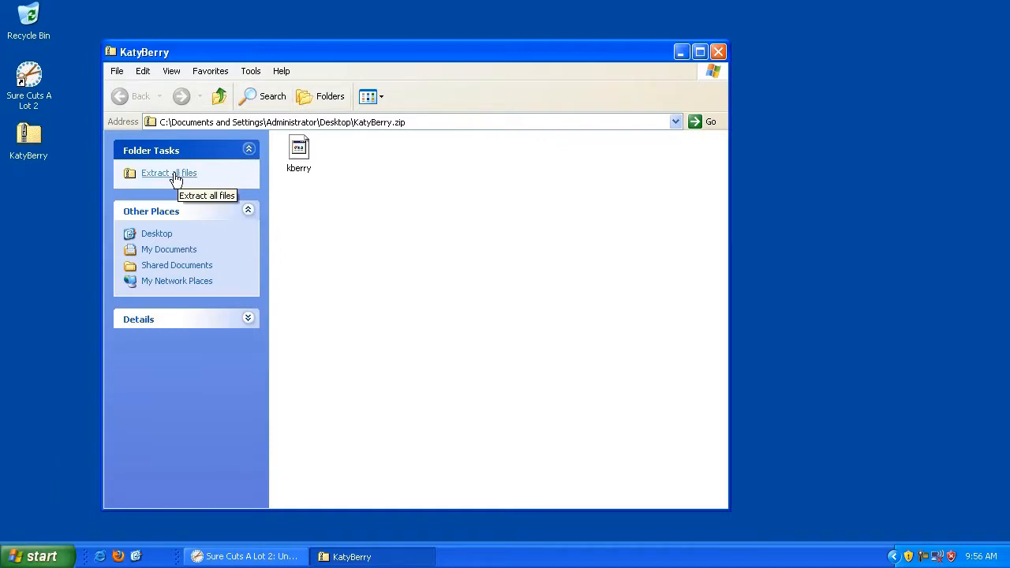
# Step: Extract all files into the suggested KatyBerry folder with the Extraction Wizard
pyautogui.click(169, 172)
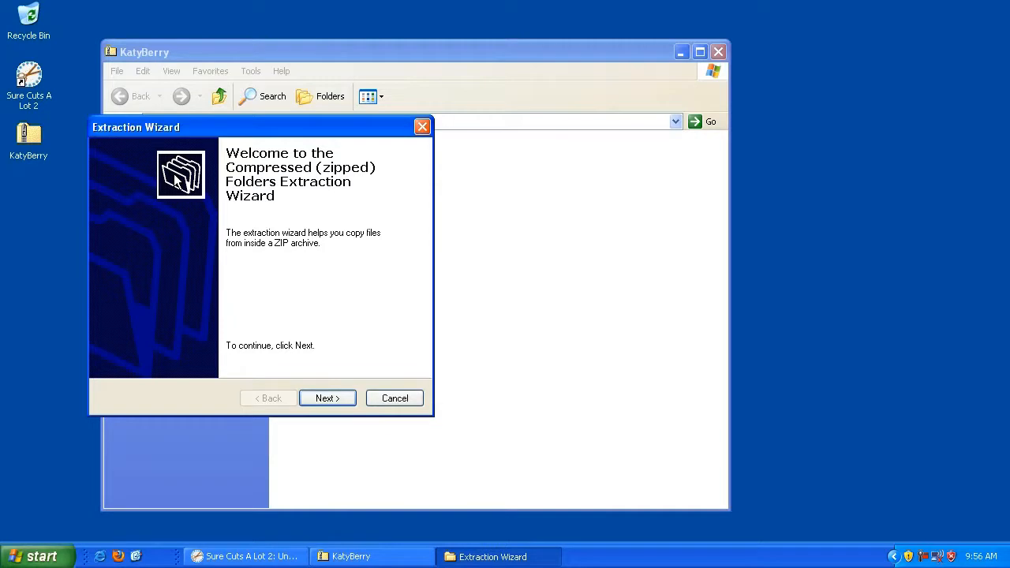
pyautogui.click(327, 398)
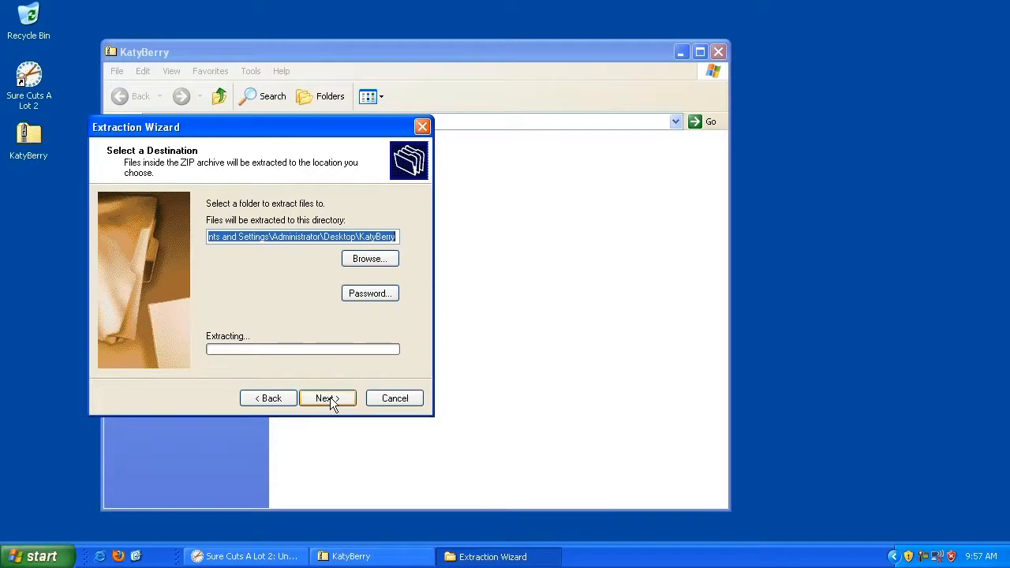
pyautogui.click(326, 398)
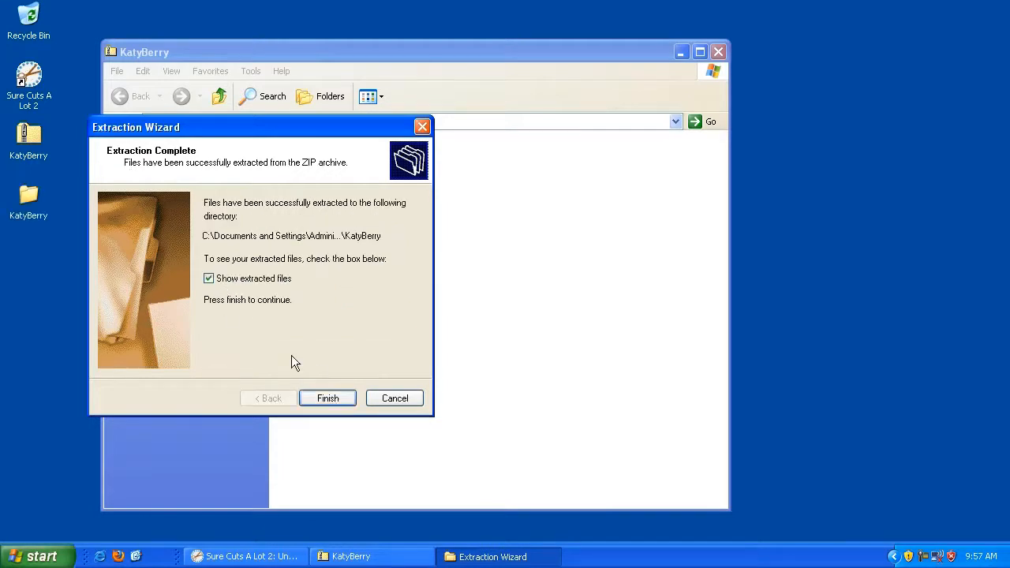
pyautogui.click(328, 398)
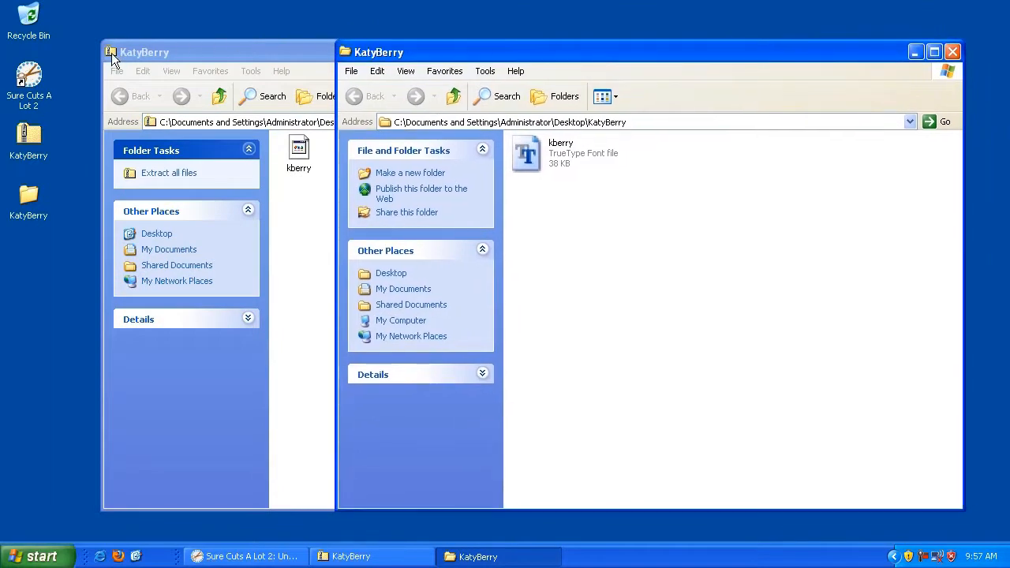
pyautogui.moveTo(337, 60)
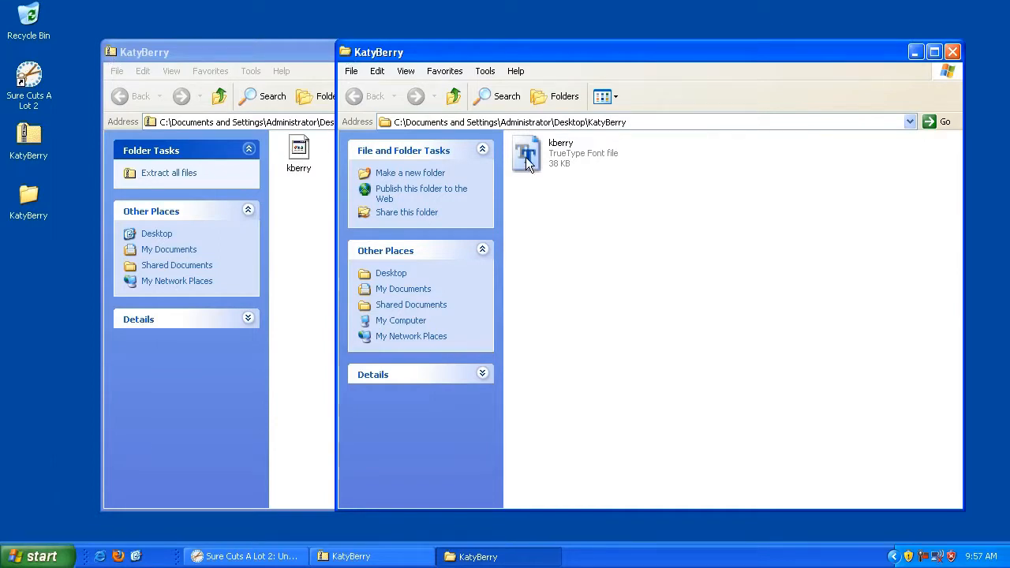
# Step: Close the extracted-files window and reopen the KatyBerry desktop folder showing kberry.ttf
pyautogui.click(527, 152)
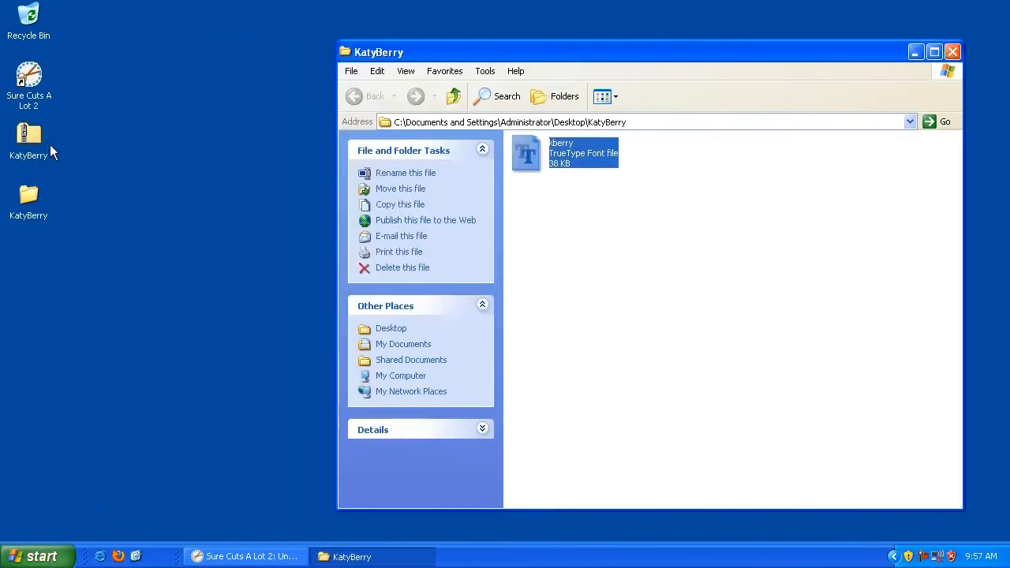
pyautogui.moveTo(29, 134)
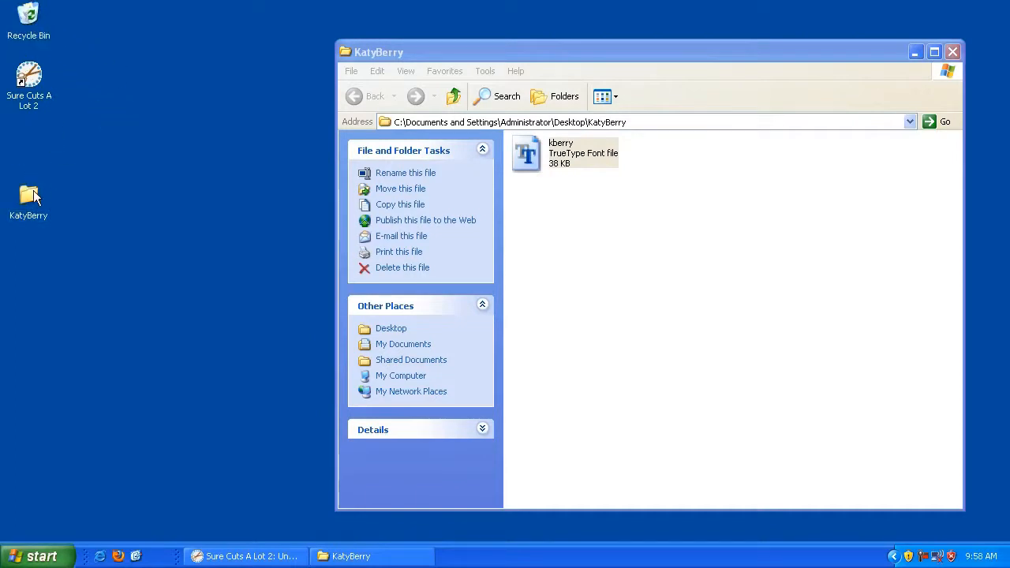
pyautogui.click(951, 52)
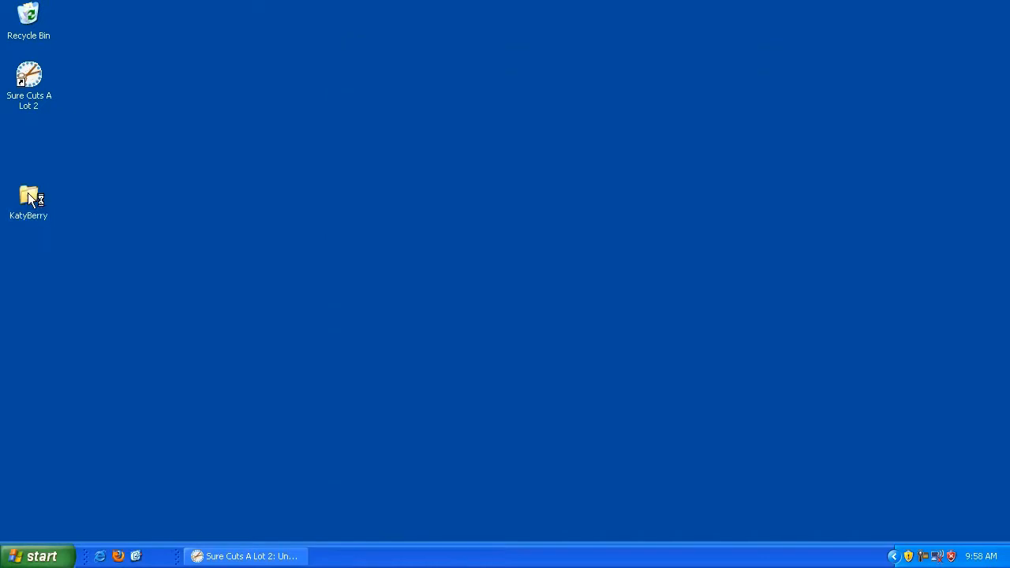
pyautogui.doubleClick(28, 196)
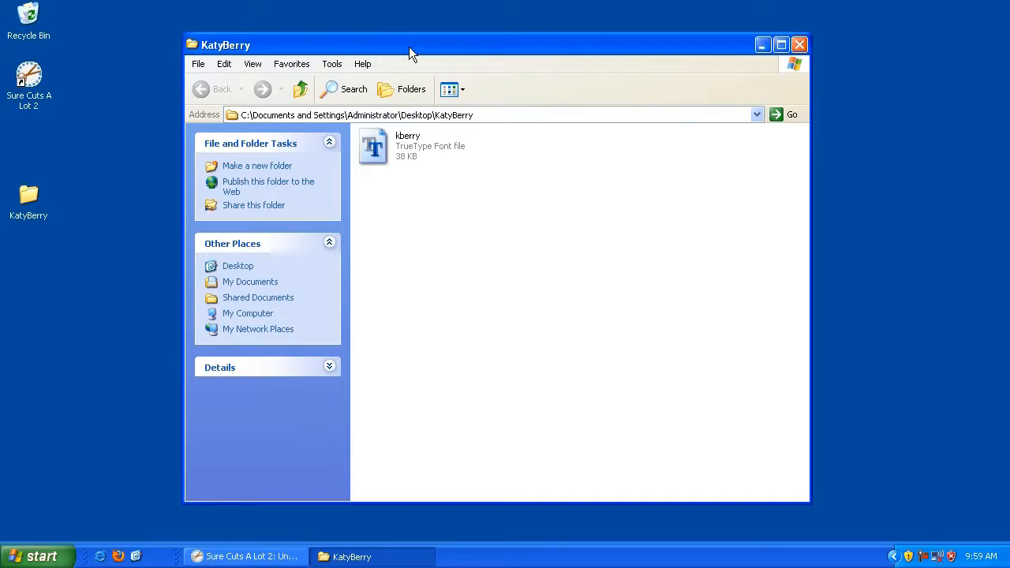
pyautogui.moveTo(246, 556)
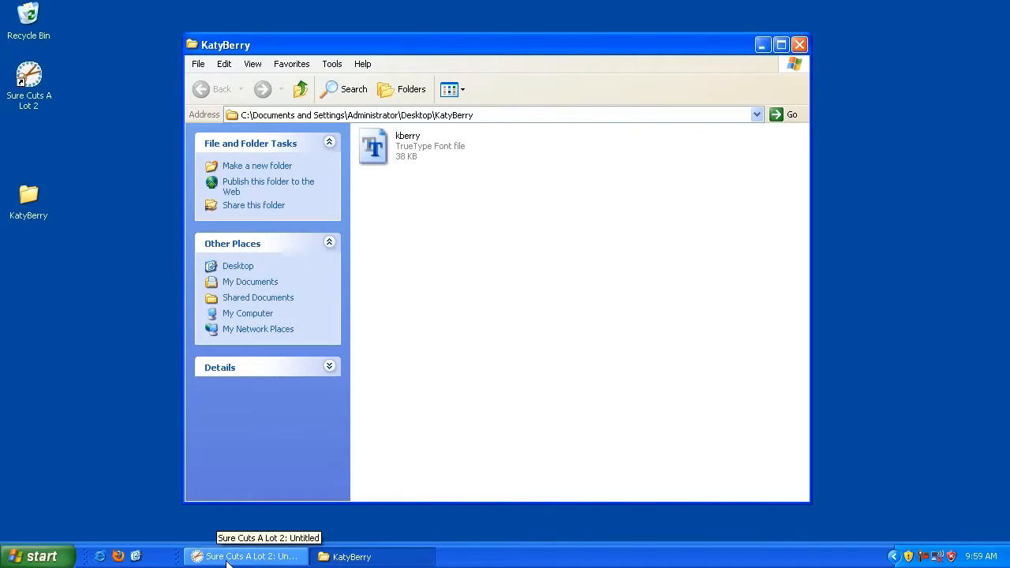
# Step: Return to Sure Cuts A Lot 2 and start loading a font file from disk with the Type tool active
pyautogui.click(246, 555)
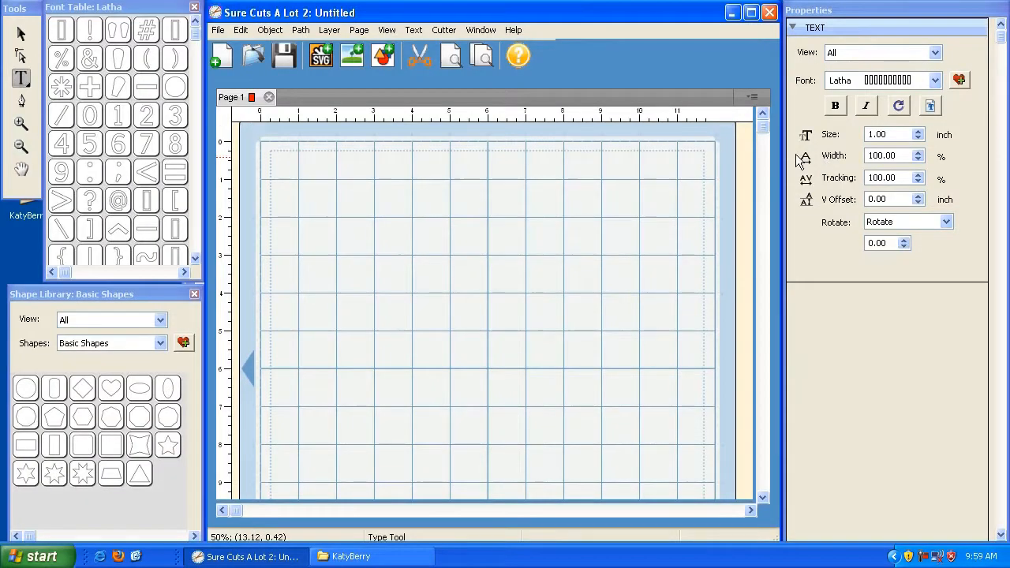
pyautogui.moveTo(953, 98)
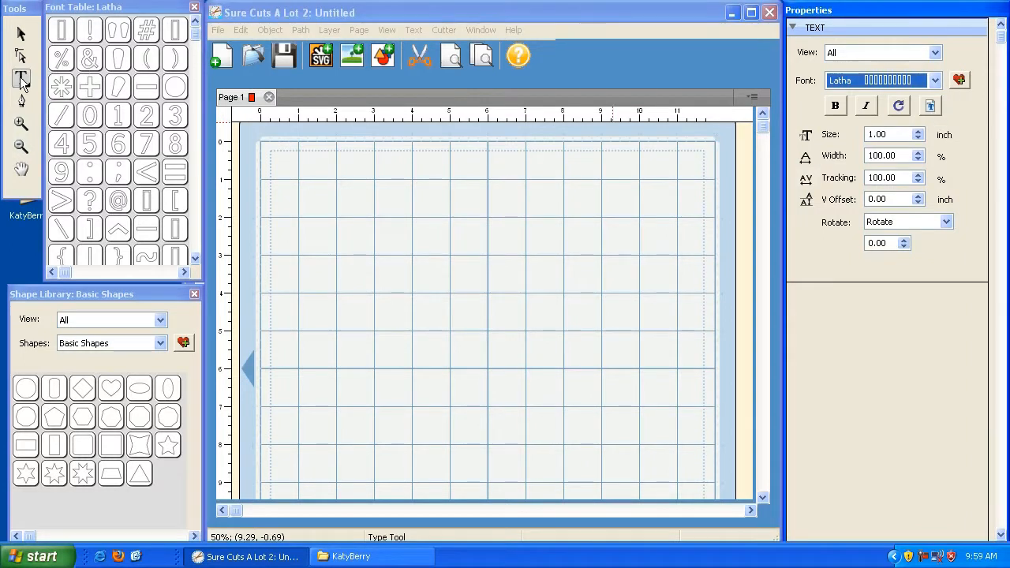
pyautogui.click(22, 79)
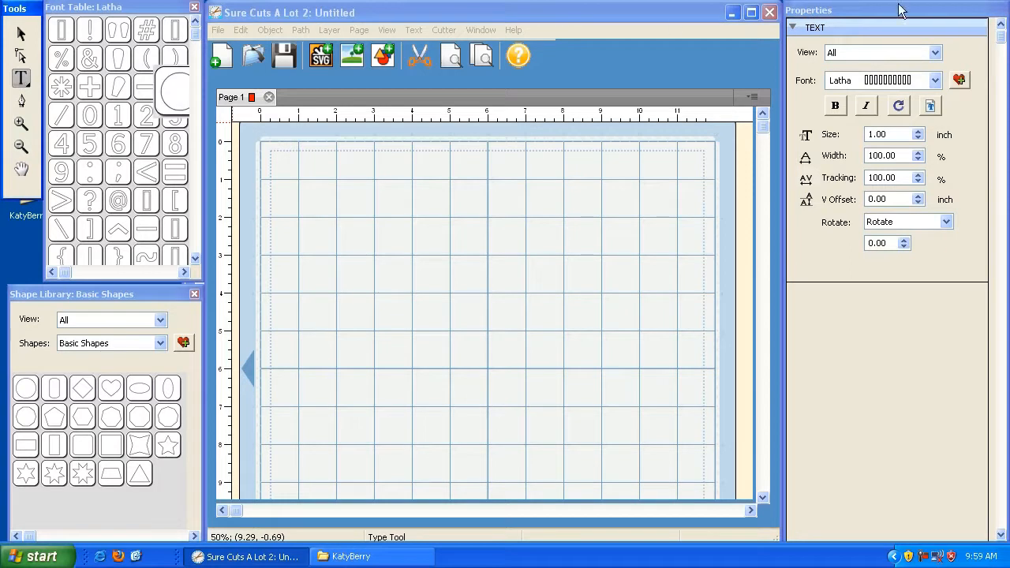
pyautogui.moveTo(929, 104)
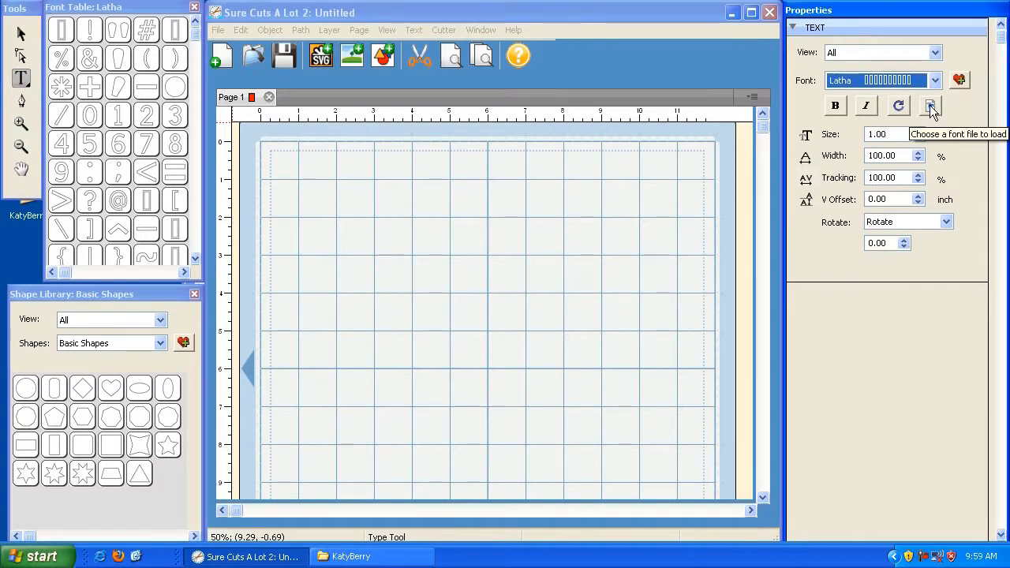
pyautogui.click(930, 105)
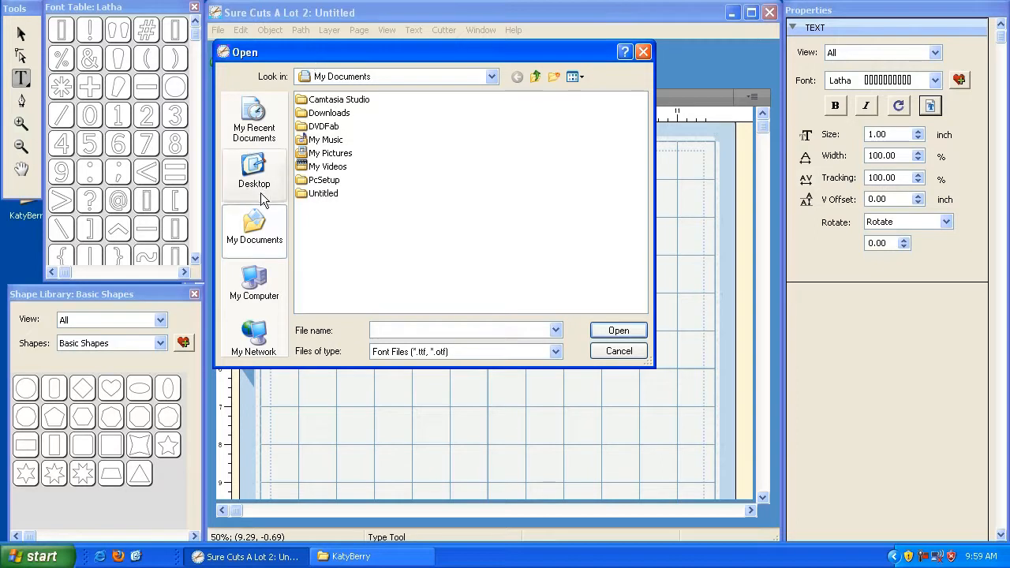
pyautogui.moveTo(254, 174)
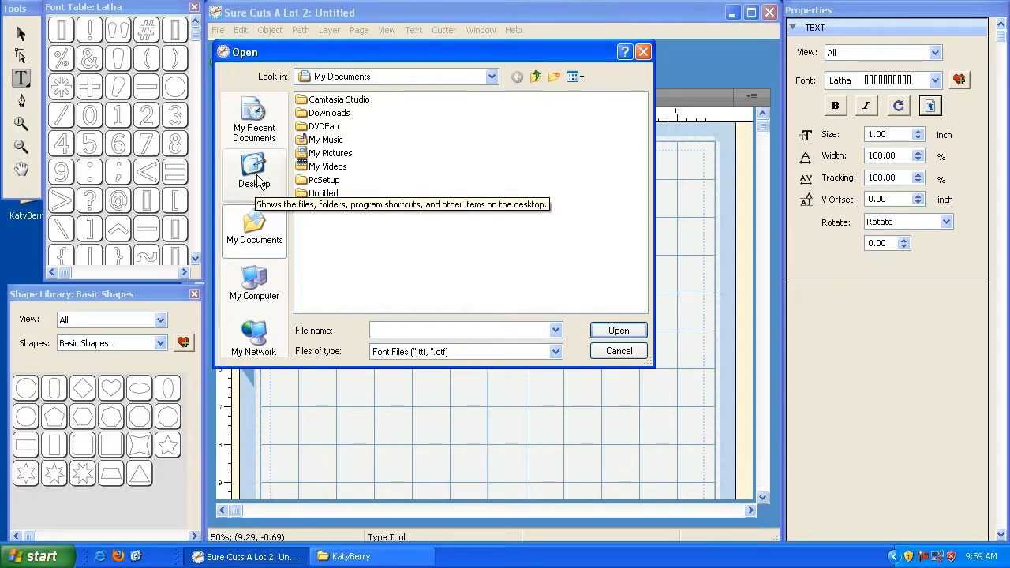
# Step: Load kberry from the Desktop KatyBerry folder into the font list
pyautogui.click(254, 174)
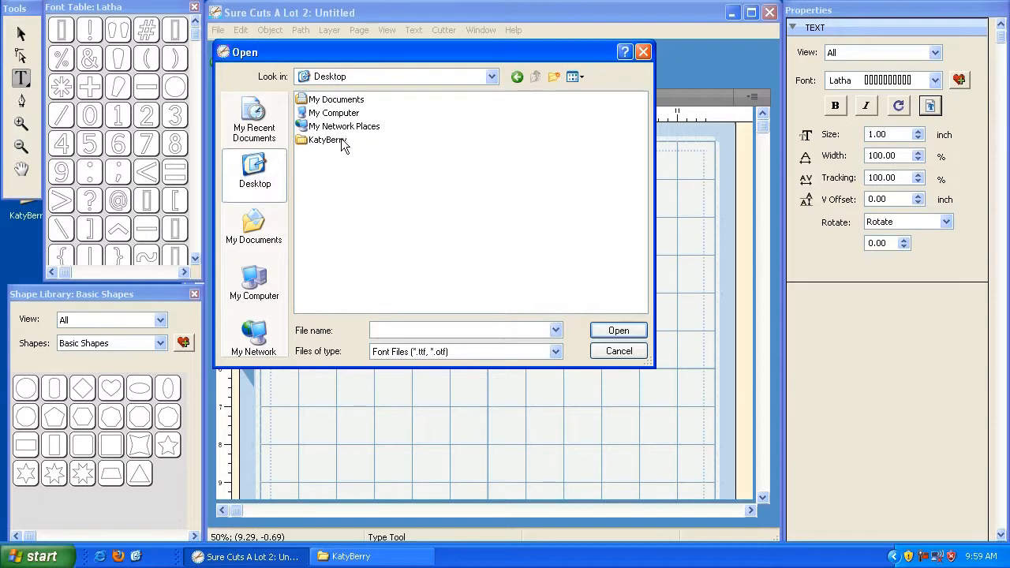
pyautogui.moveTo(323, 145)
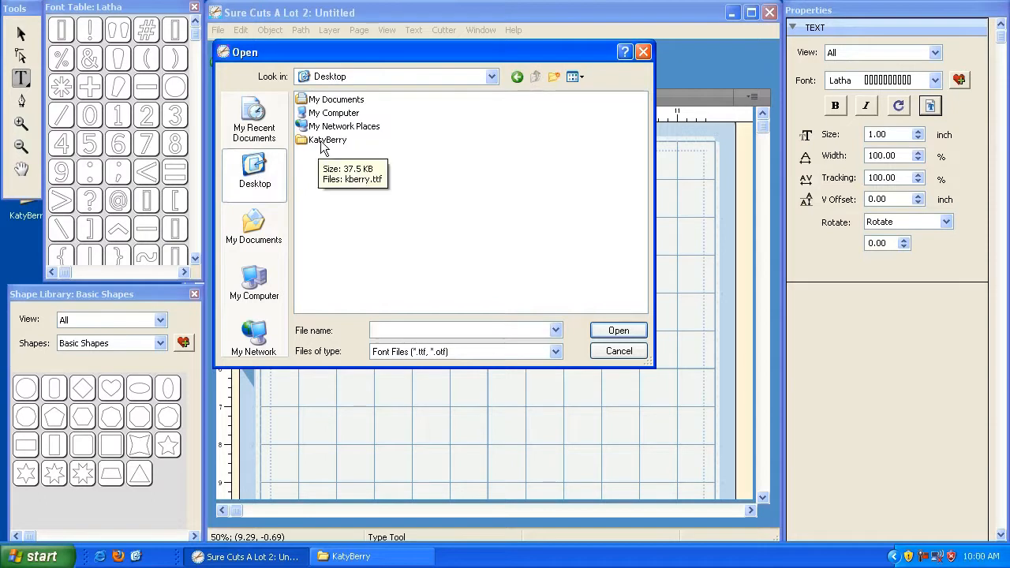
pyautogui.doubleClick(327, 139)
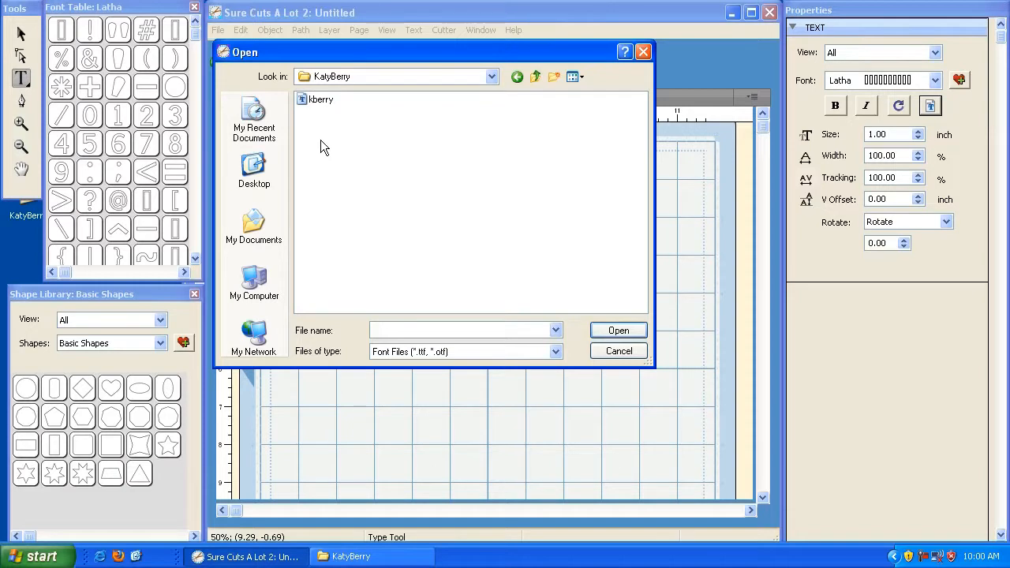
pyautogui.click(319, 98)
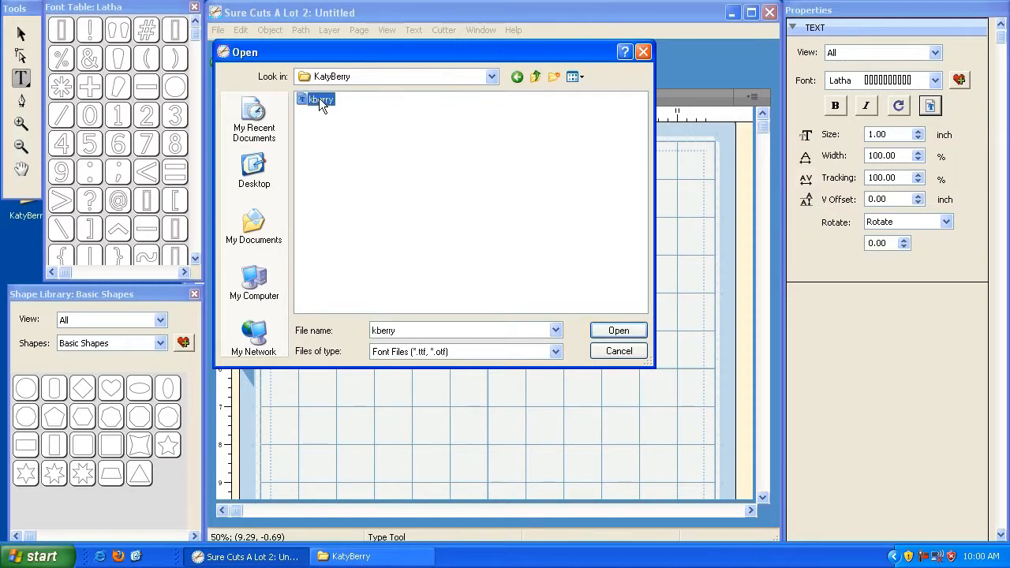
pyautogui.click(619, 329)
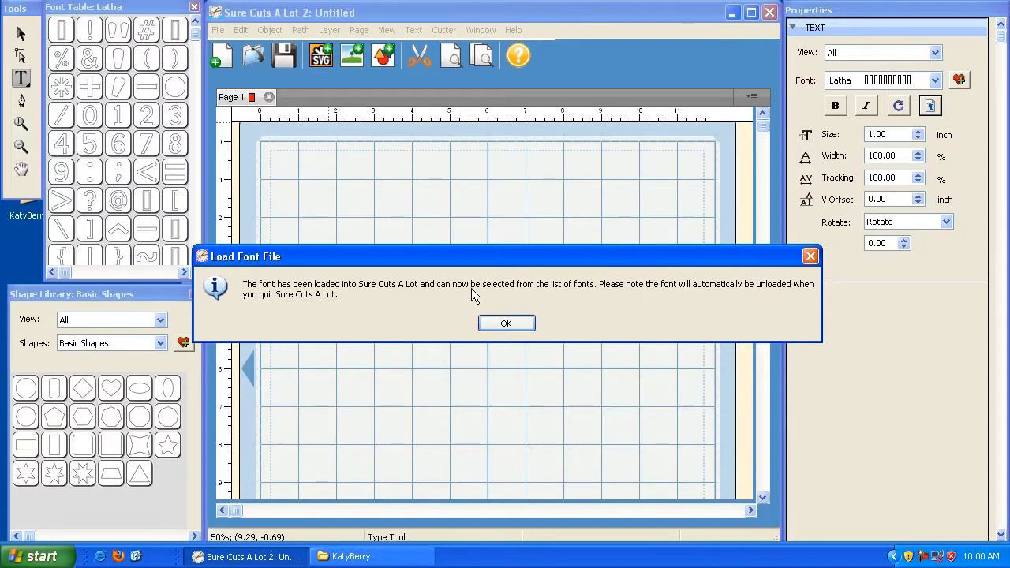
# Step: Choose the Katy Berry font, type 'Katy' on the mat, then close the program
pyautogui.click(505, 322)
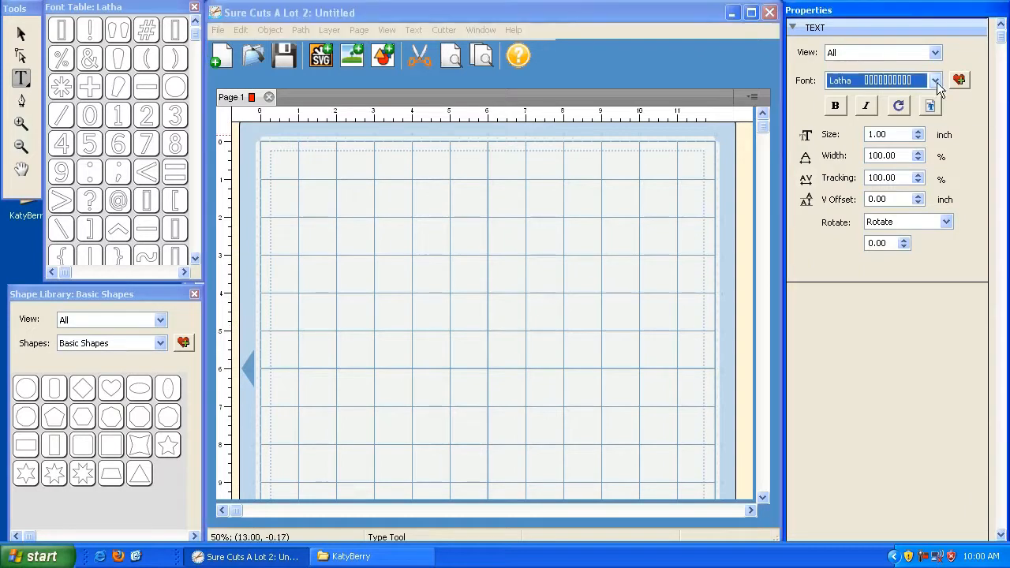
pyautogui.click(936, 81)
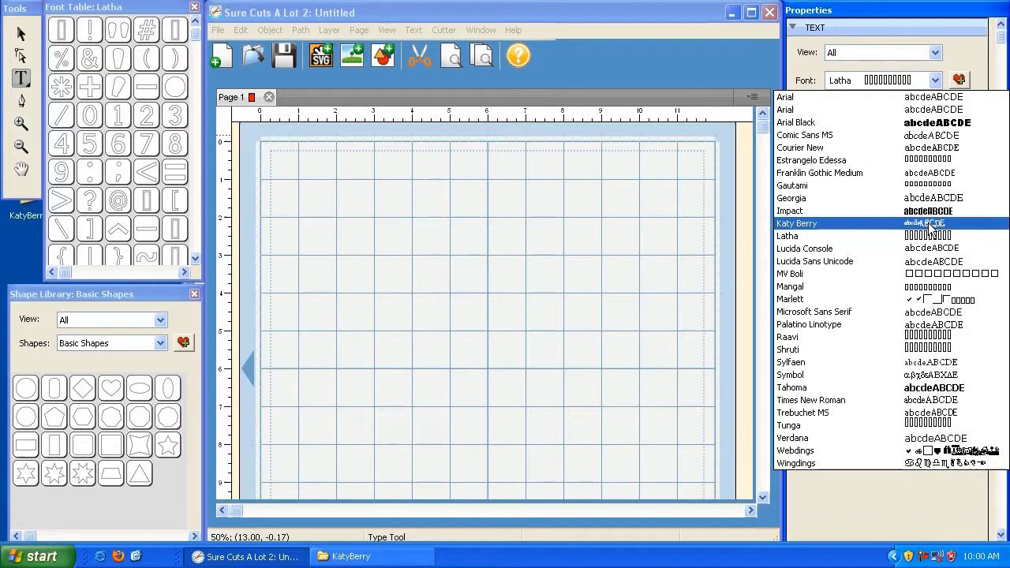
pyautogui.click(797, 224)
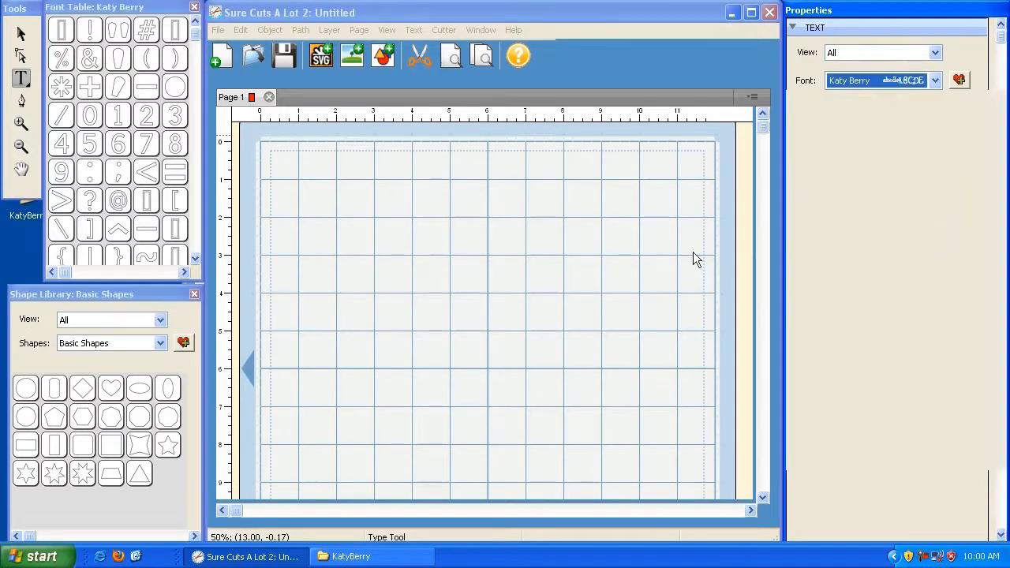
pyautogui.click(297, 281)
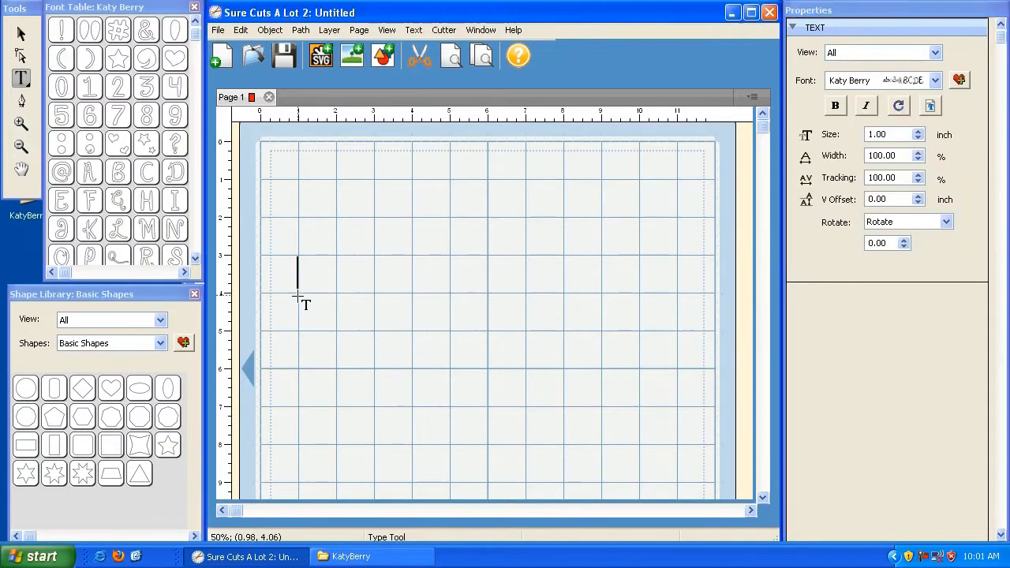
pyautogui.write('Katy Berry')
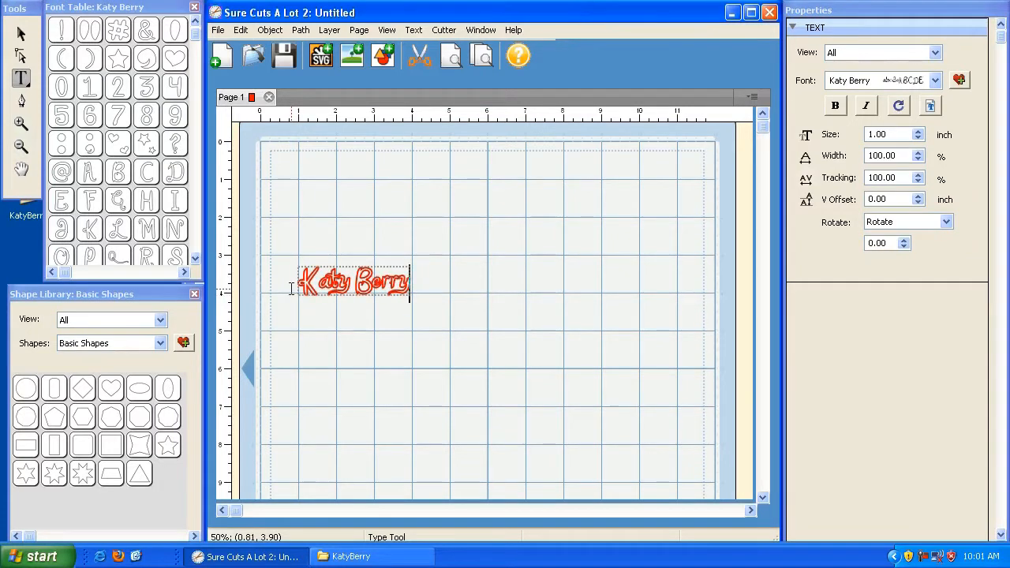
pyautogui.click(768, 13)
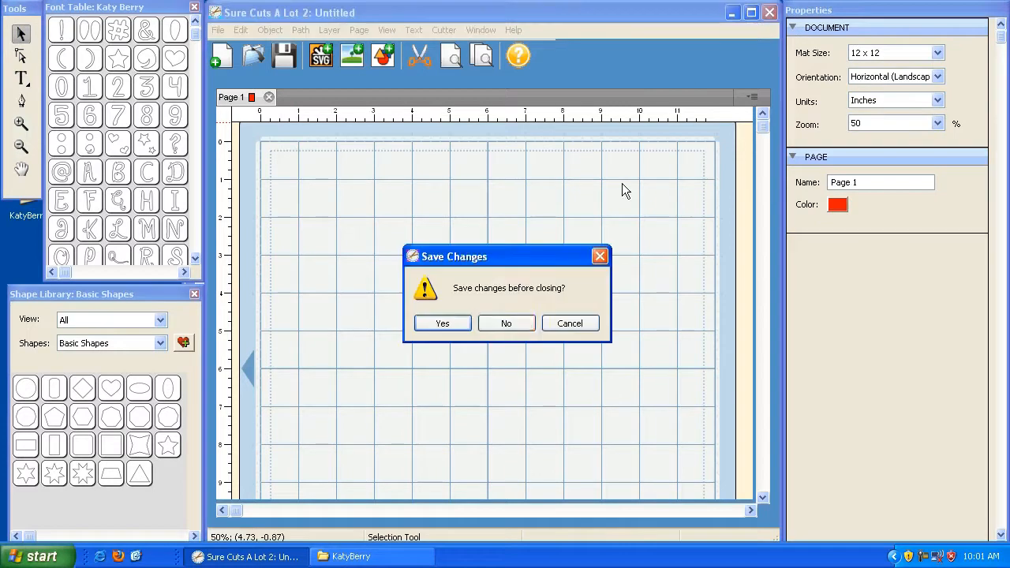
# Step: Discard changes, relaunch with a blank mat and check the font list (Arial current)
pyautogui.click(505, 322)
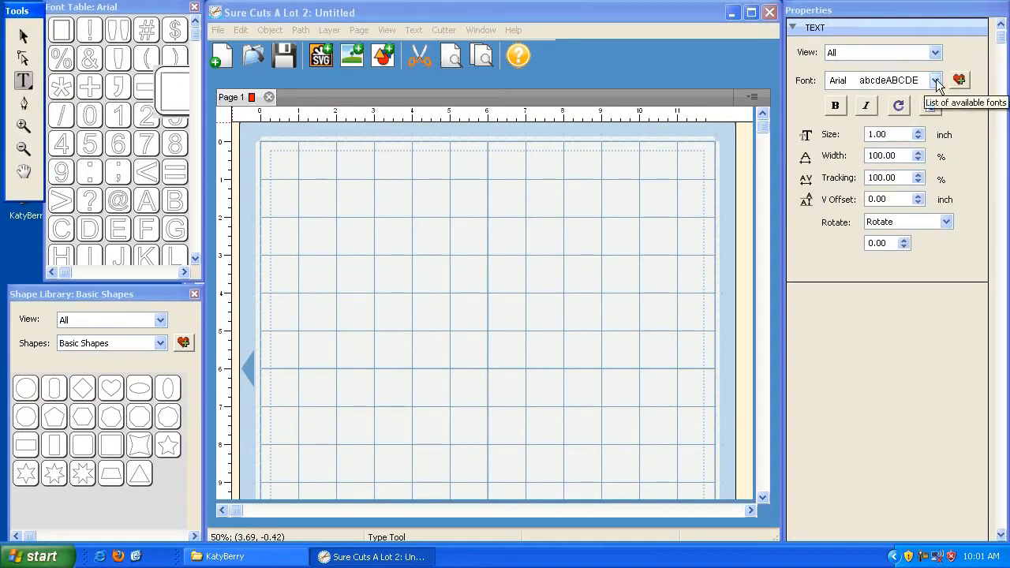
pyautogui.click(935, 79)
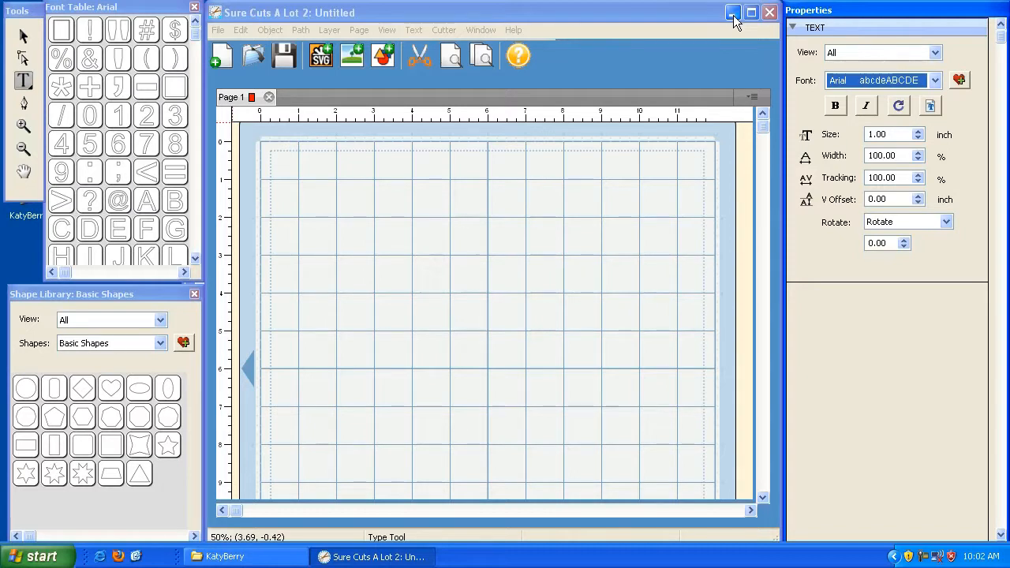
# Step: Minimise Sure Cuts A Lot 2 and browse My Computer > C: > WINDOWS, showing hidden contents
pyautogui.click(732, 13)
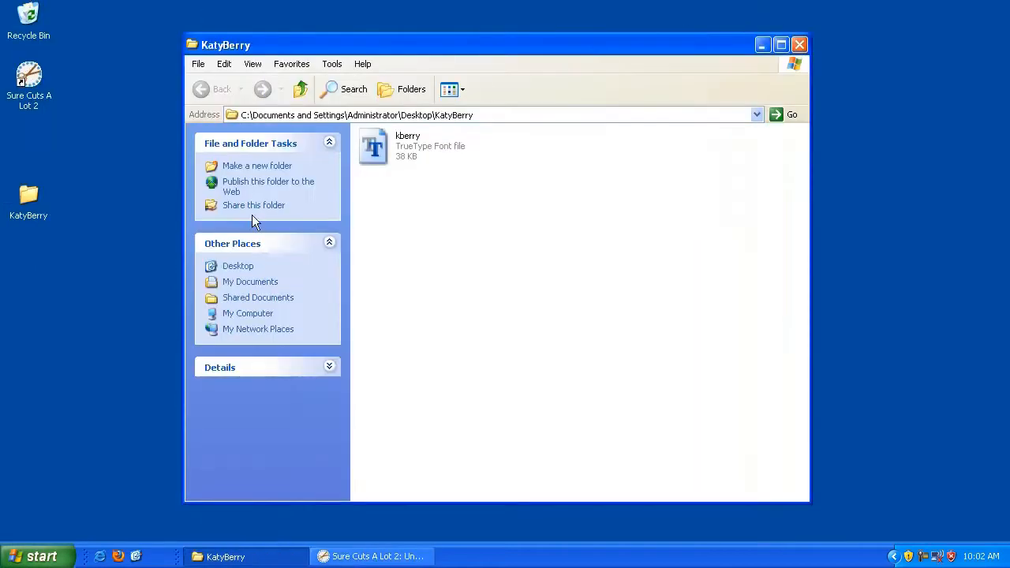
pyautogui.moveTo(811, 507)
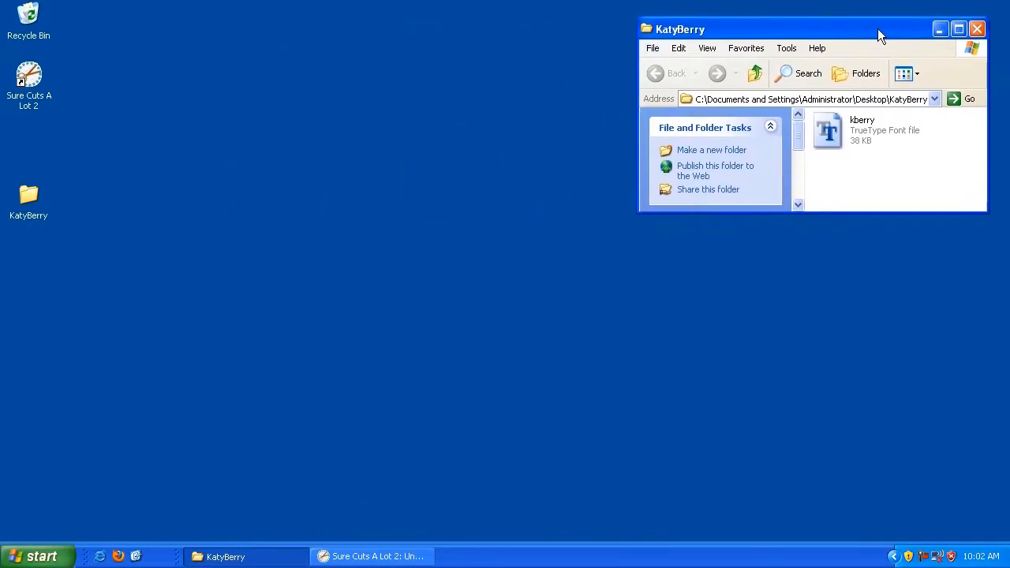
pyautogui.click(35, 555)
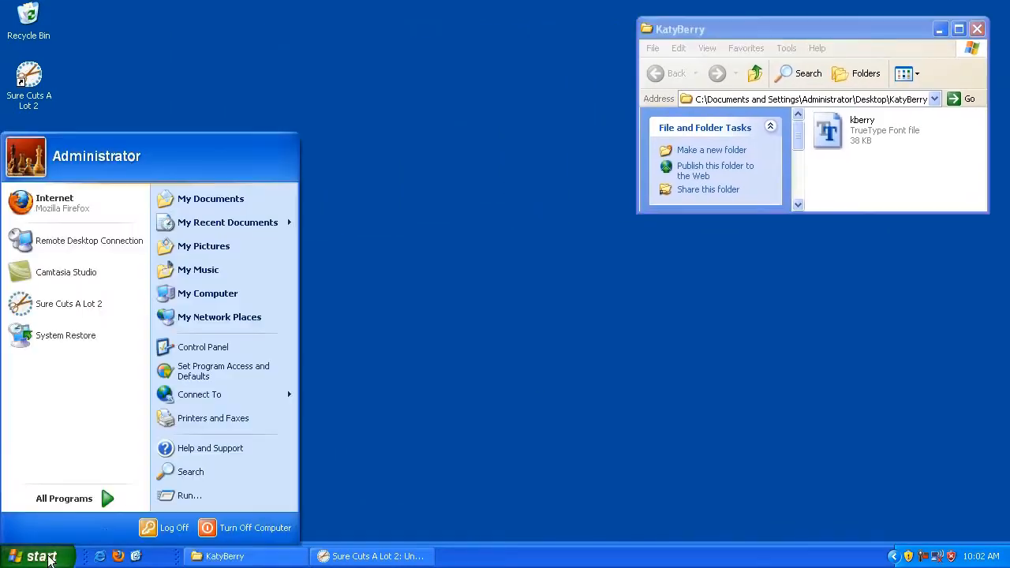
pyautogui.moveTo(208, 292)
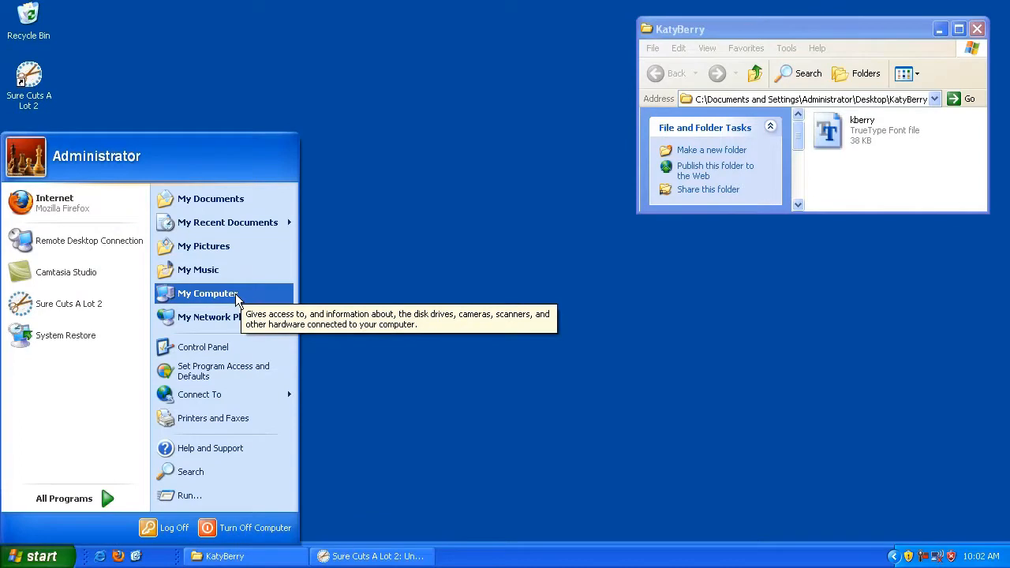
pyautogui.click(208, 292)
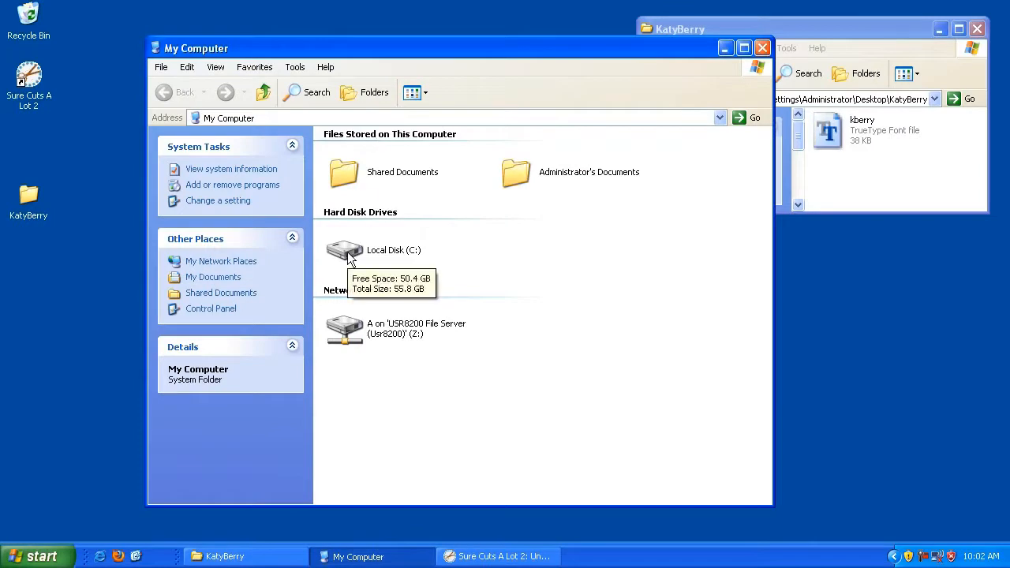
pyautogui.doubleClick(344, 249)
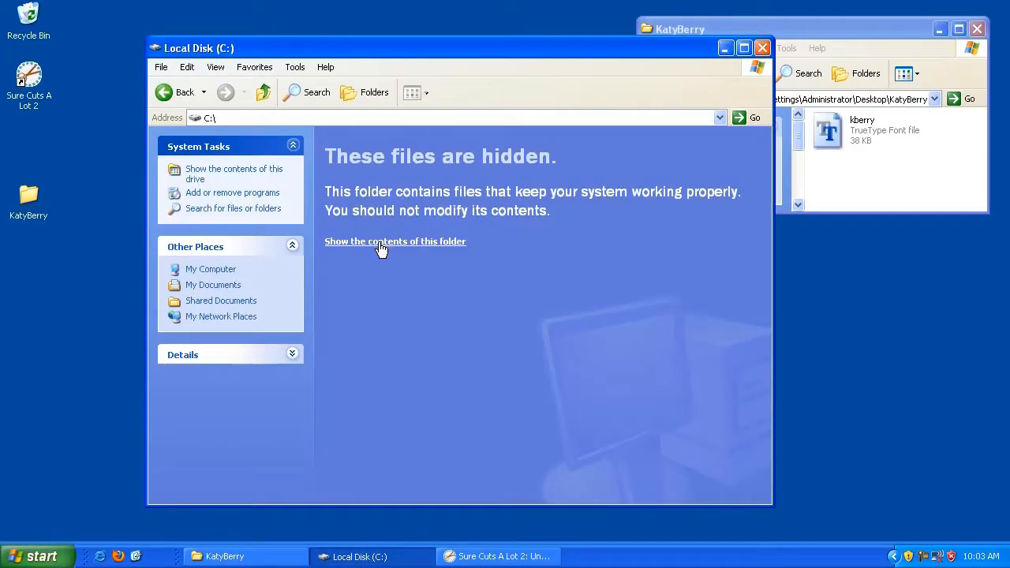
pyautogui.moveTo(398, 246)
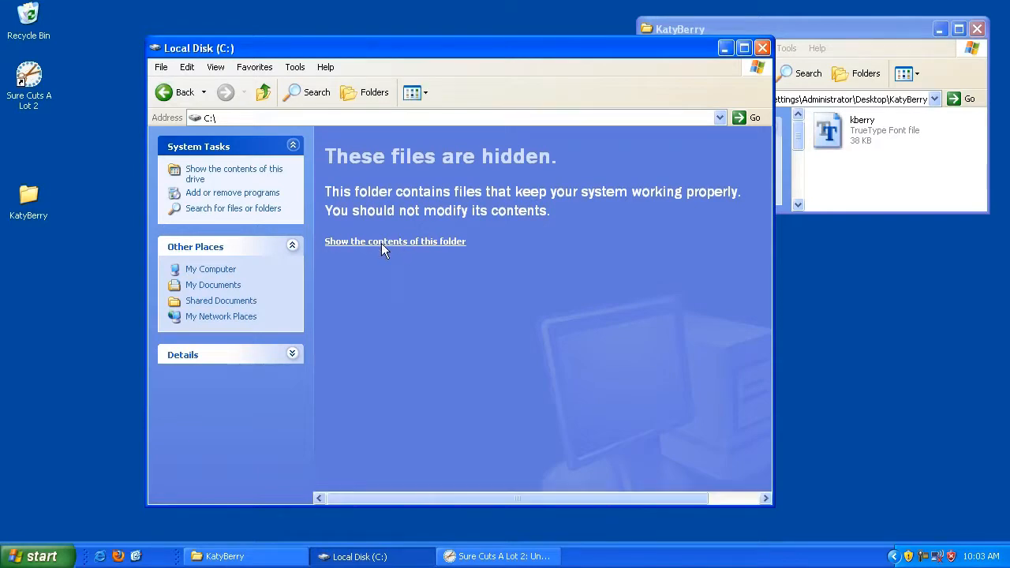
pyautogui.click(394, 241)
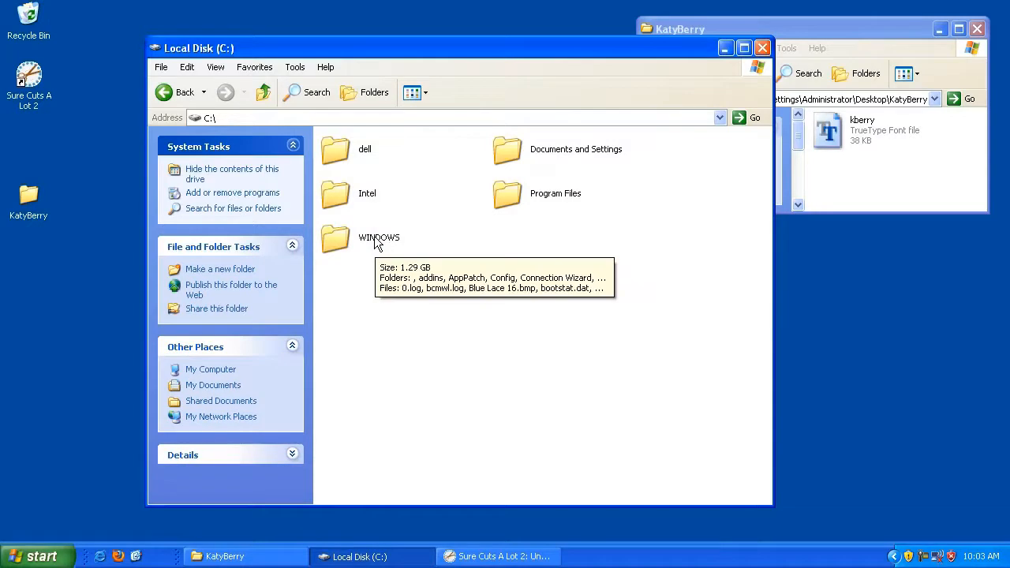
pyautogui.doubleClick(335, 240)
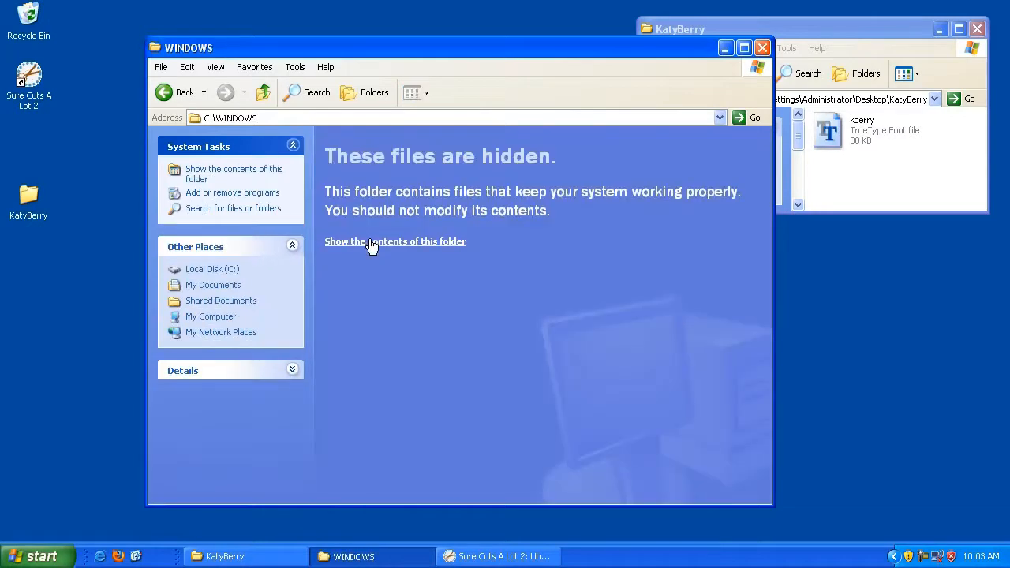
pyautogui.click(394, 242)
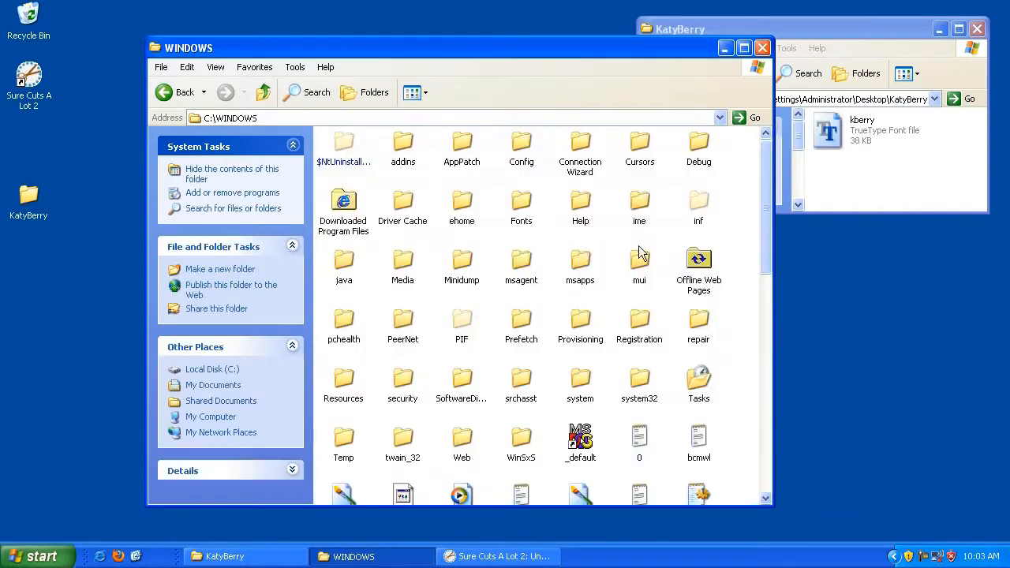
pyautogui.moveTo(521, 205)
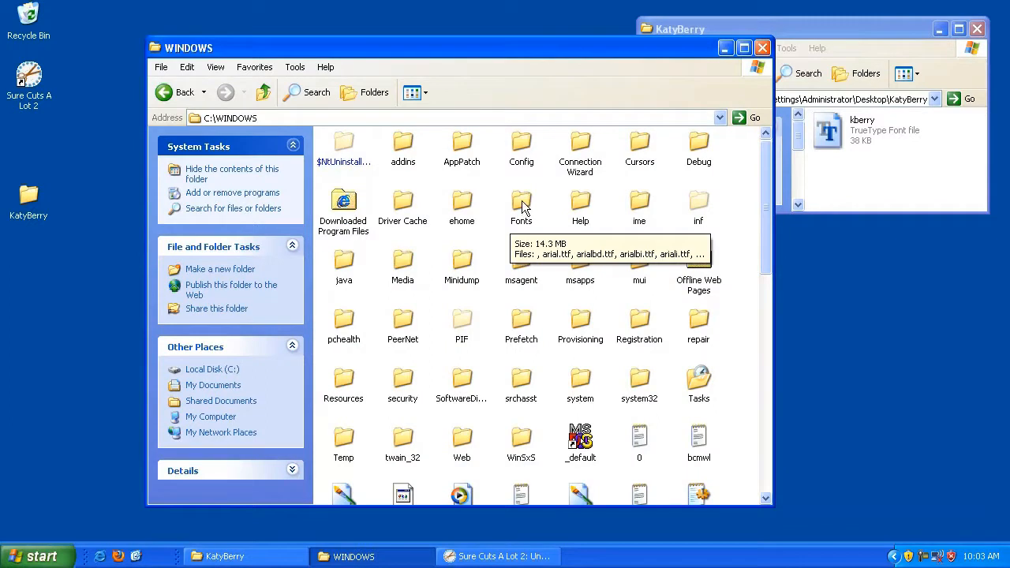
# Step: Drag kberry.ttf into C:\WINDOWS\Fonts and dismiss the already-installed message
pyautogui.doubleClick(521, 202)
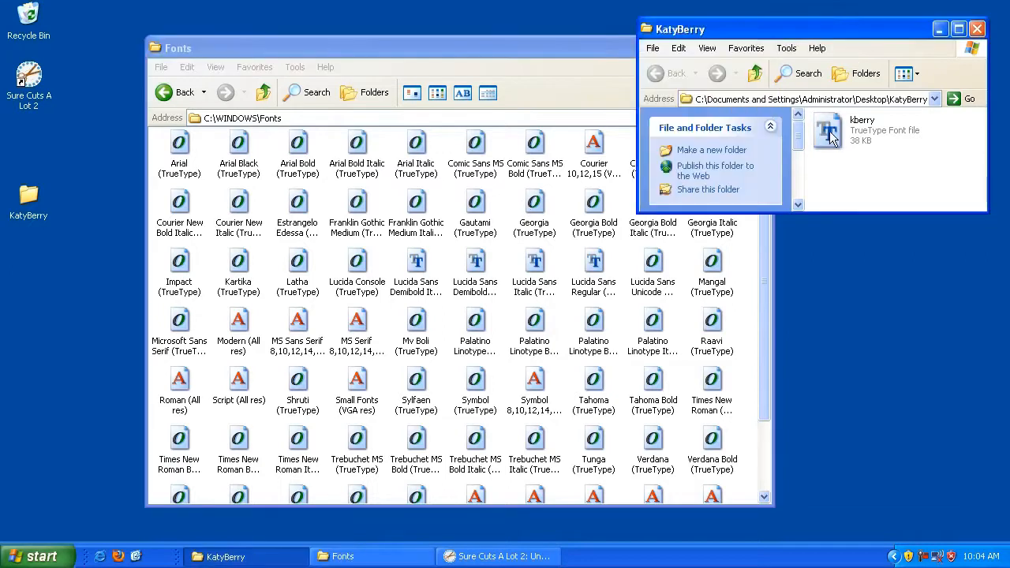
pyautogui.moveTo(827, 129)
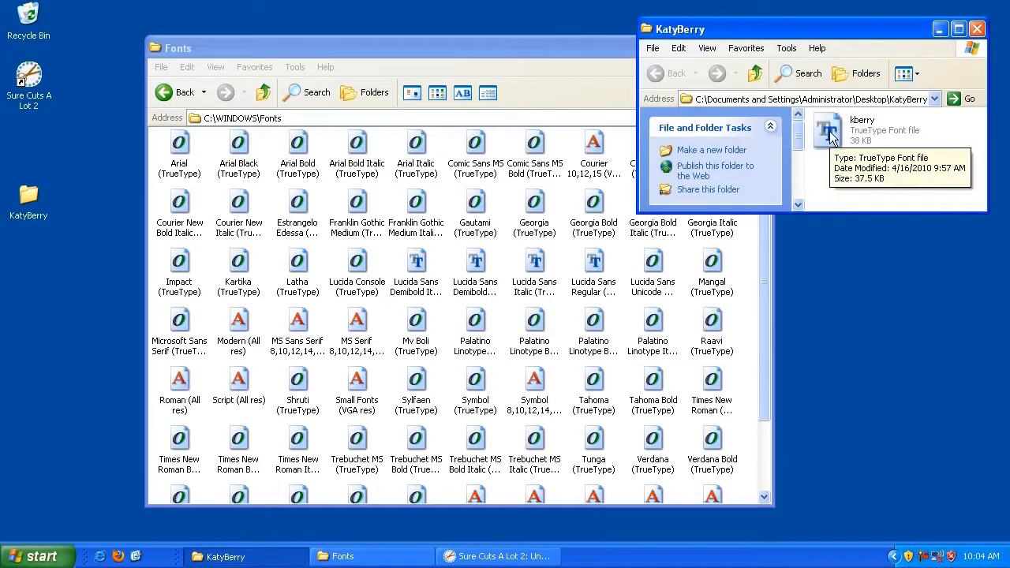
pyautogui.click(827, 130)
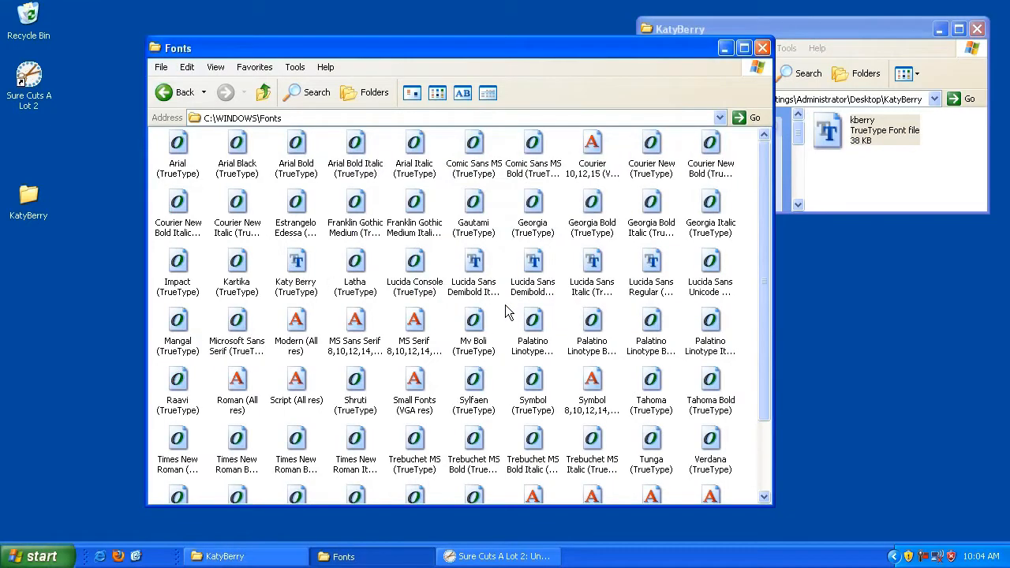
pyautogui.moveTo(765, 186)
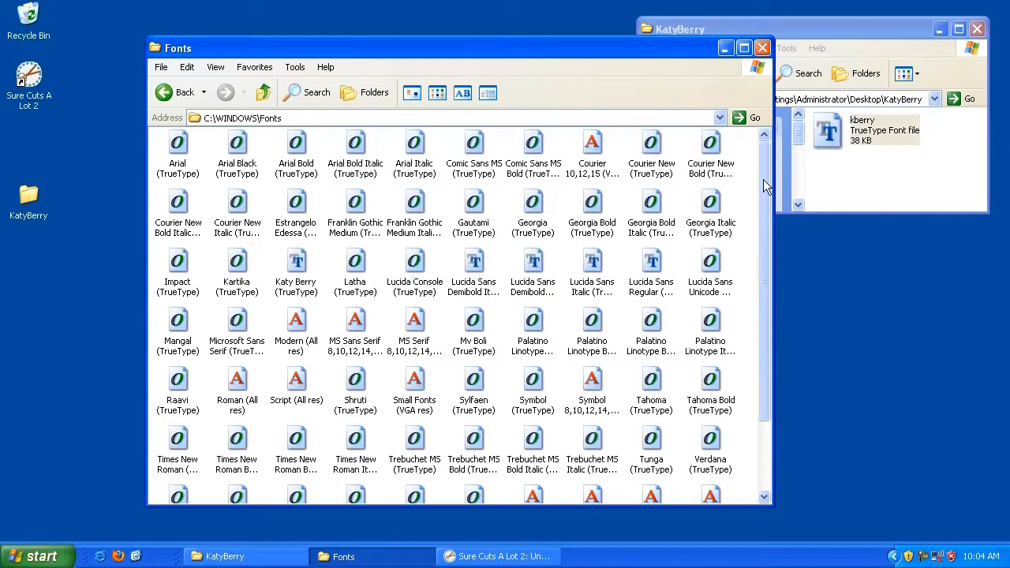
pyautogui.click(297, 272)
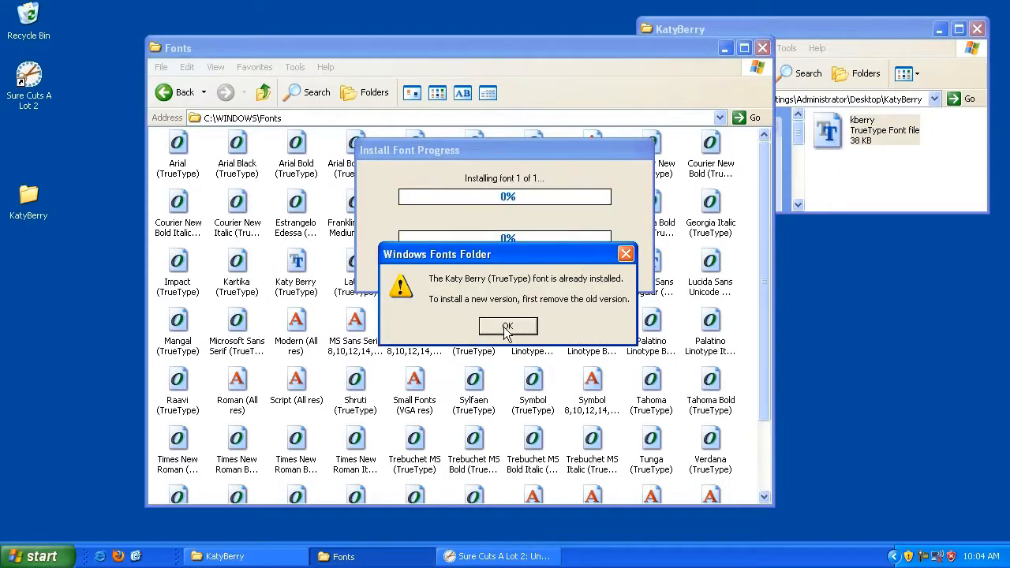
pyautogui.click(508, 326)
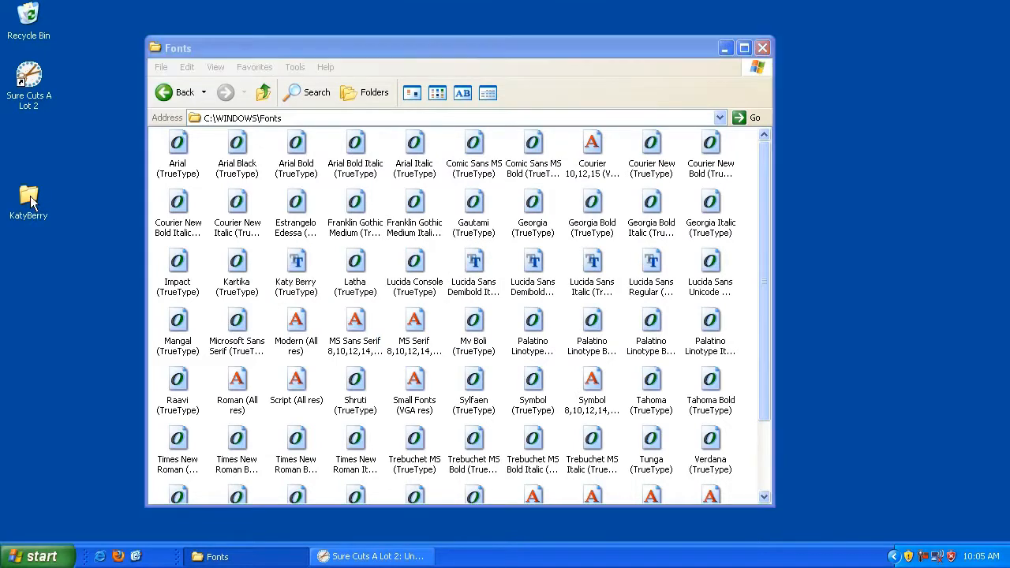
pyautogui.moveTo(28, 197)
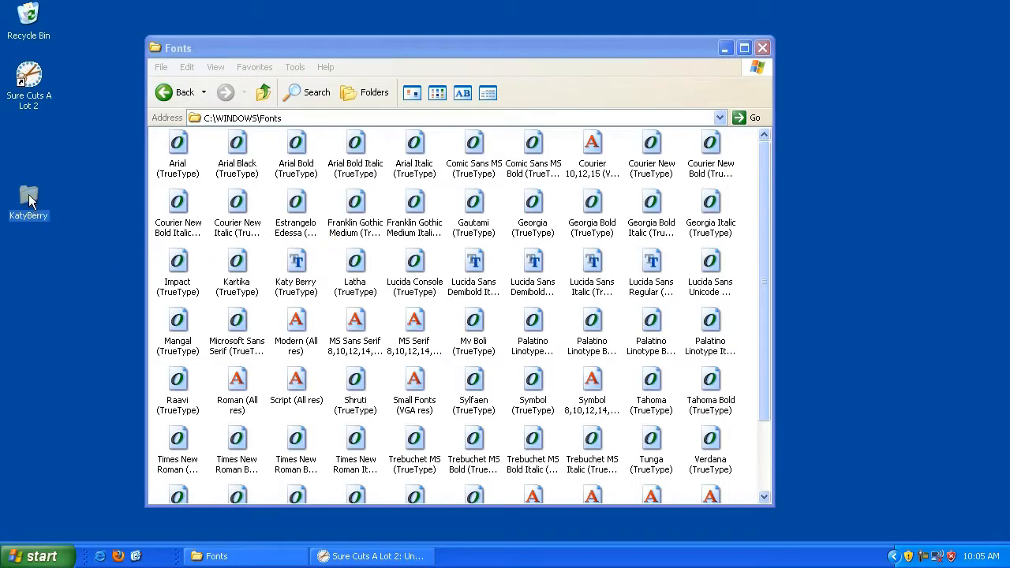
pyautogui.doubleClick(28, 197)
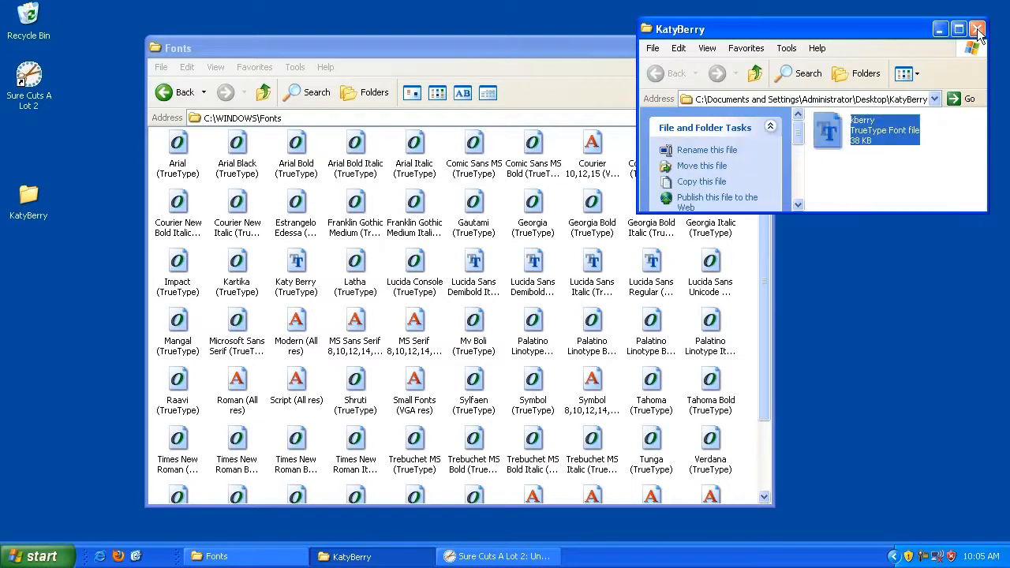
pyautogui.moveTo(979, 29)
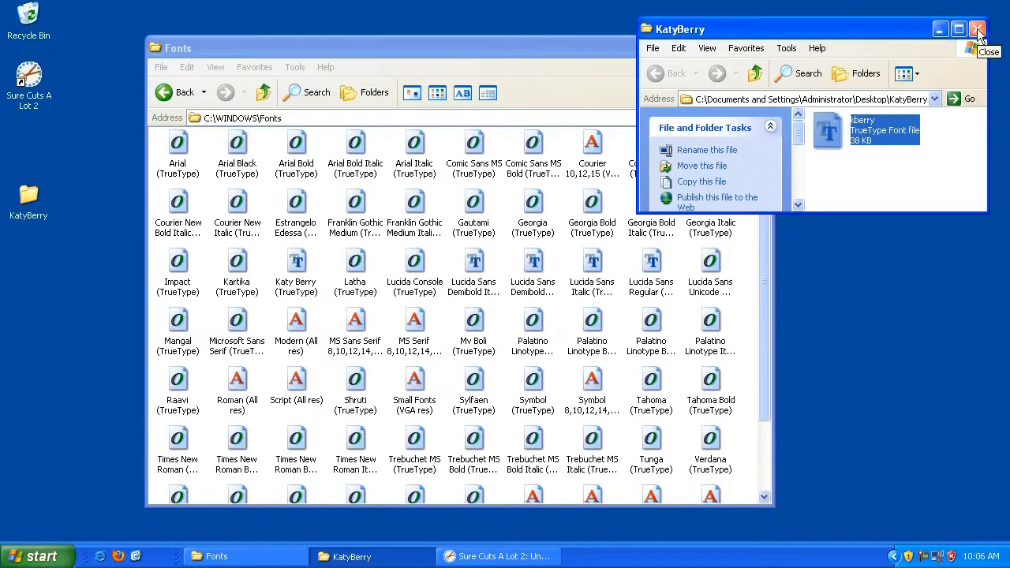
pyautogui.click(977, 28)
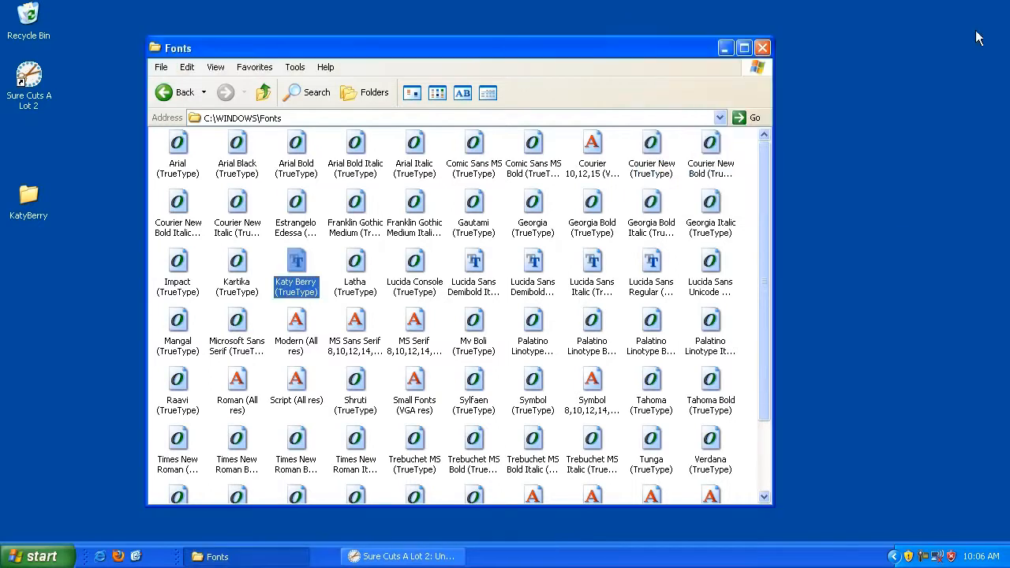
pyautogui.moveTo(261, 189)
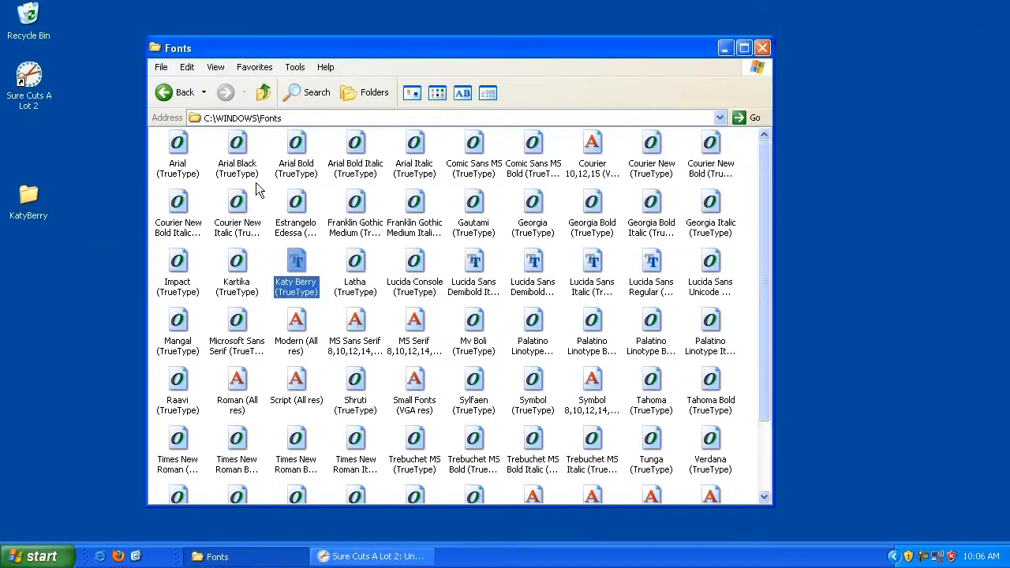
pyautogui.click(28, 197)
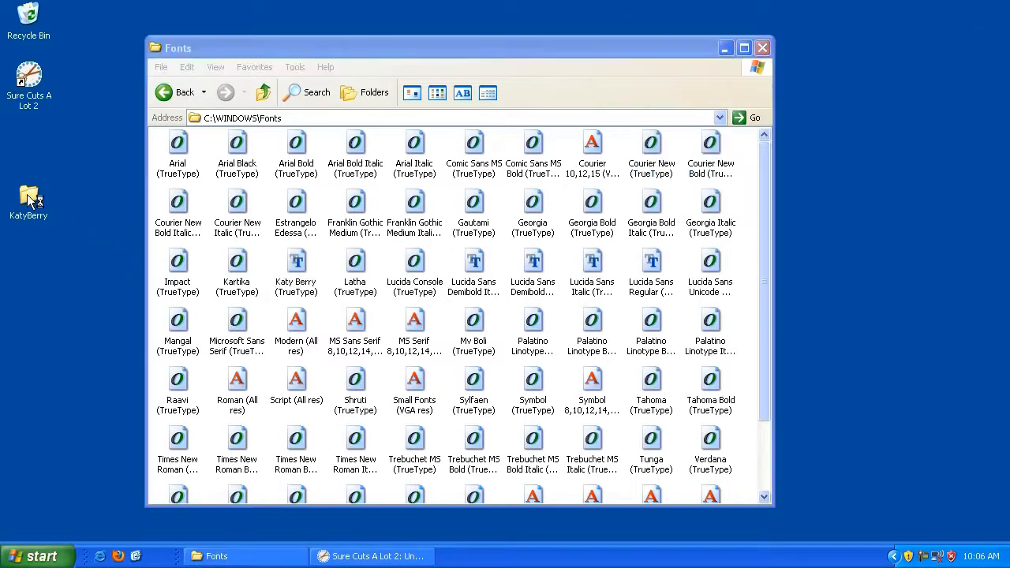
pyautogui.doubleClick(29, 197)
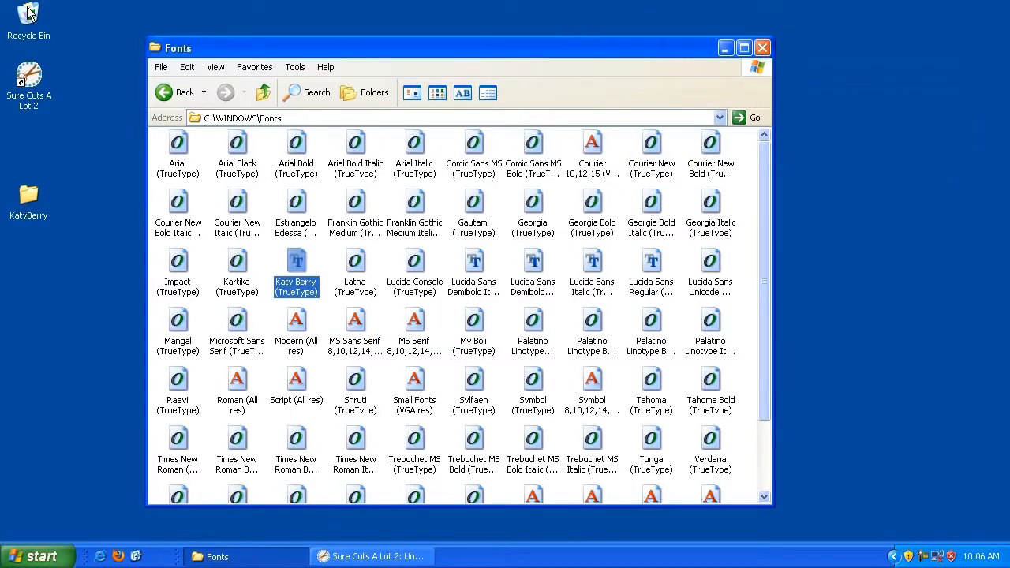
# Step: Dismiss the 'Unable to install the font' error and reopen the KatyBerry folder showing kberry
pyautogui.doubleClick(29, 16)
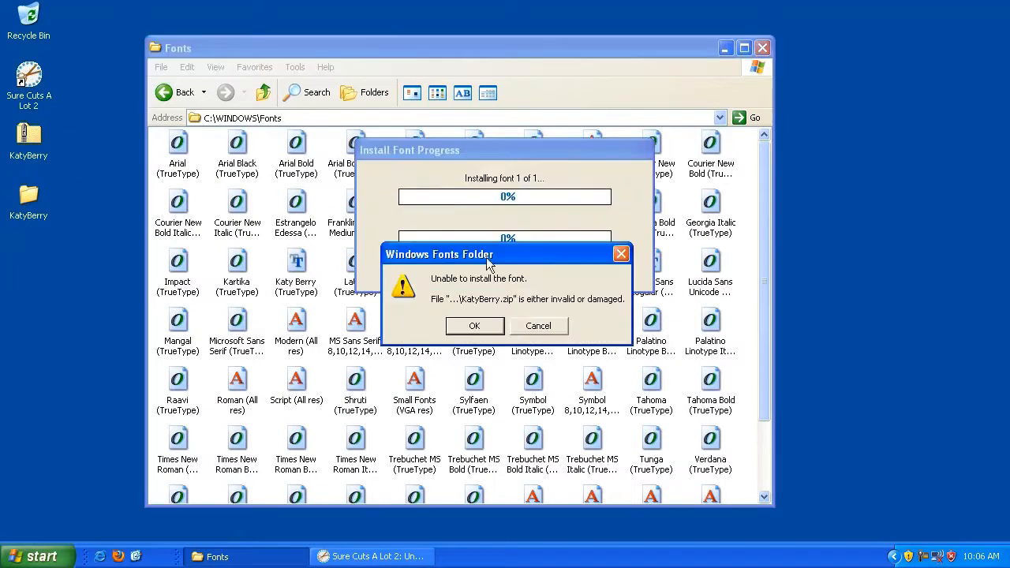
pyautogui.click(474, 325)
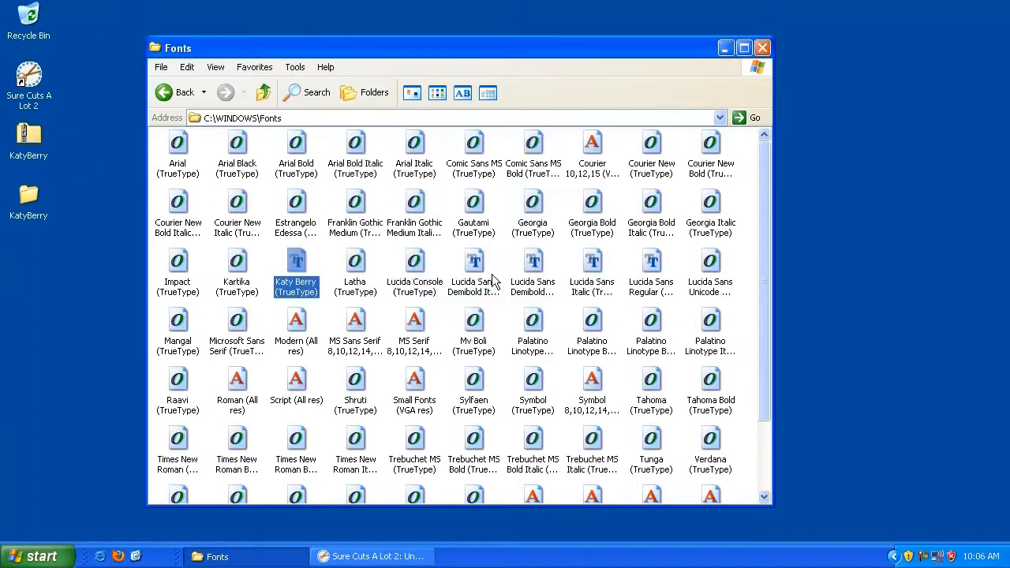
pyautogui.click(28, 134)
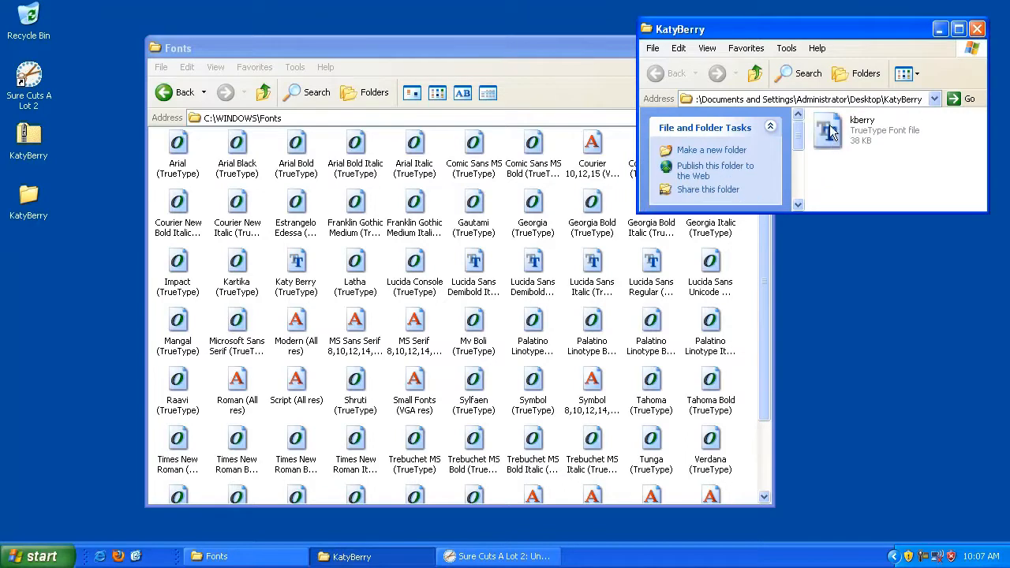
pyautogui.moveTo(829, 130)
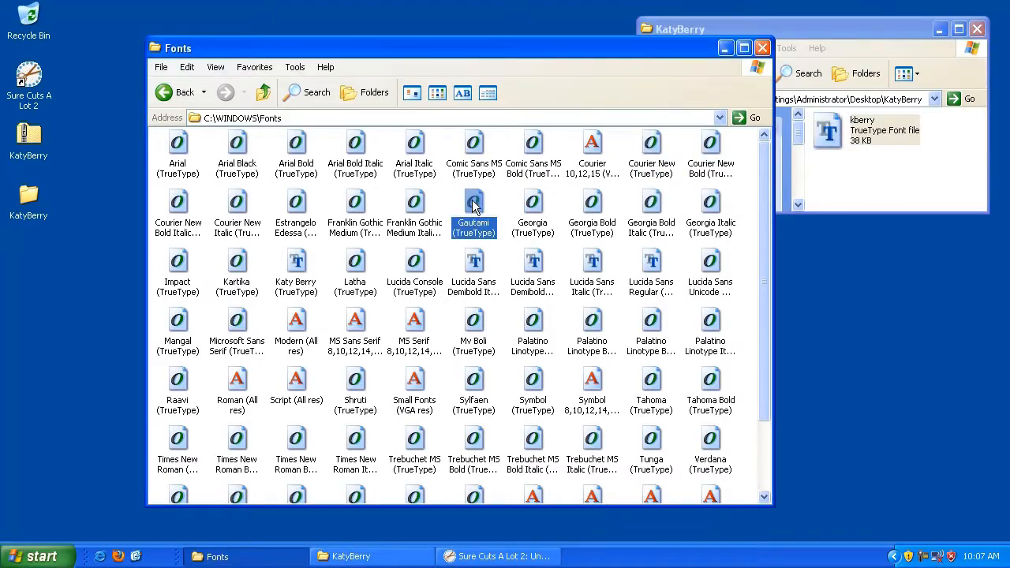
# Step: Close the Fonts and KatyBerry Explorer windows, returning to the blank Sure Cuts A Lot 2 mat
pyautogui.click(762, 47)
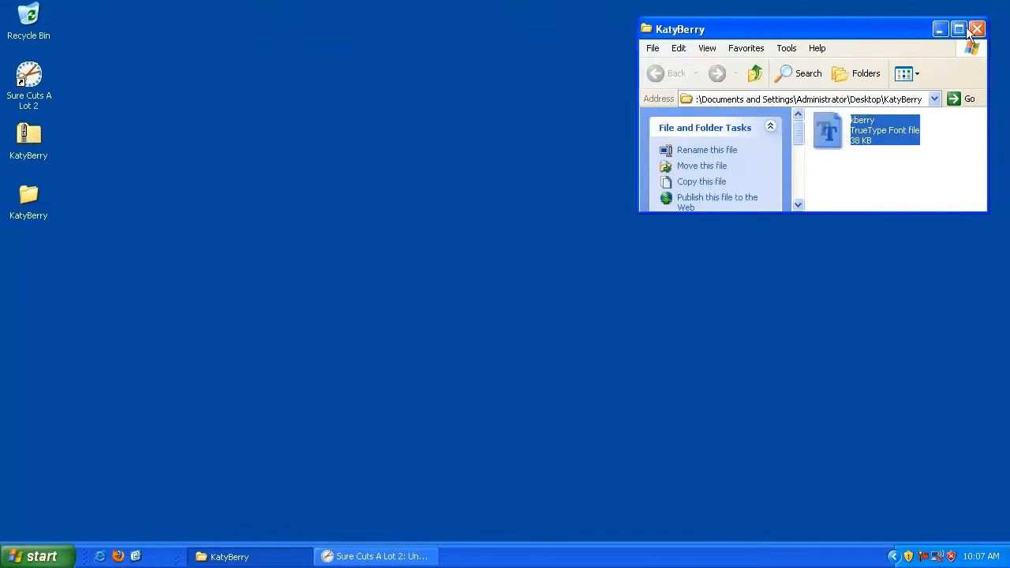
pyautogui.click(977, 29)
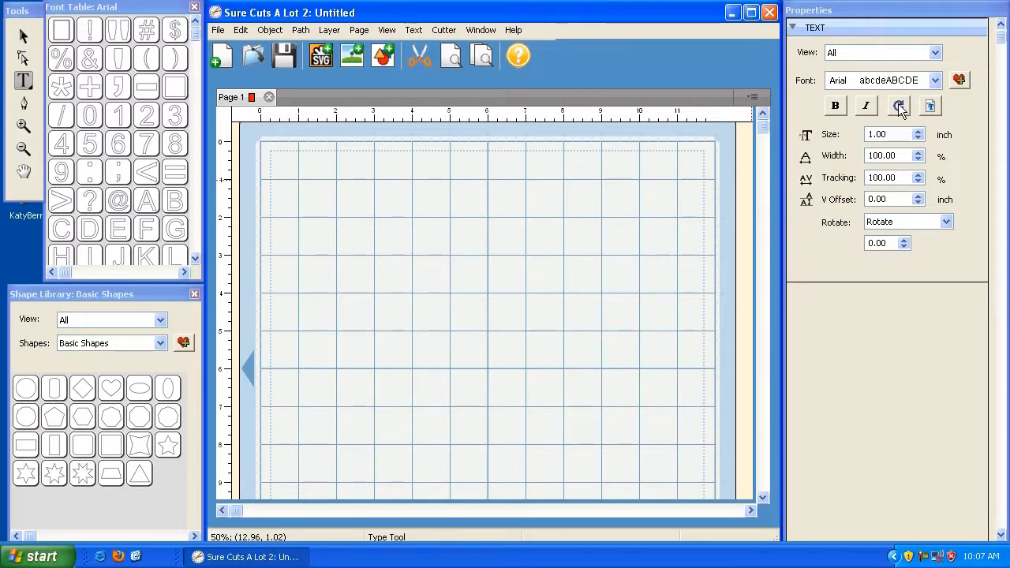
# Step: Choose Katy Berry from the Font dropdown and type 'katy Berry' onto the mat
pyautogui.click(934, 79)
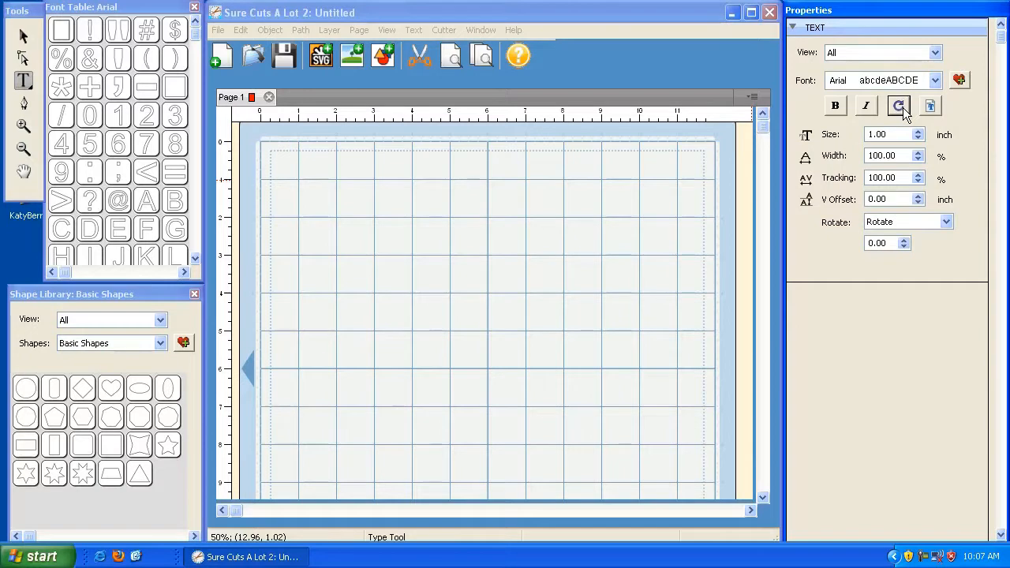
pyautogui.click(934, 79)
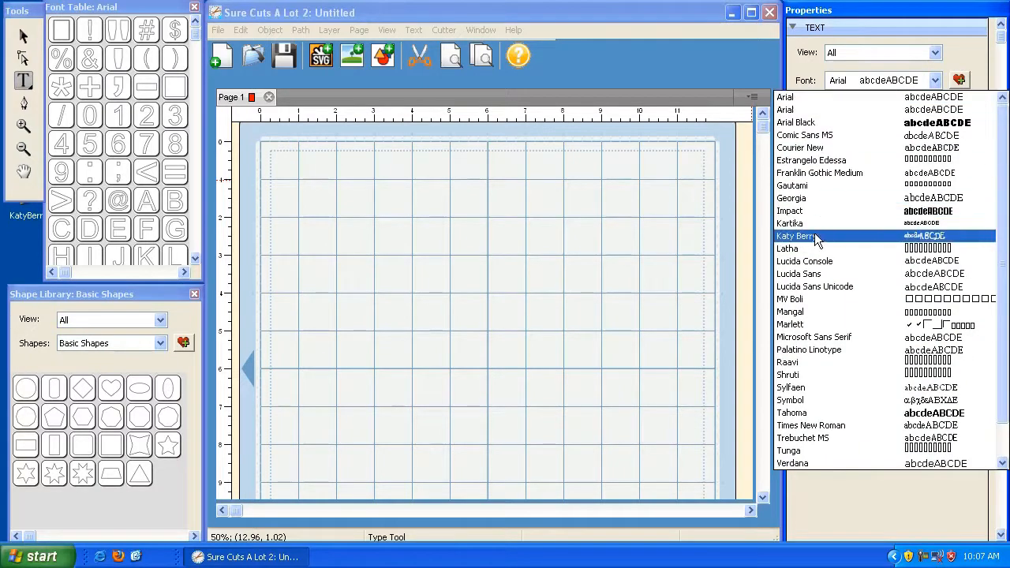
pyautogui.moveTo(817, 243)
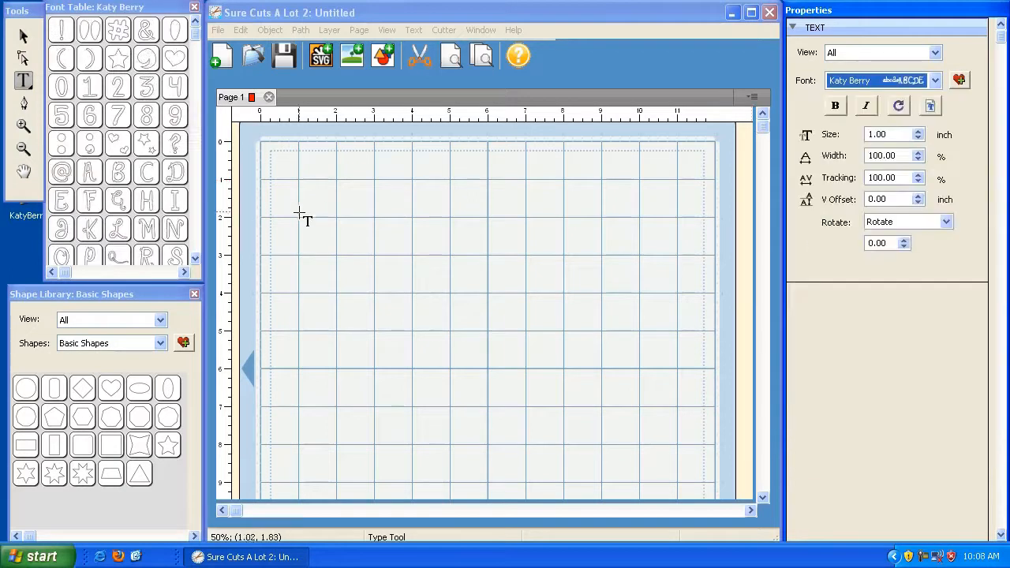
pyautogui.write('katy')
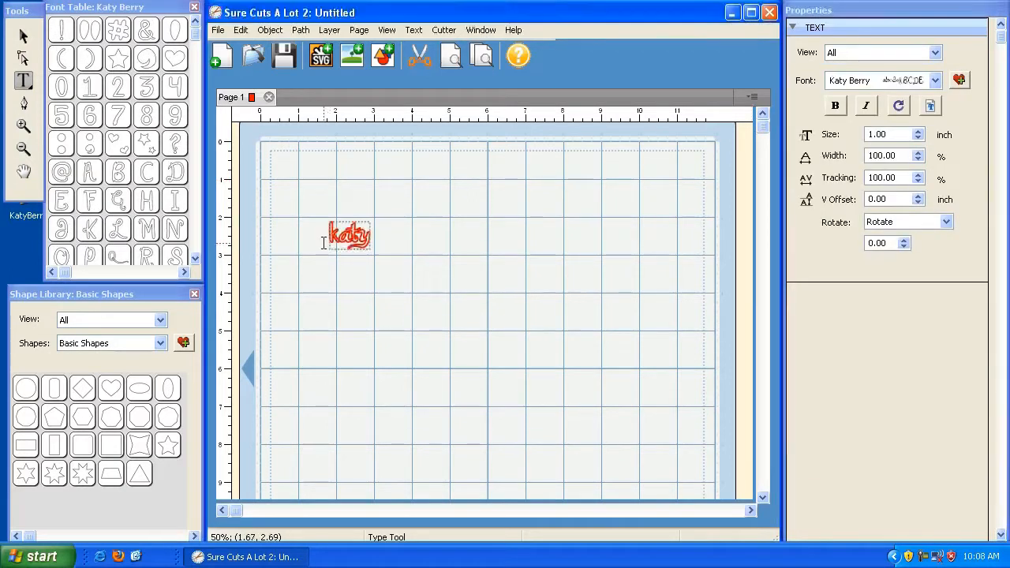
pyautogui.write('Berry')
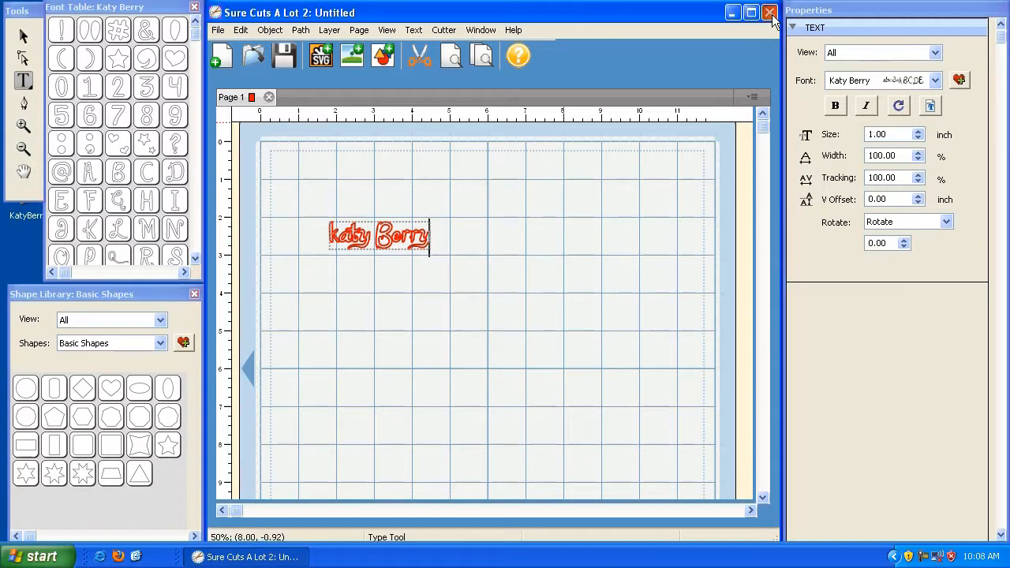
# Step: Quit and relaunch Sure Cuts A Lot 2, then check the Type tool's font list shows Katy Berry
pyautogui.click(770, 13)
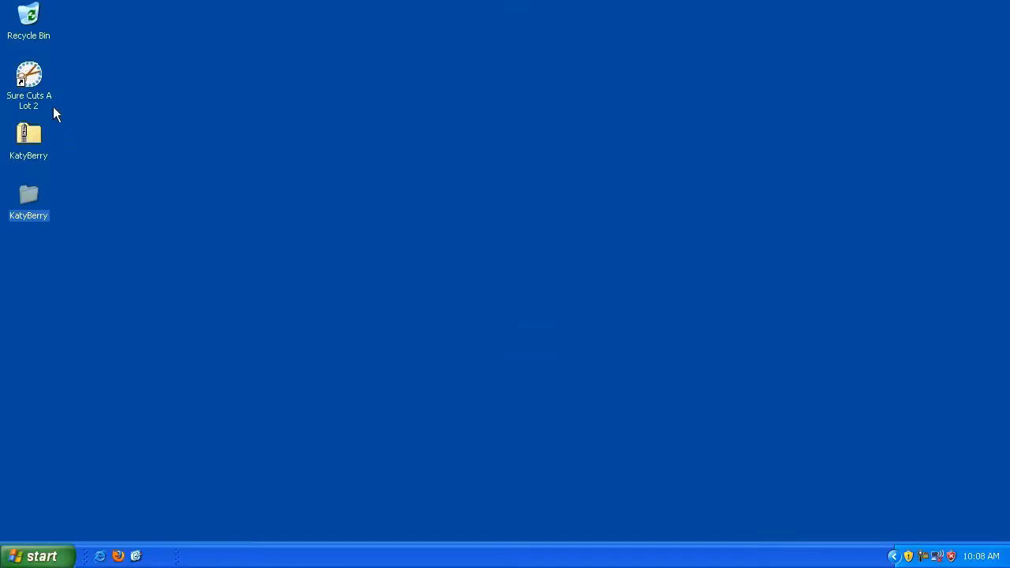
pyautogui.doubleClick(28, 79)
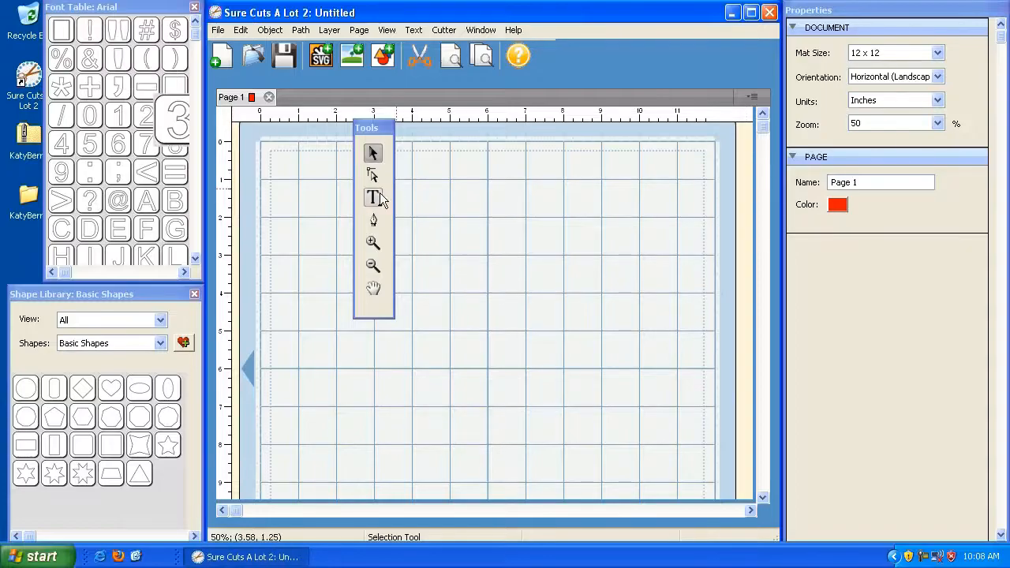
pyautogui.click(372, 197)
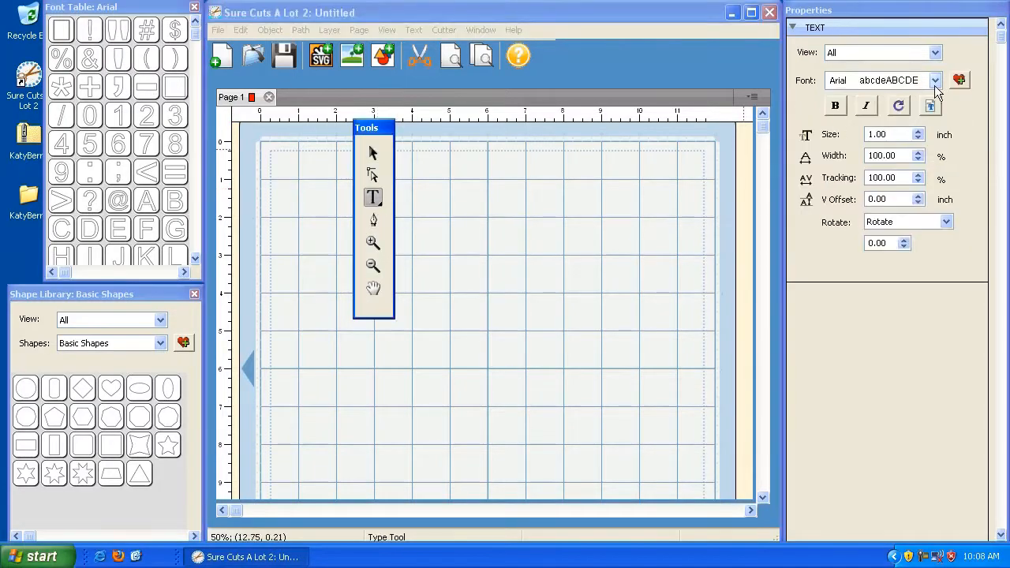
pyautogui.click(936, 79)
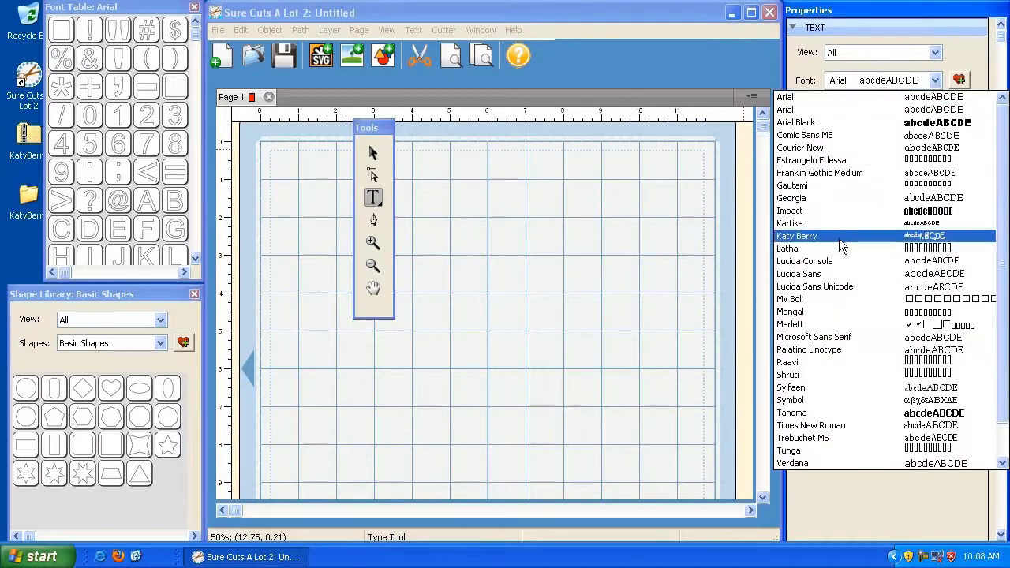
pyautogui.moveTo(844, 240)
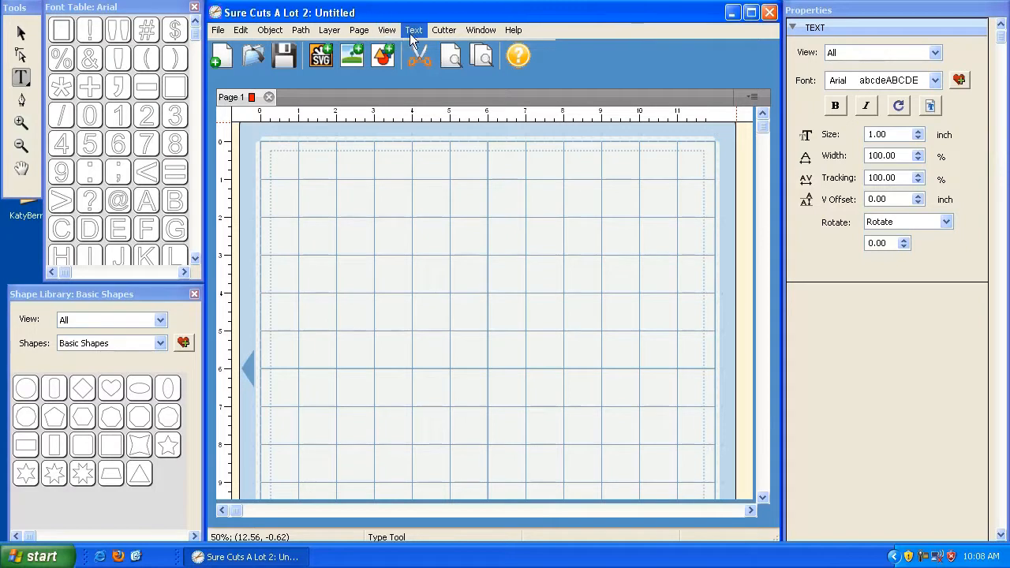
pyautogui.click(413, 30)
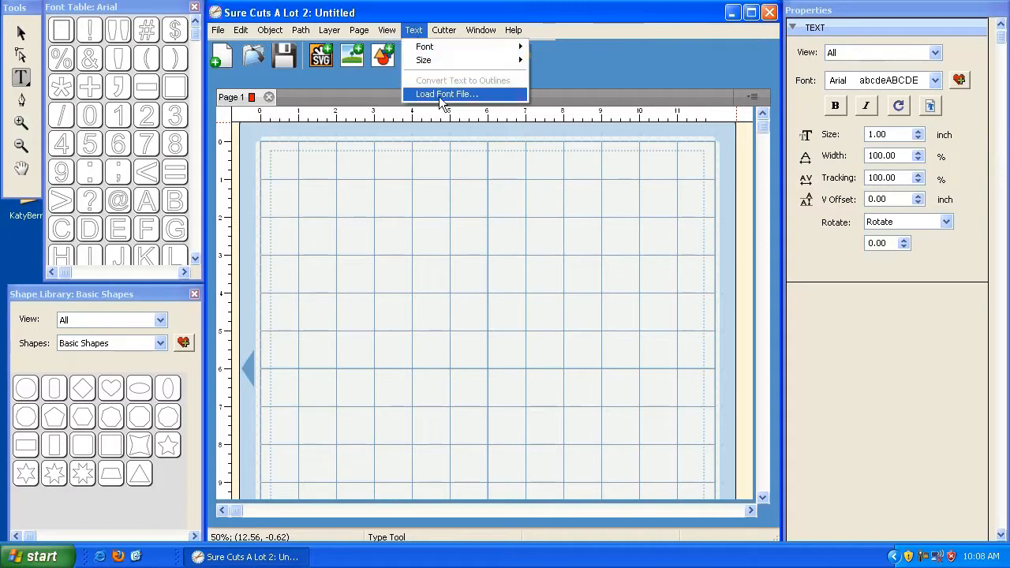
pyautogui.click(445, 95)
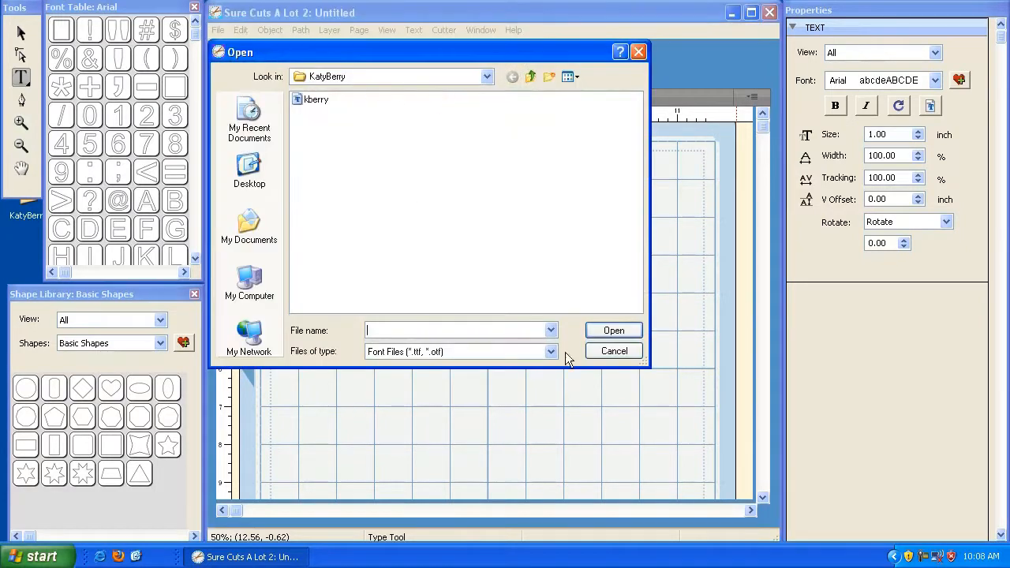
pyautogui.click(612, 350)
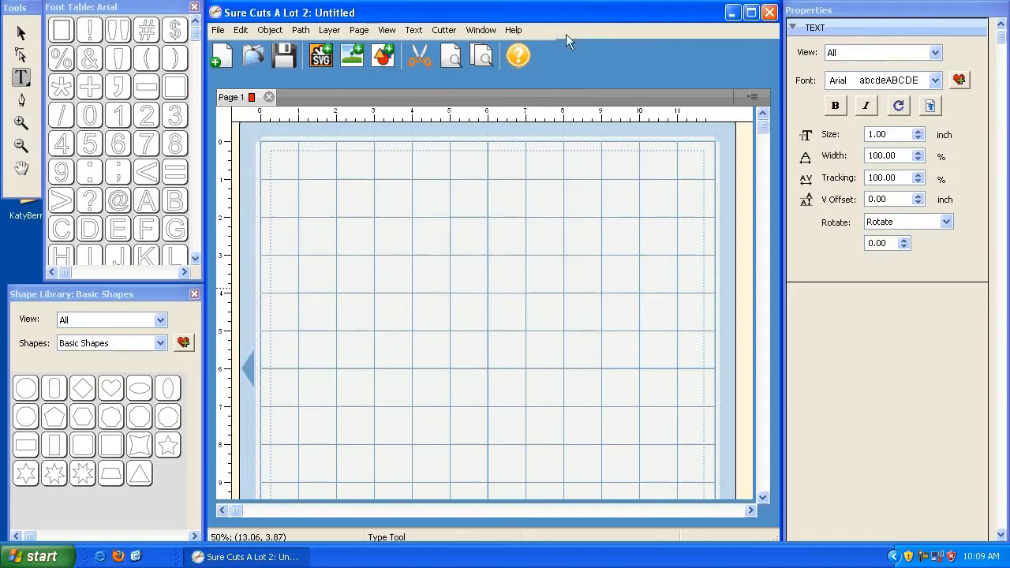
pyautogui.click(413, 30)
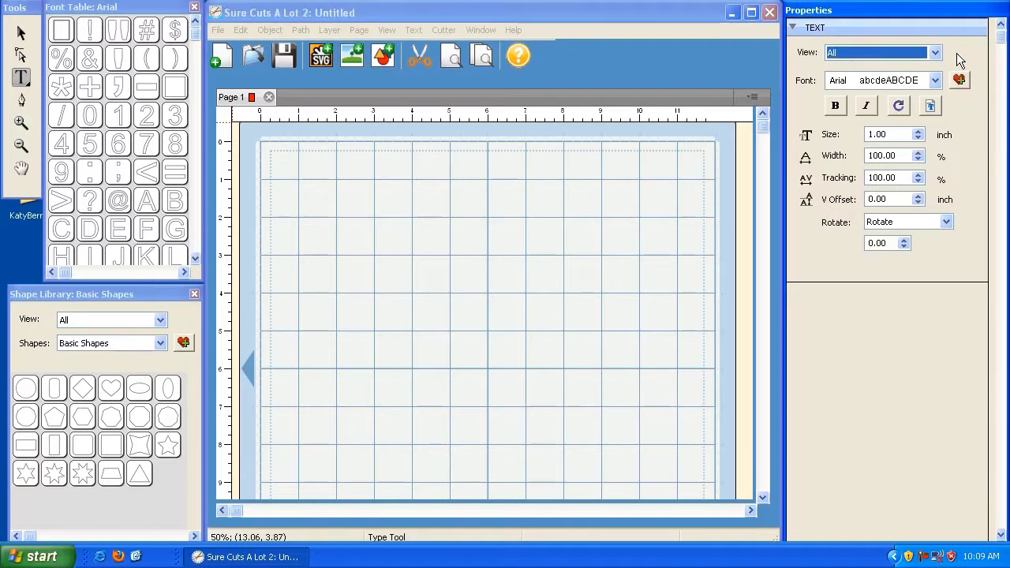
pyautogui.moveTo(959, 82)
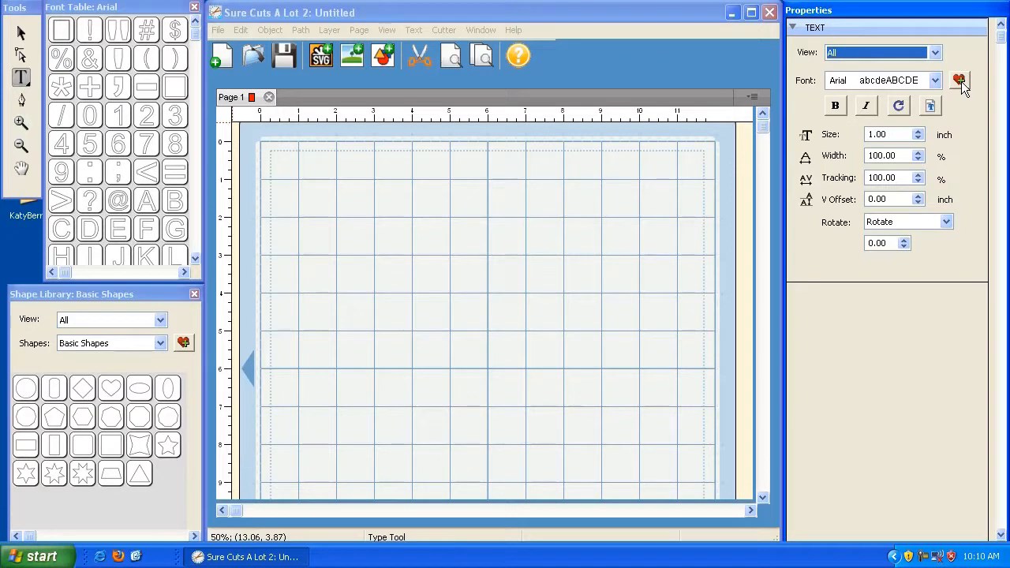
# Step: Select Katy Berry in the Font list and add it to favourites with the heart button
pyautogui.click(934, 78)
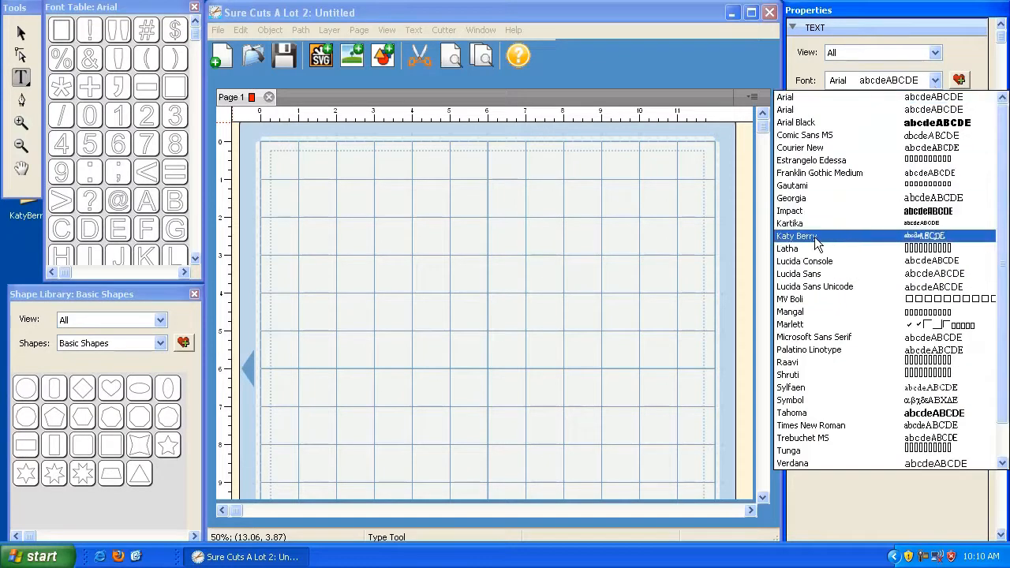
pyautogui.click(797, 237)
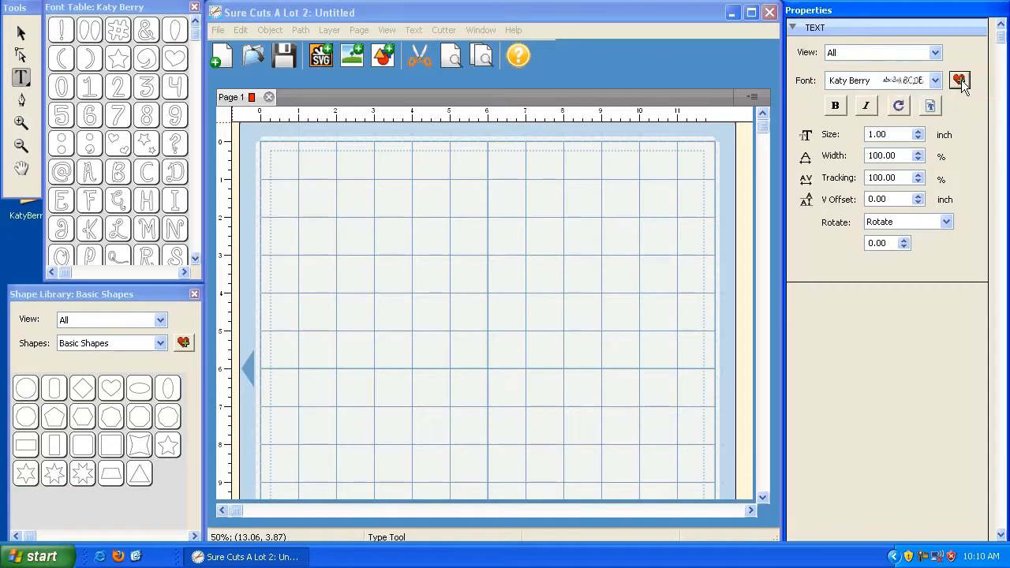
pyautogui.click(934, 79)
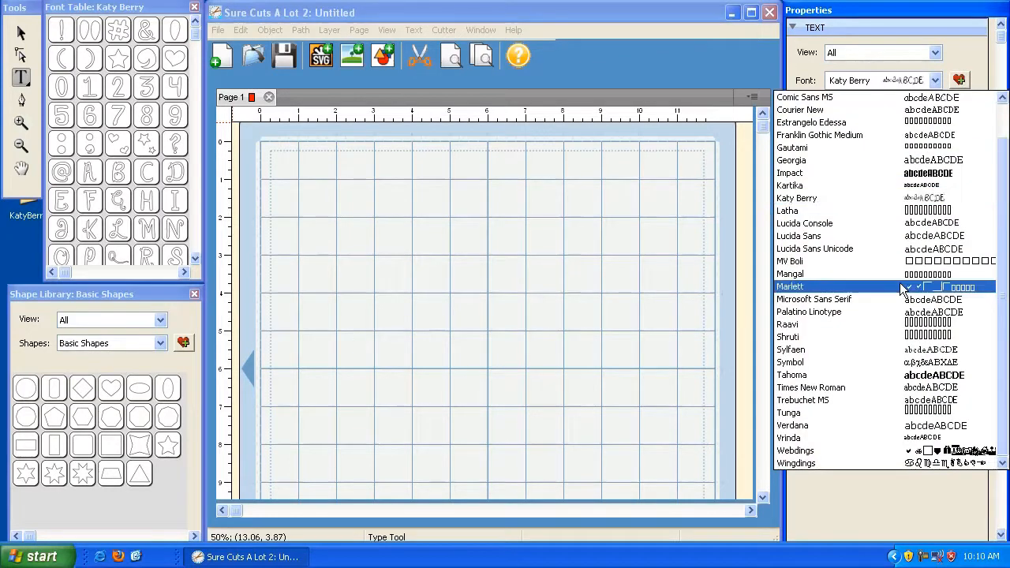
pyautogui.click(792, 375)
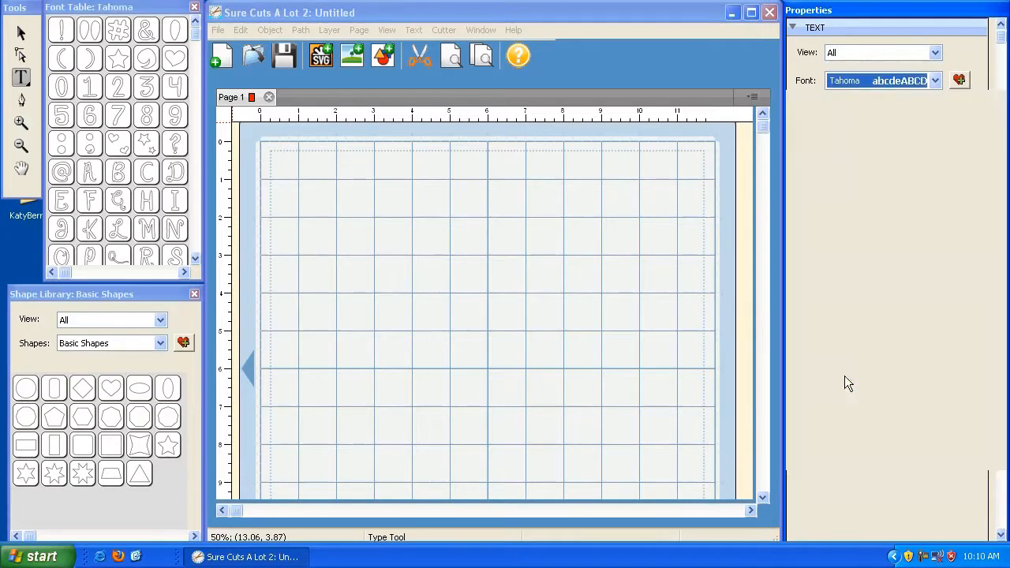
pyautogui.click(959, 79)
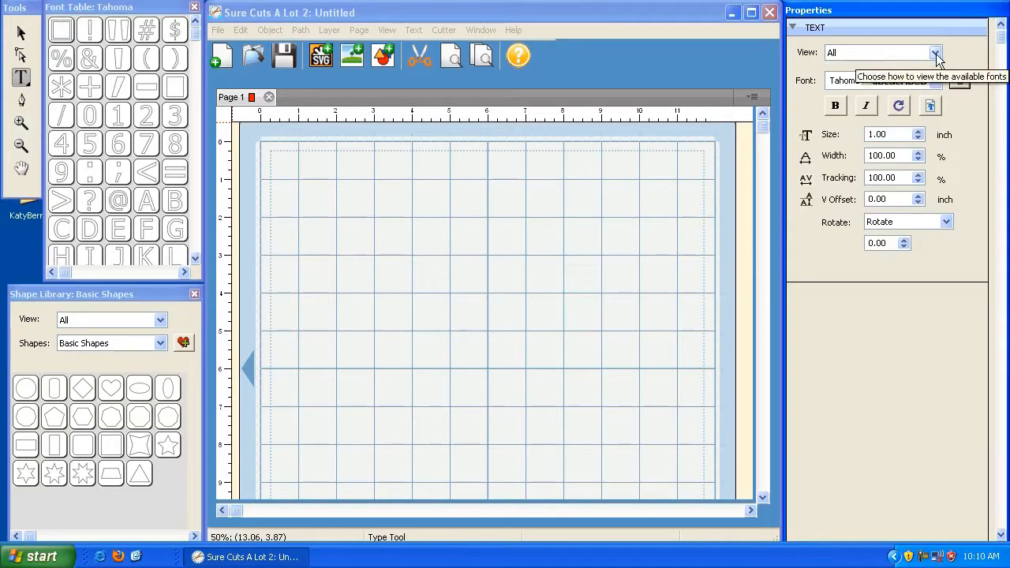
# Step: Switch View to Favorites to check the favourites list, then back to all installed fonts
pyautogui.click(936, 52)
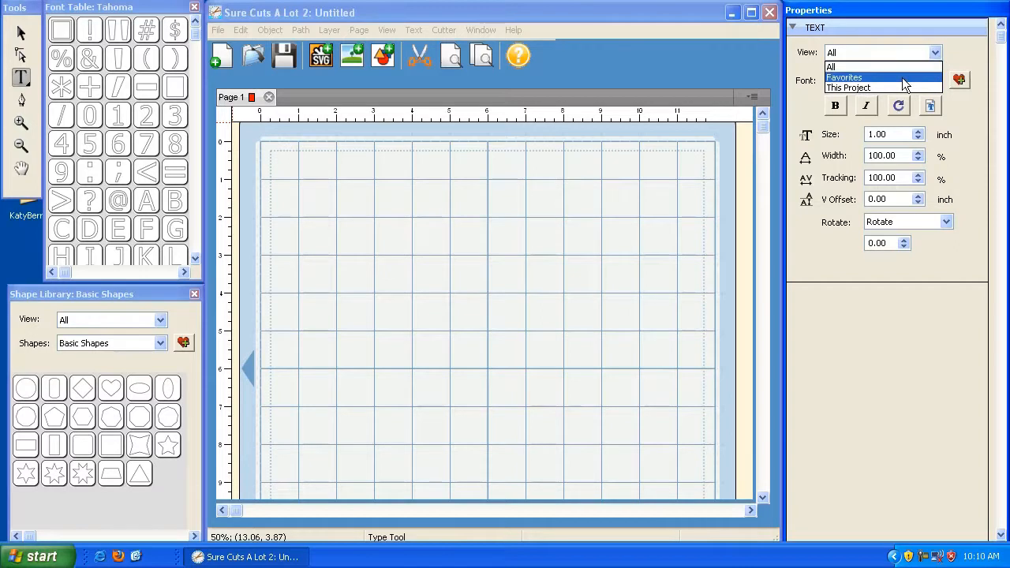
pyautogui.click(843, 77)
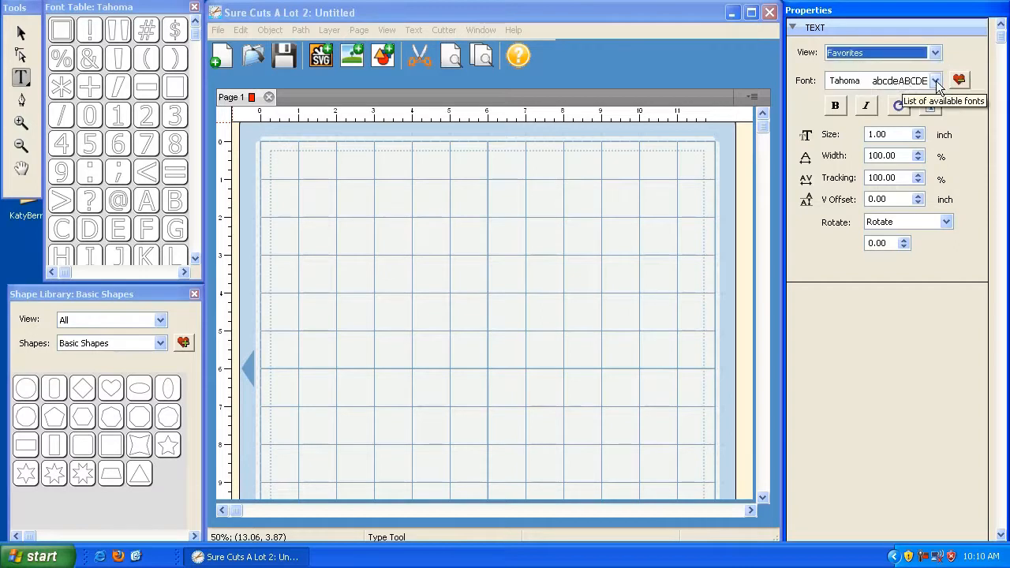
pyautogui.click(936, 81)
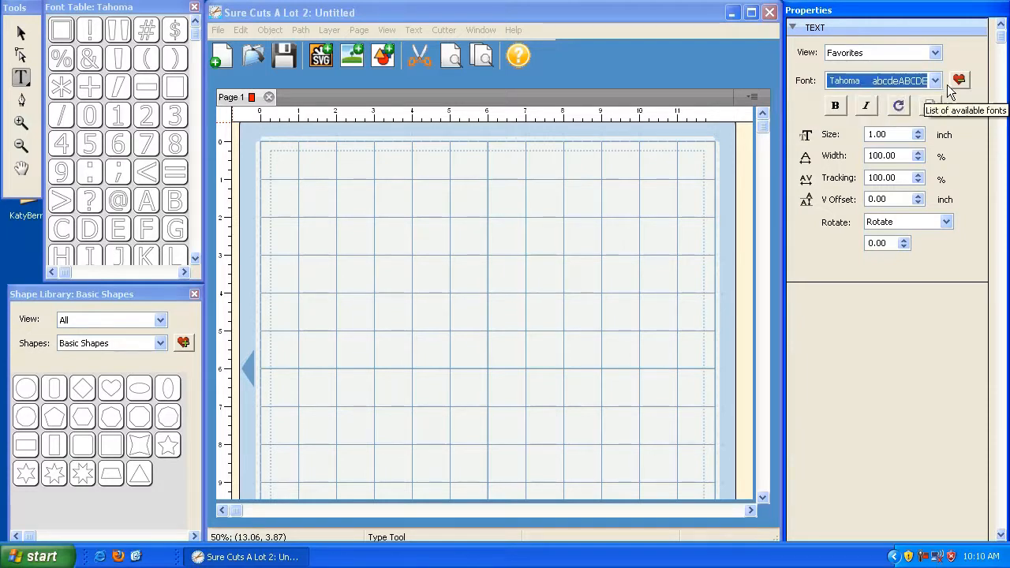
pyautogui.moveTo(959, 79)
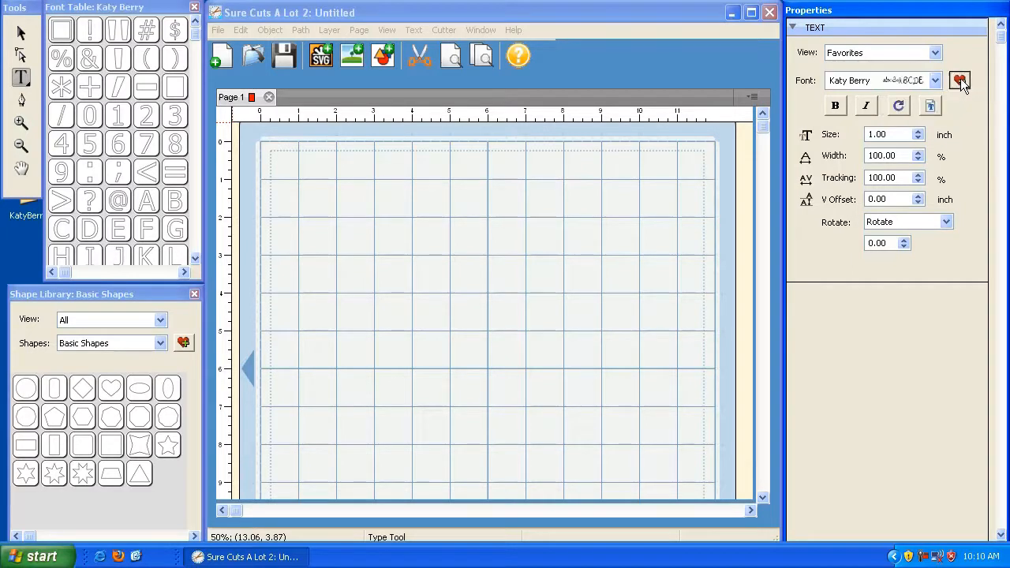
pyautogui.click(960, 82)
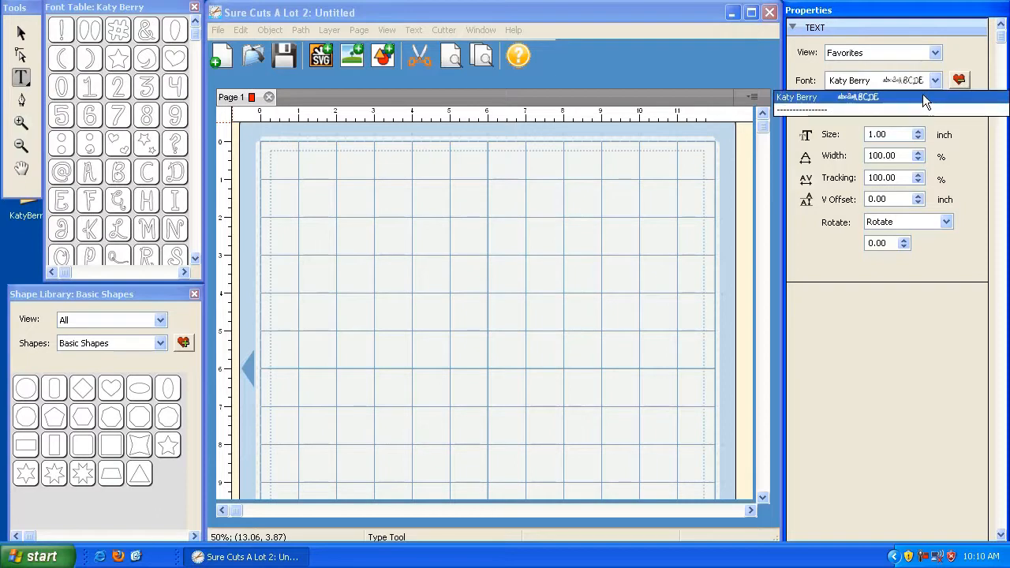
pyautogui.click(934, 52)
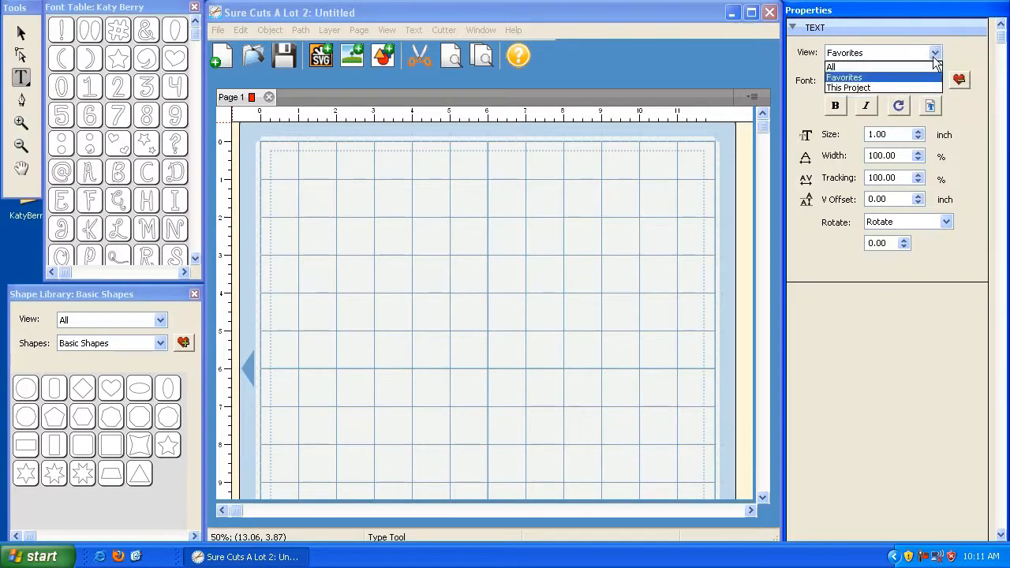
pyautogui.click(830, 67)
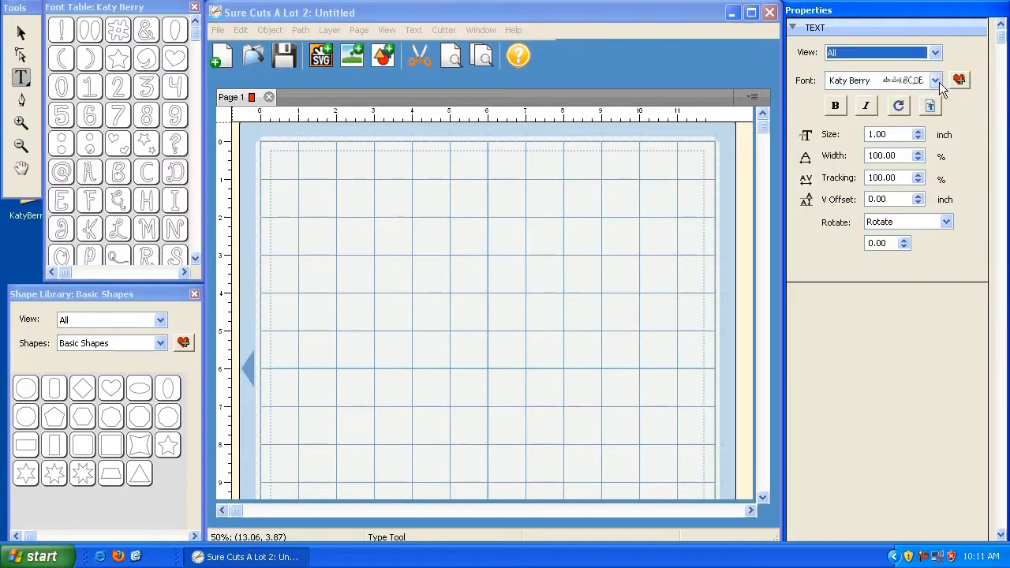
pyautogui.click(935, 79)
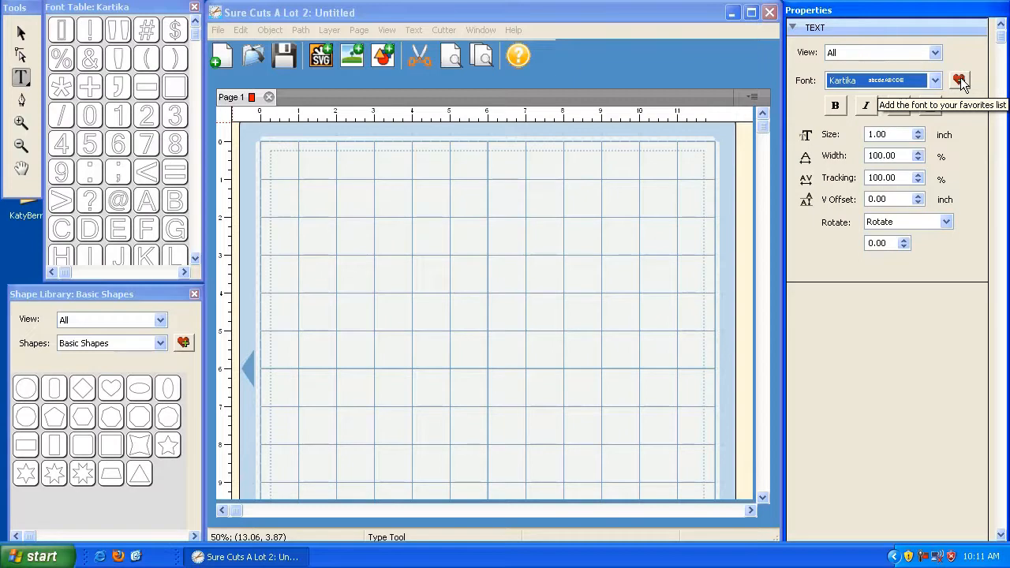
pyautogui.click(959, 82)
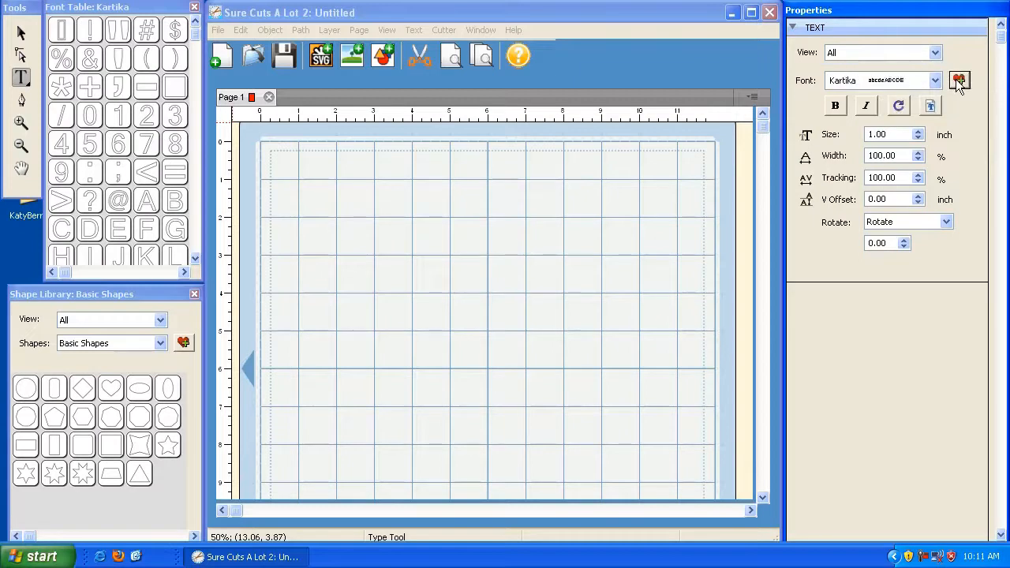
pyautogui.click(934, 52)
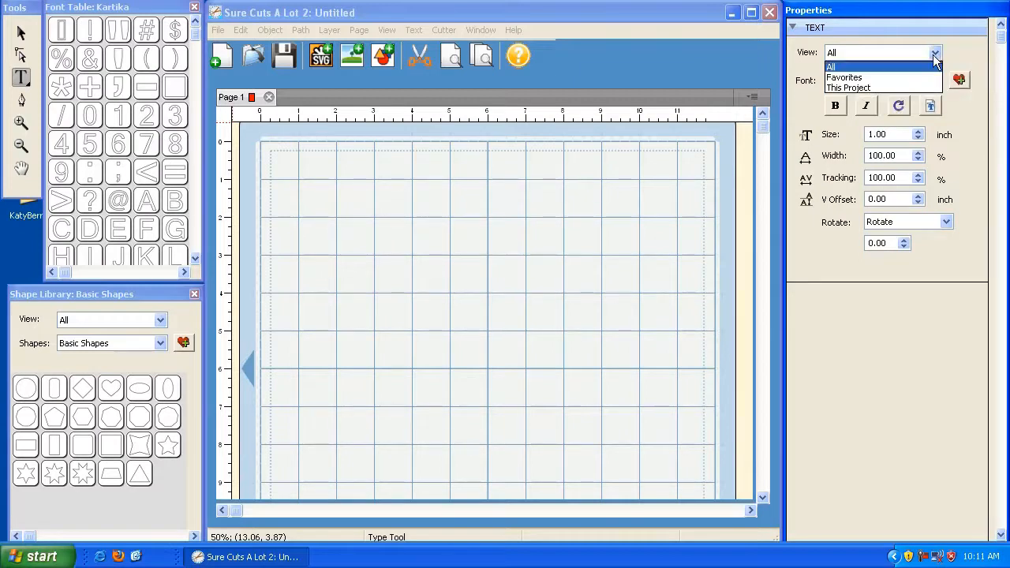
pyautogui.click(845, 78)
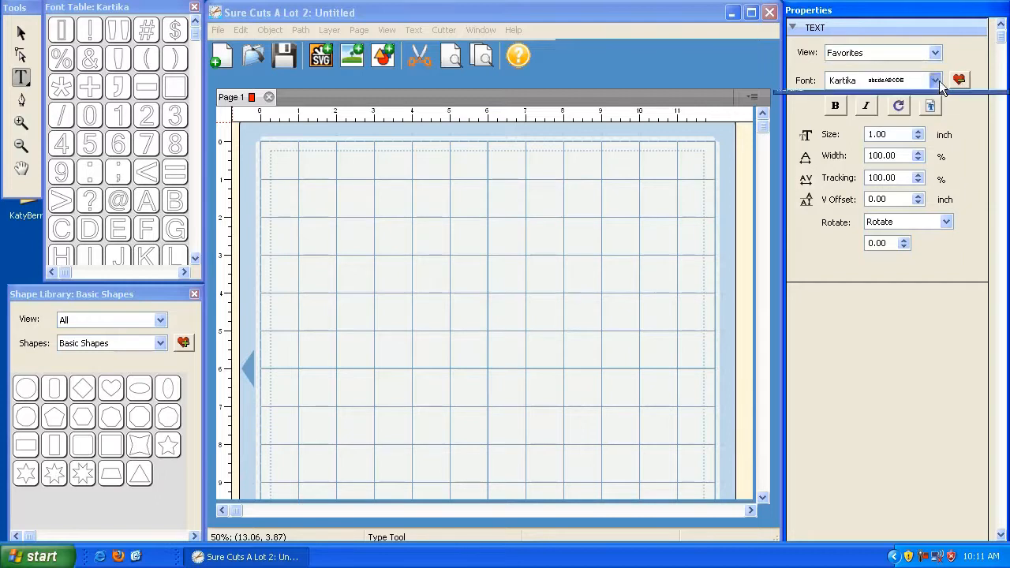
pyautogui.click(935, 79)
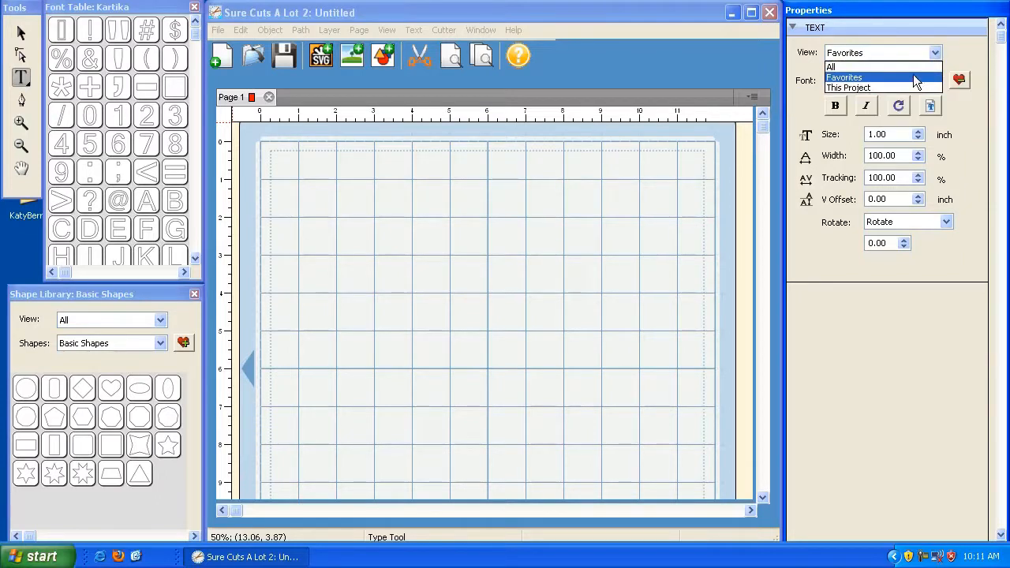
# Step: Show all fonts, choose Impact and put the word TEST on the mat
pyautogui.click(830, 67)
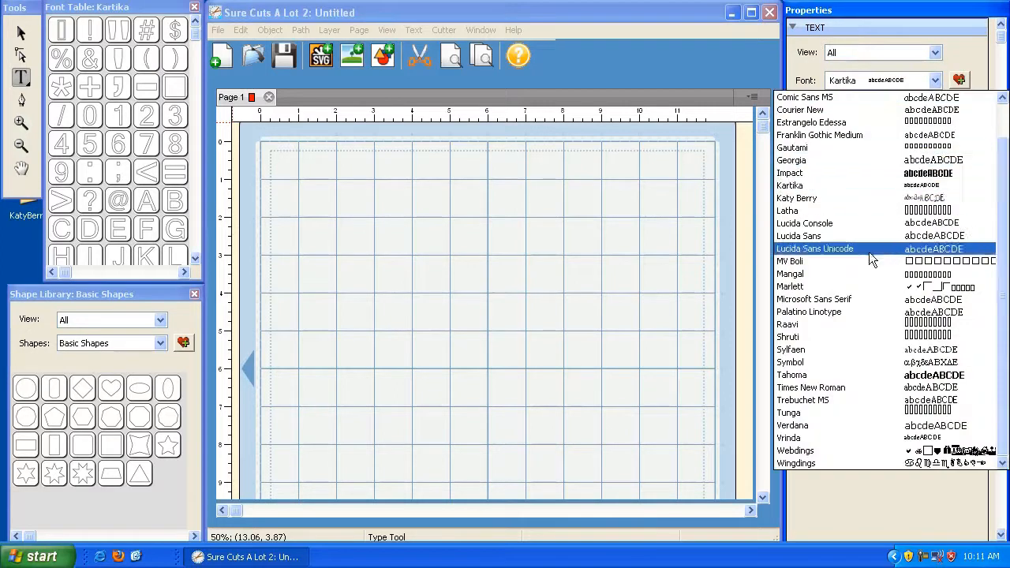
pyautogui.click(789, 172)
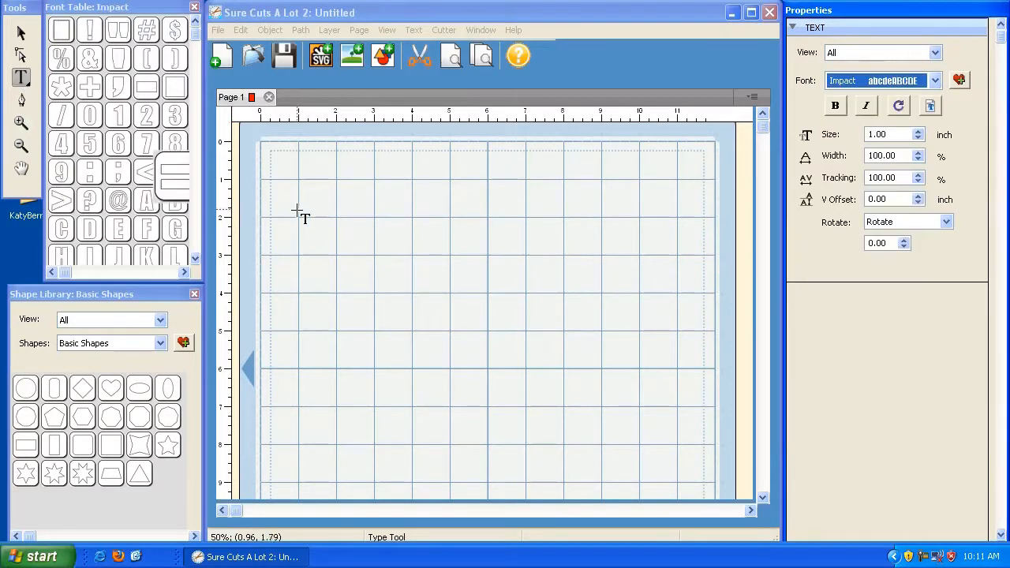
pyautogui.click(303, 197)
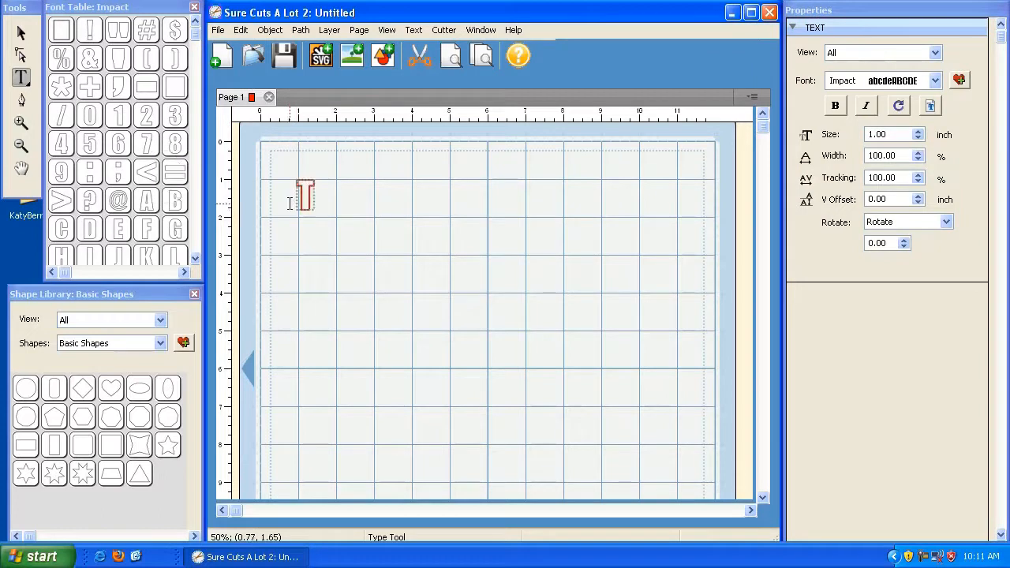
pyautogui.write('EST')
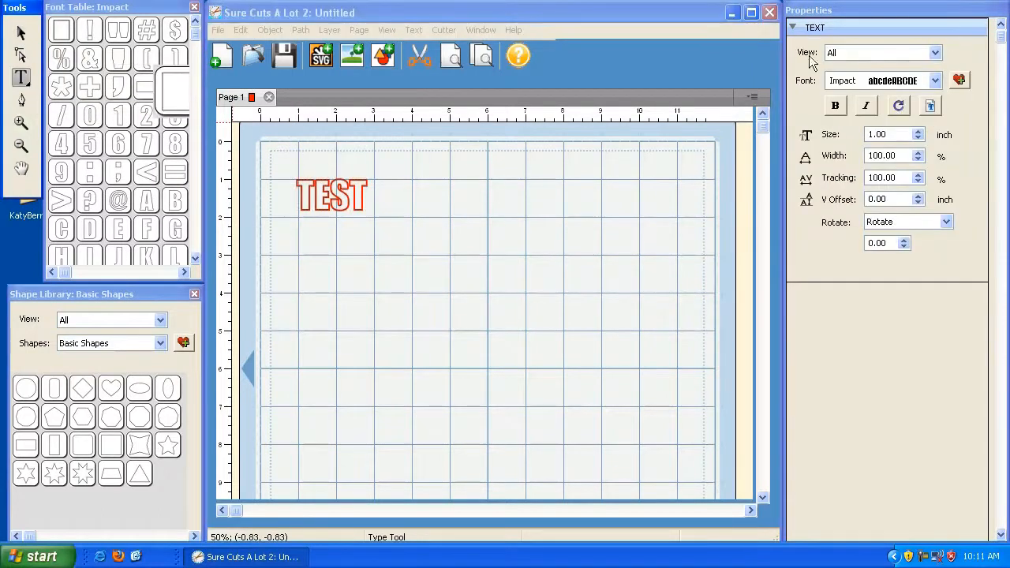
# Step: Switch the font to Symbol, then set View to This Project to list only the fonts used
pyautogui.click(934, 79)
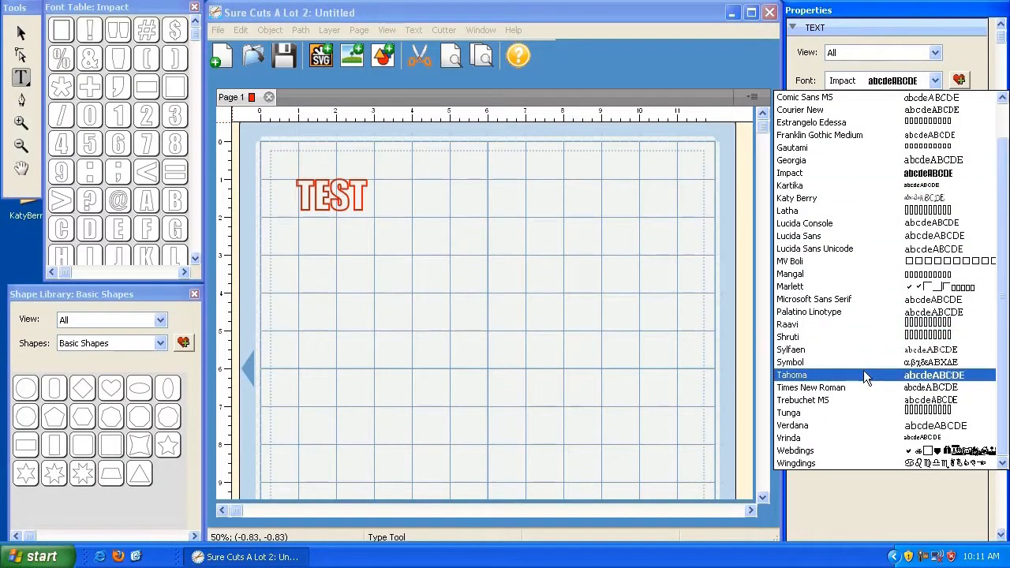
pyautogui.click(789, 361)
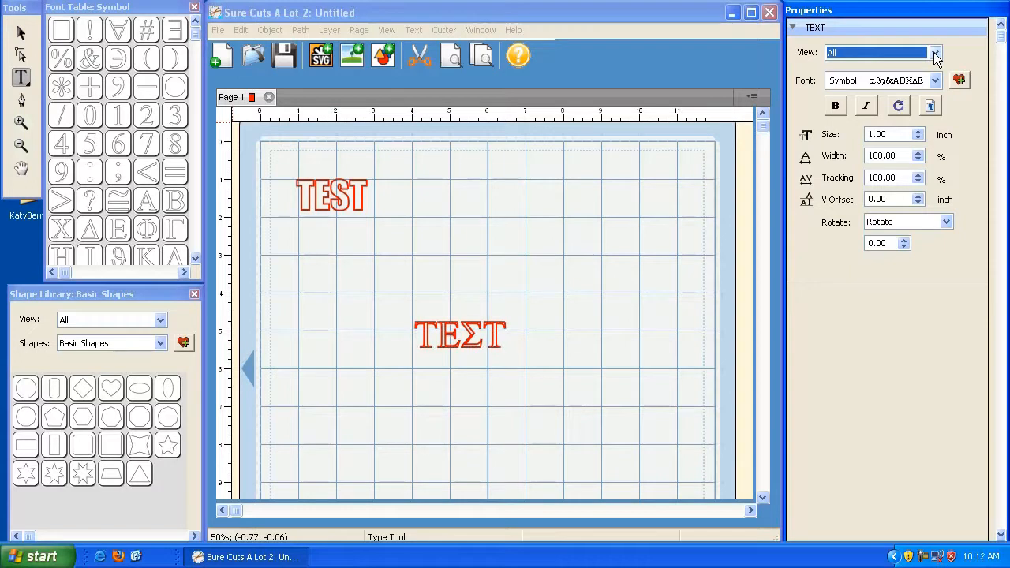
pyautogui.click(934, 52)
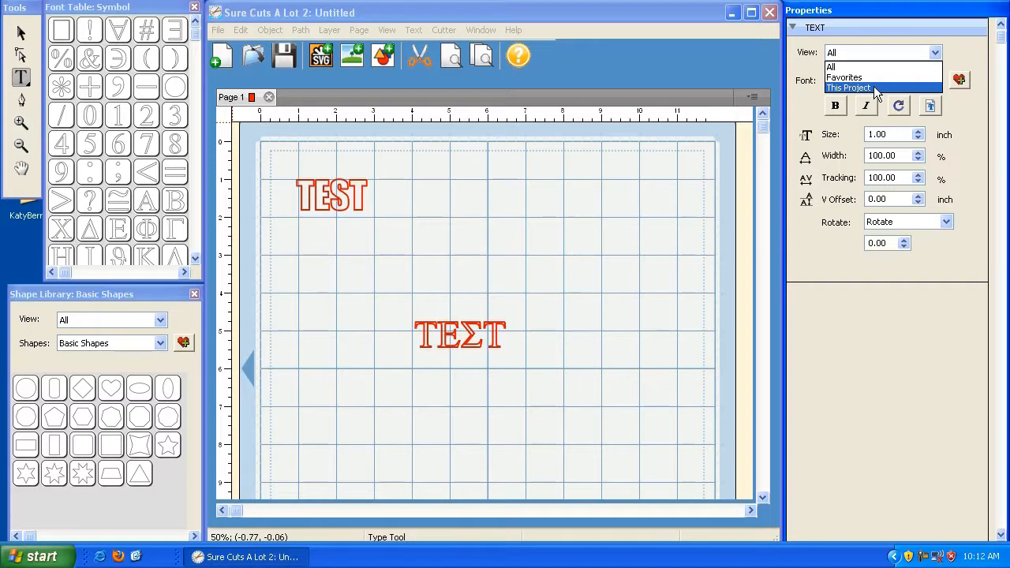
pyautogui.click(849, 88)
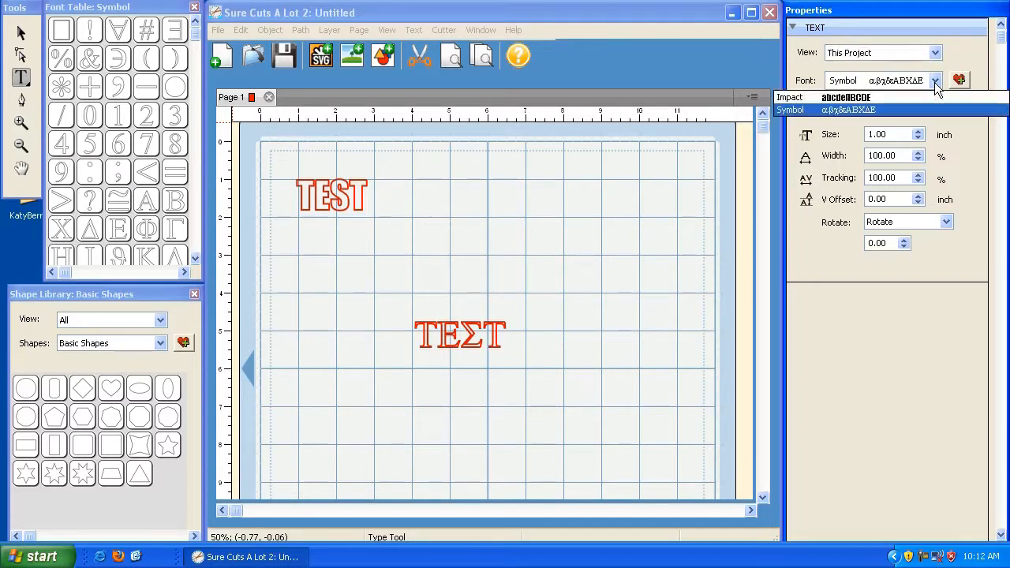